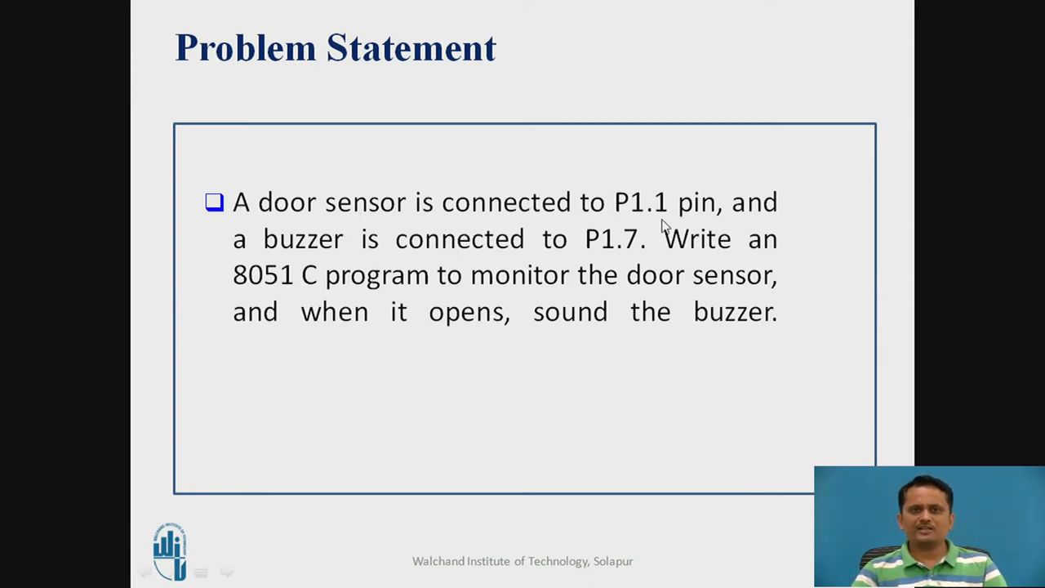
mouse_move(684, 216)
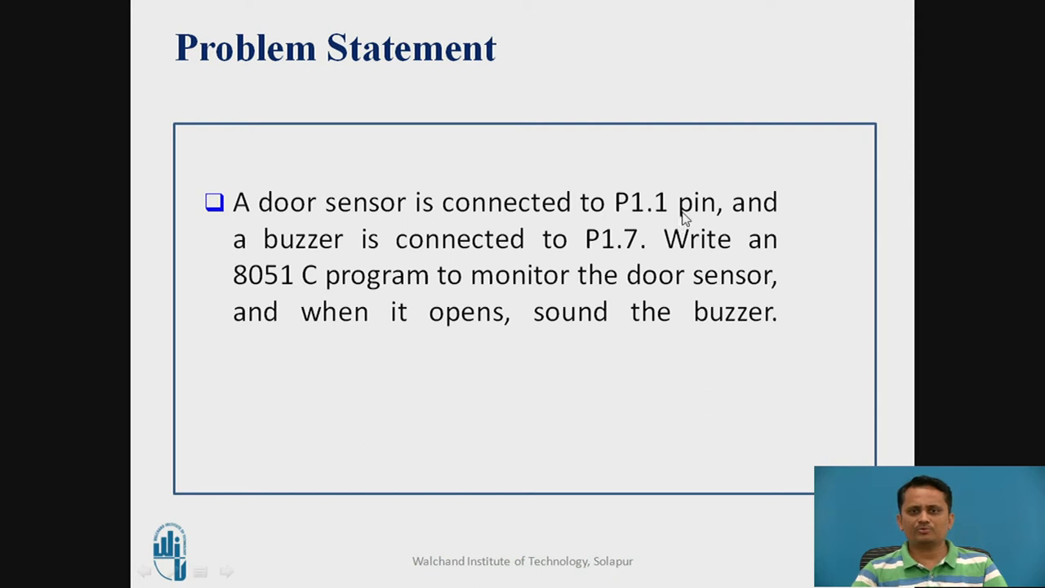
mouse_move(630, 248)
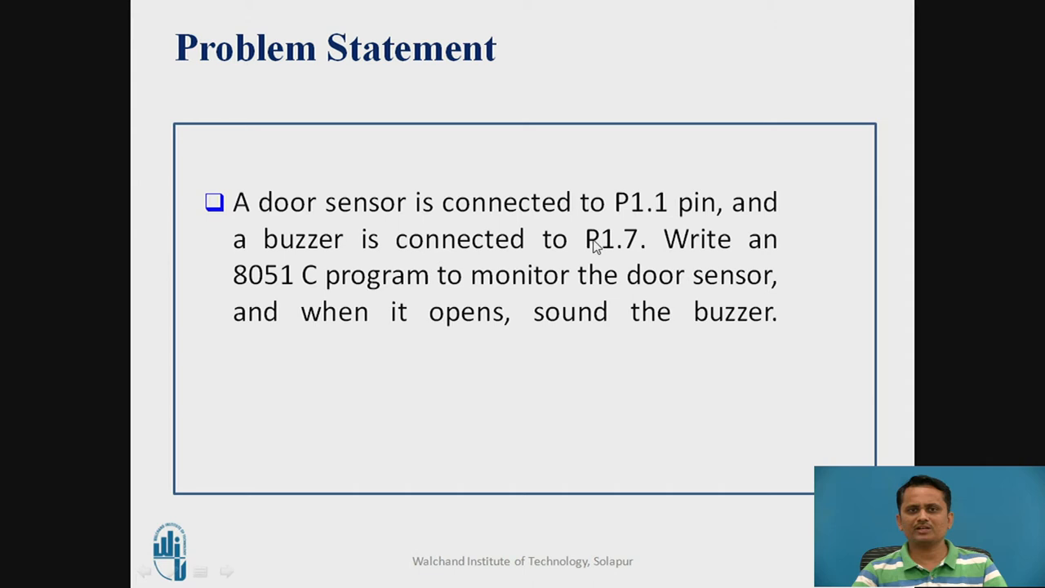
mouse_move(537, 274)
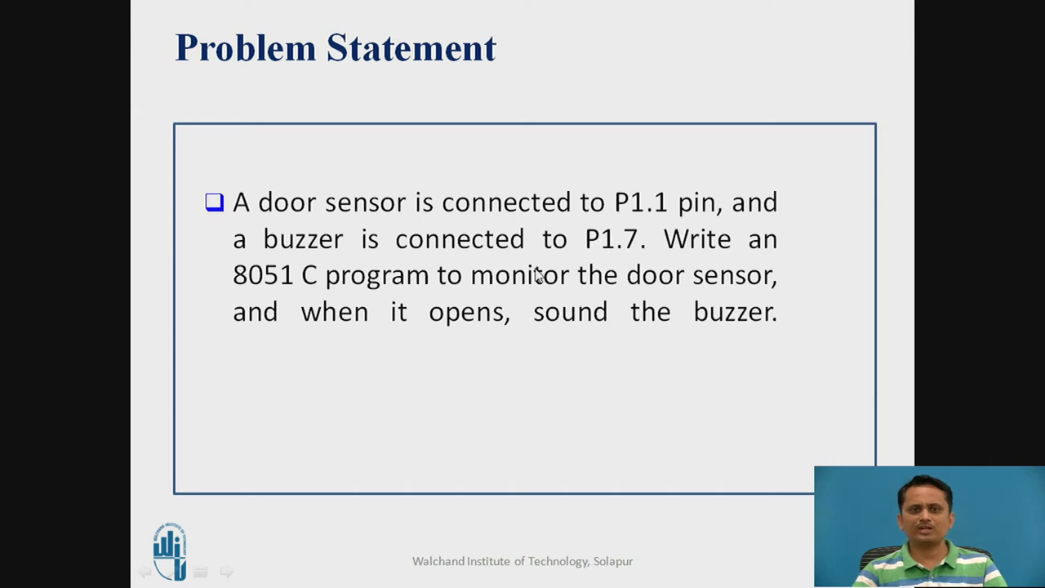
mouse_move(666, 293)
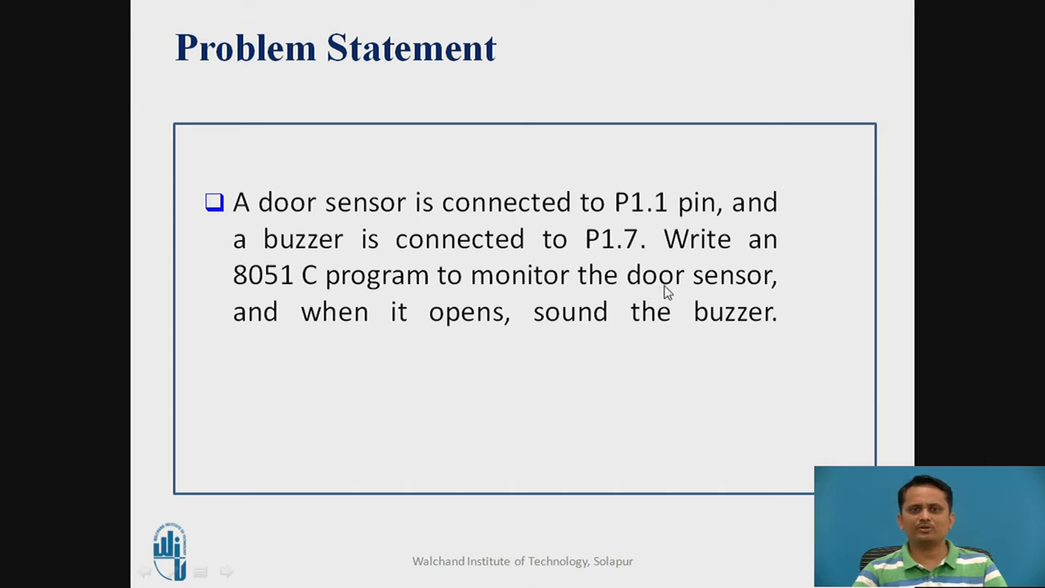
mouse_move(531, 316)
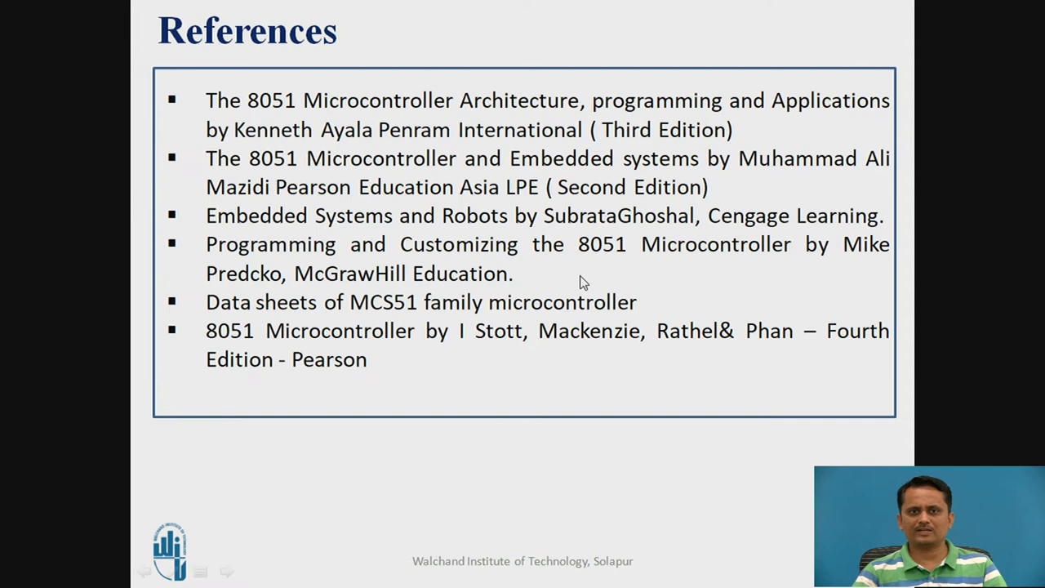
mouse_move(570, 346)
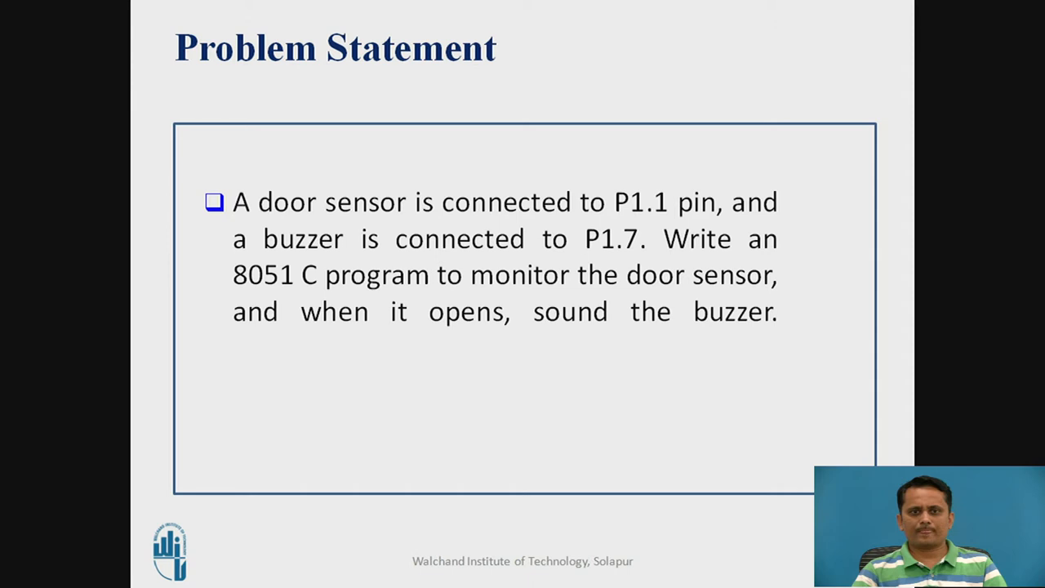
Step: Advance to the References slide, then begin switching windows toward µVision4
key("Right")
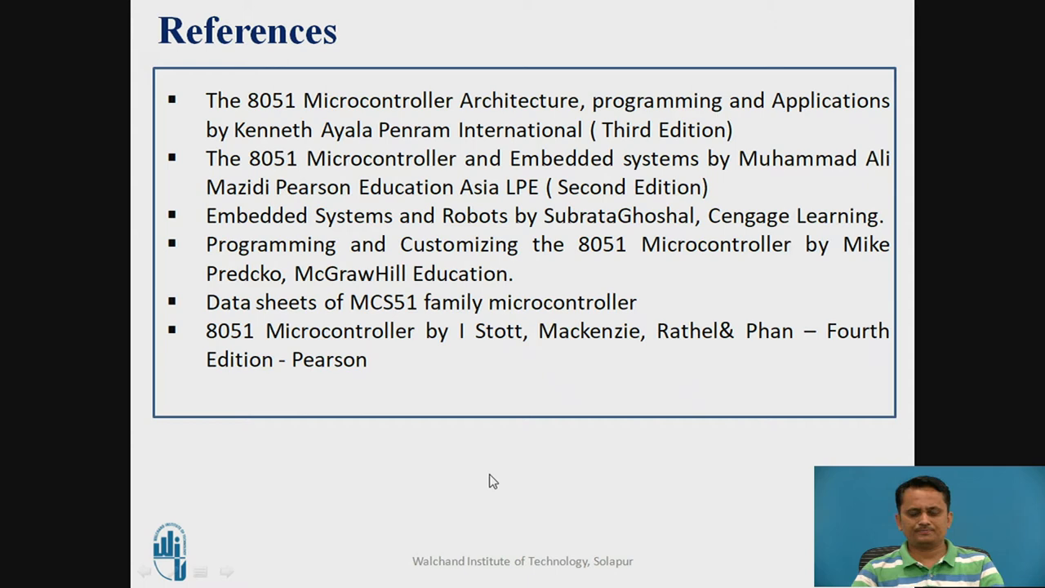
key("alt+tab")
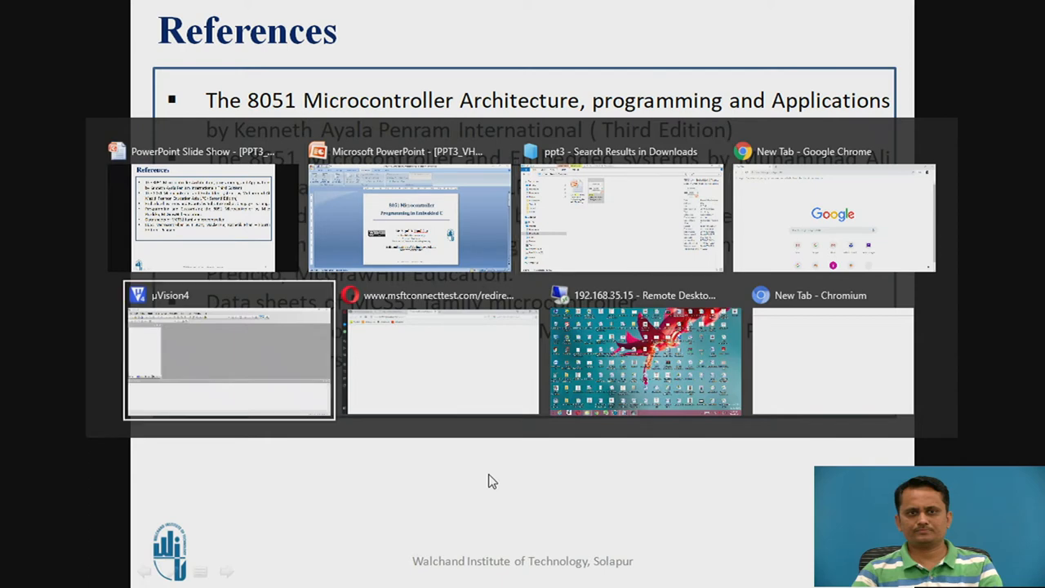
Step: Start a new µVision project in the Demodoorsensor folder with the file name doorsensor entered
left_click(229, 349)
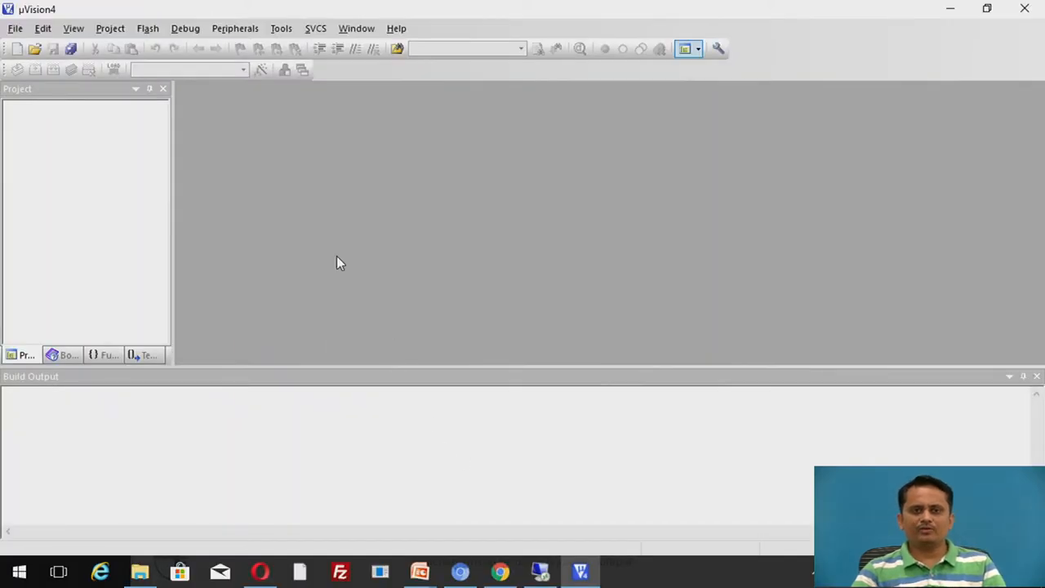
left_click(111, 27)
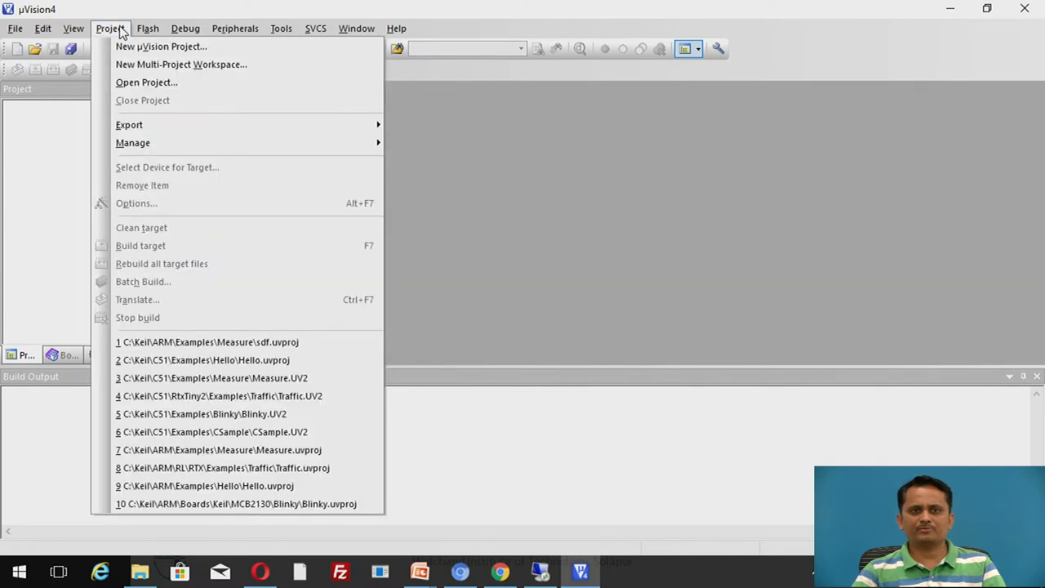
left_click(160, 46)
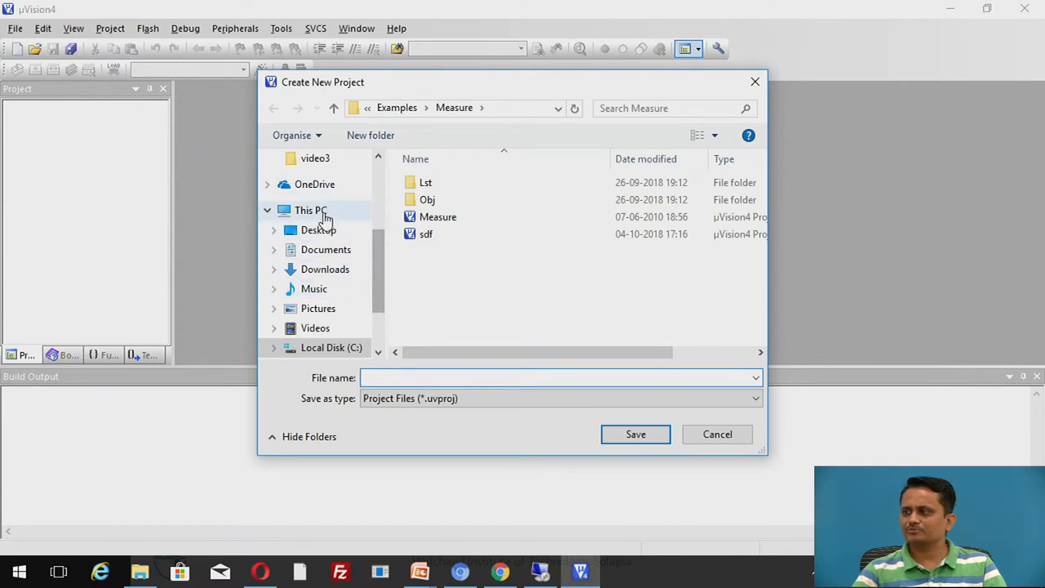
left_click(310, 209)
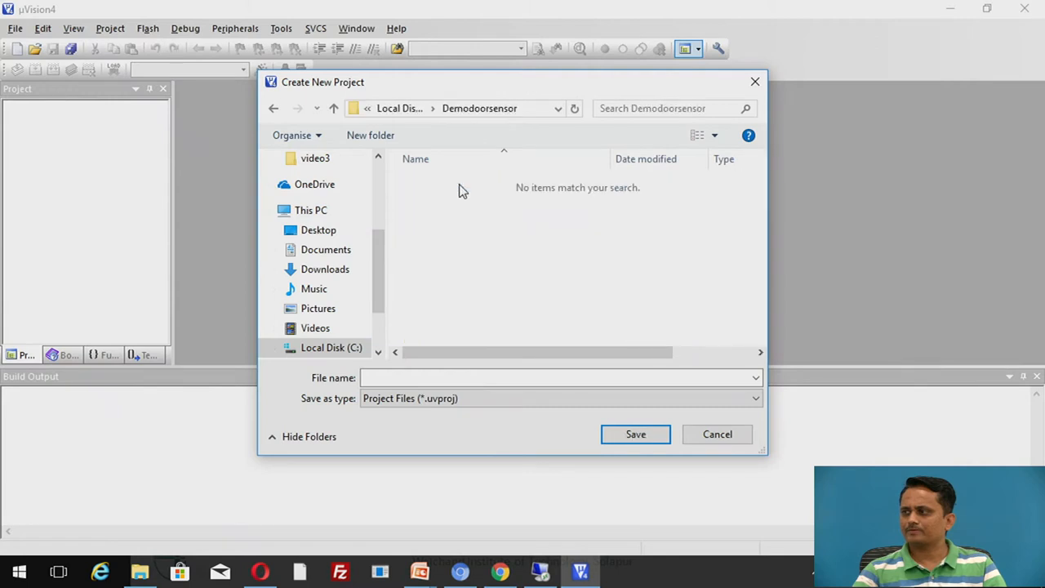
left_click(559, 377)
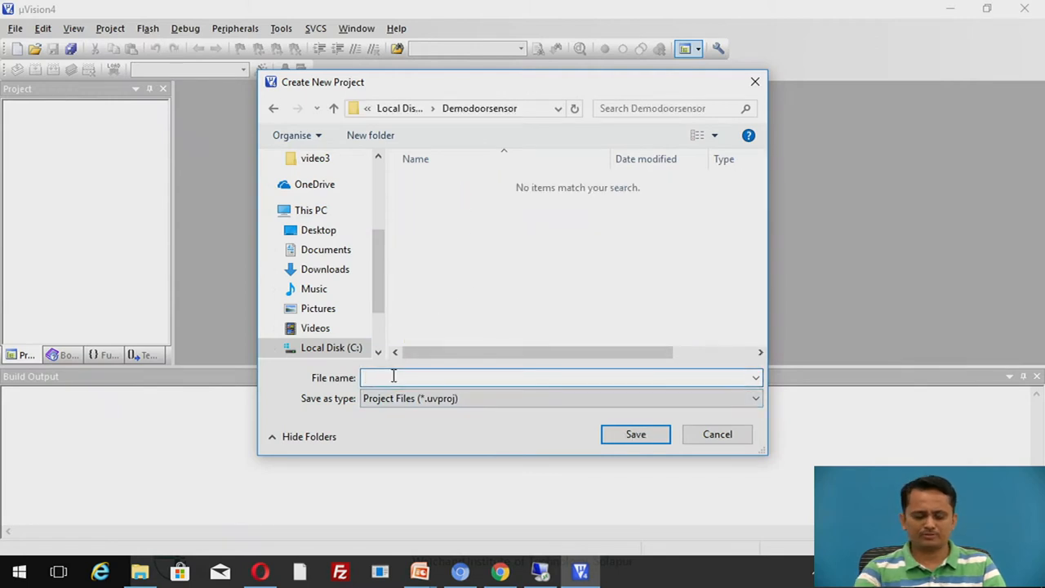
type("doo")
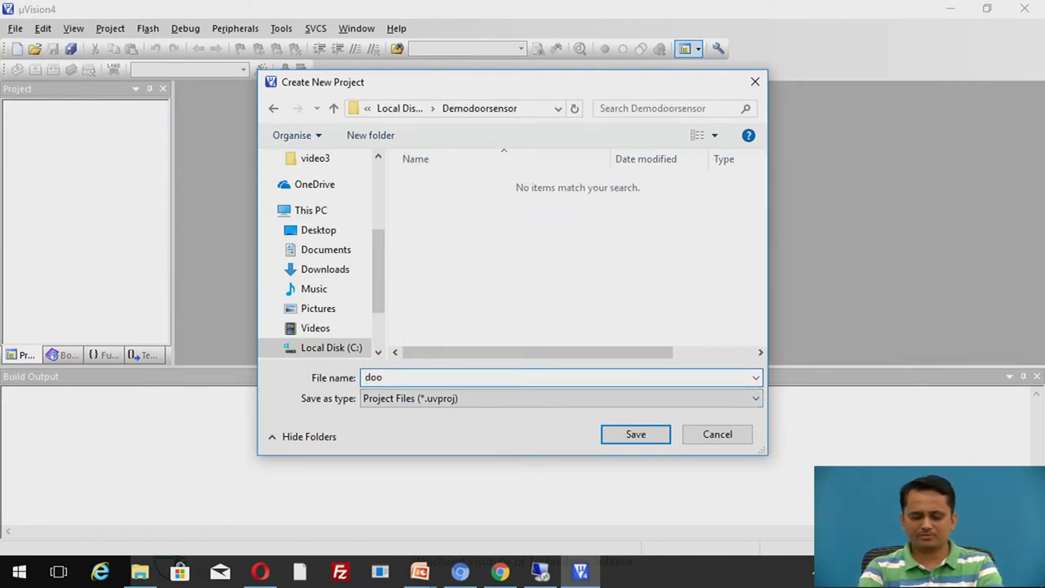
type("rsensor")
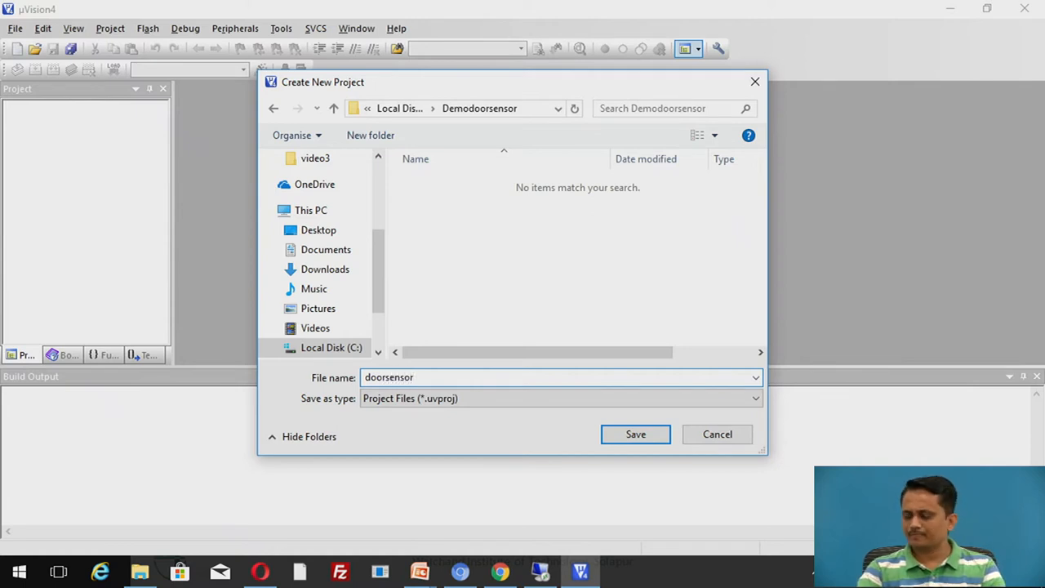
Step: Save the doorsensor project targeting the Intel 8051AH and decline copying the standard startup code
left_click(635, 434)
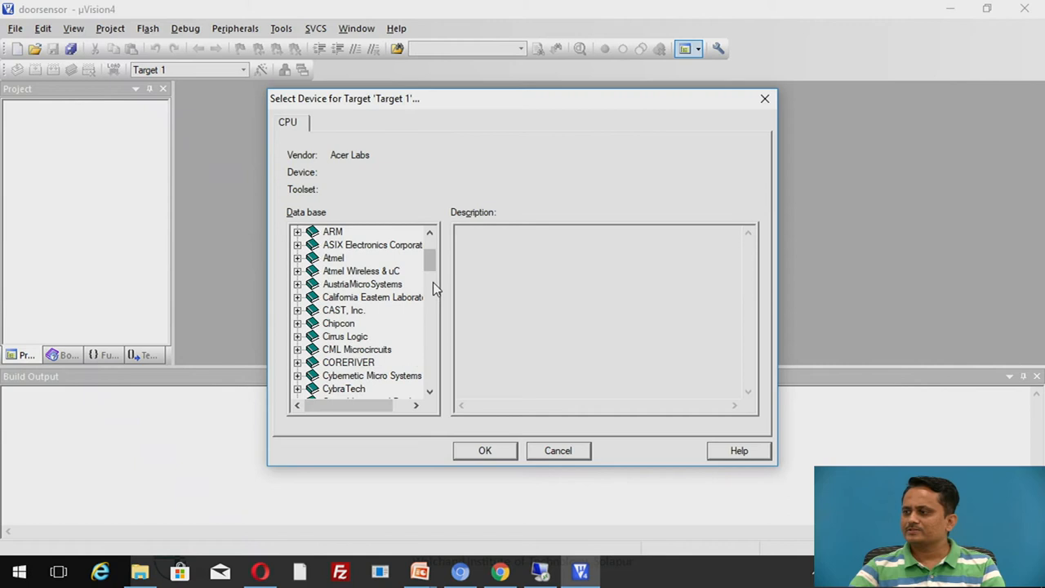
scroll("down", 3)
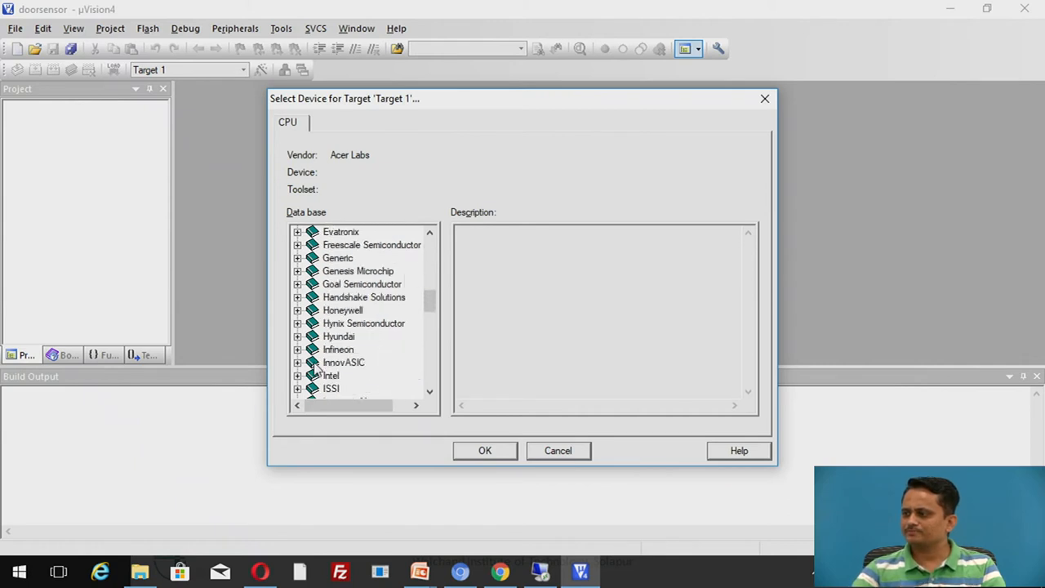
left_click(297, 374)
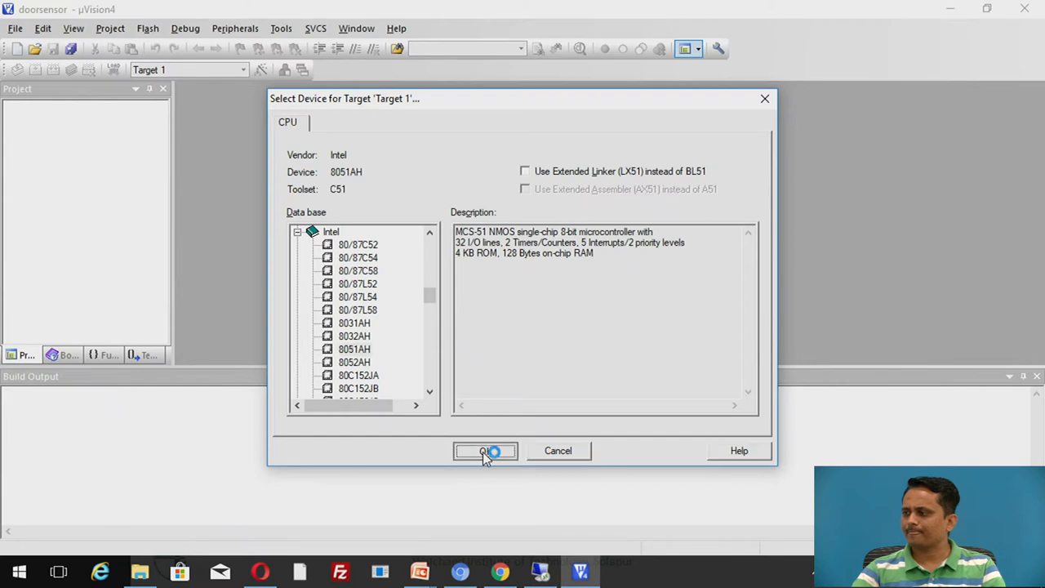
left_click(485, 451)
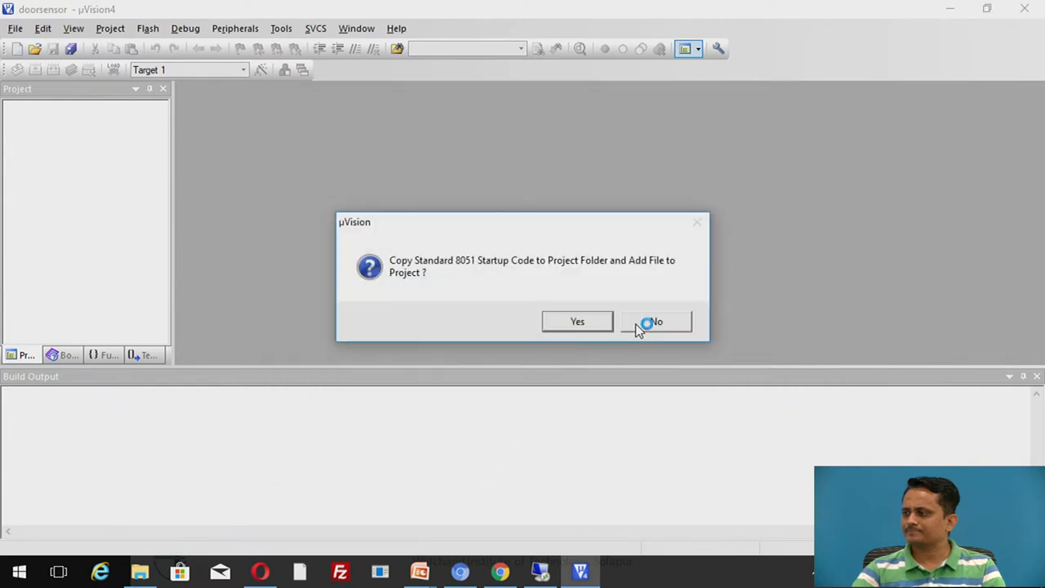
left_click(654, 320)
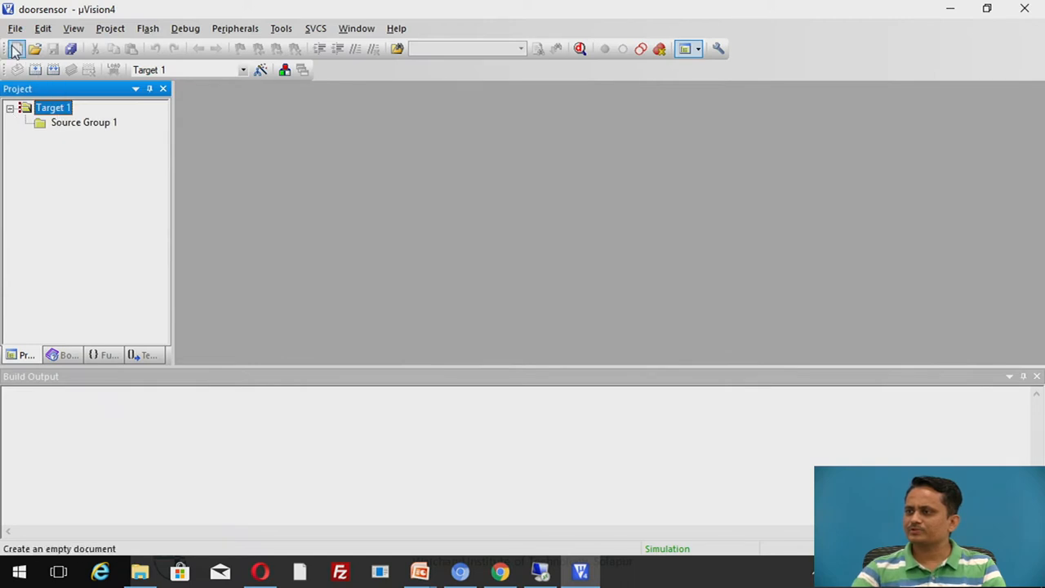
Step: Create a new blank source file beginning with the line #include <reg51.h>
left_click(14, 49)
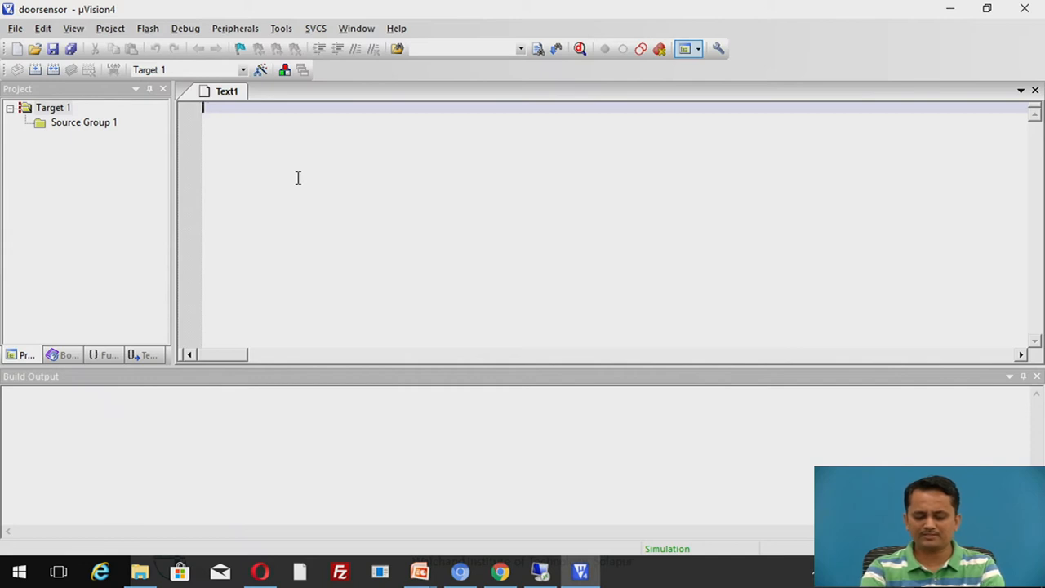
type("#inclu")
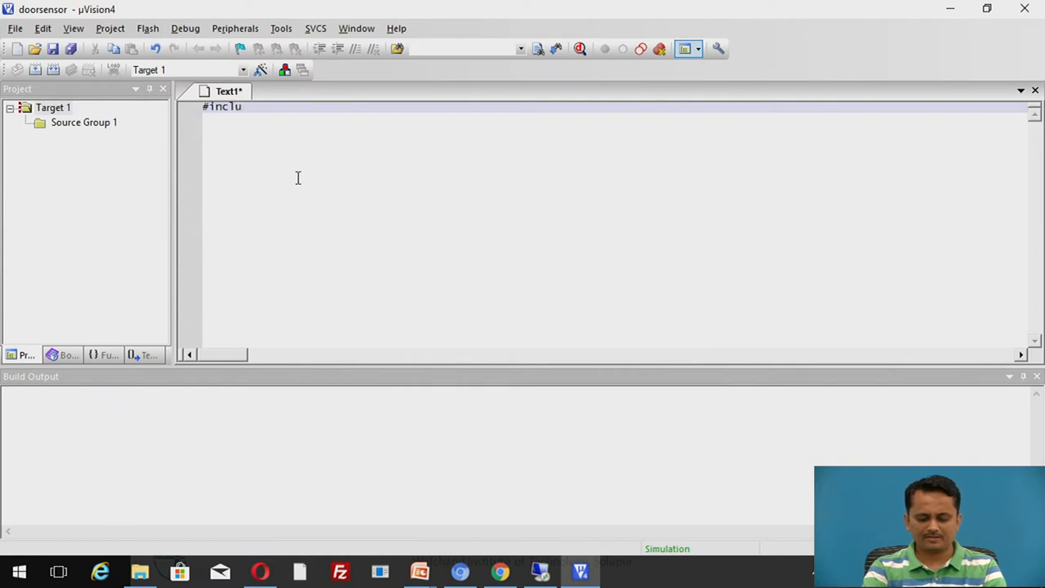
type("de <>")
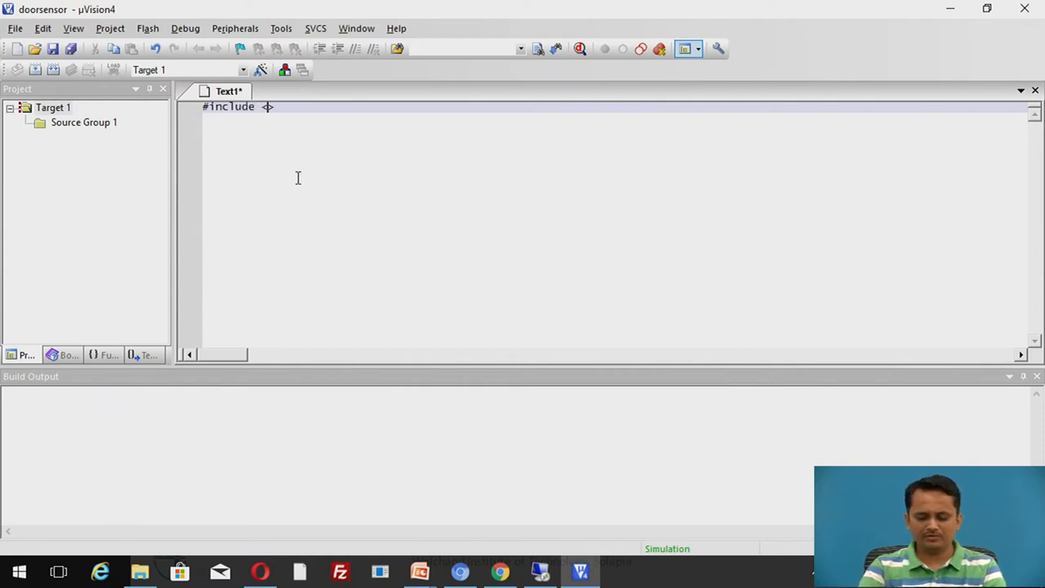
type("reg51")
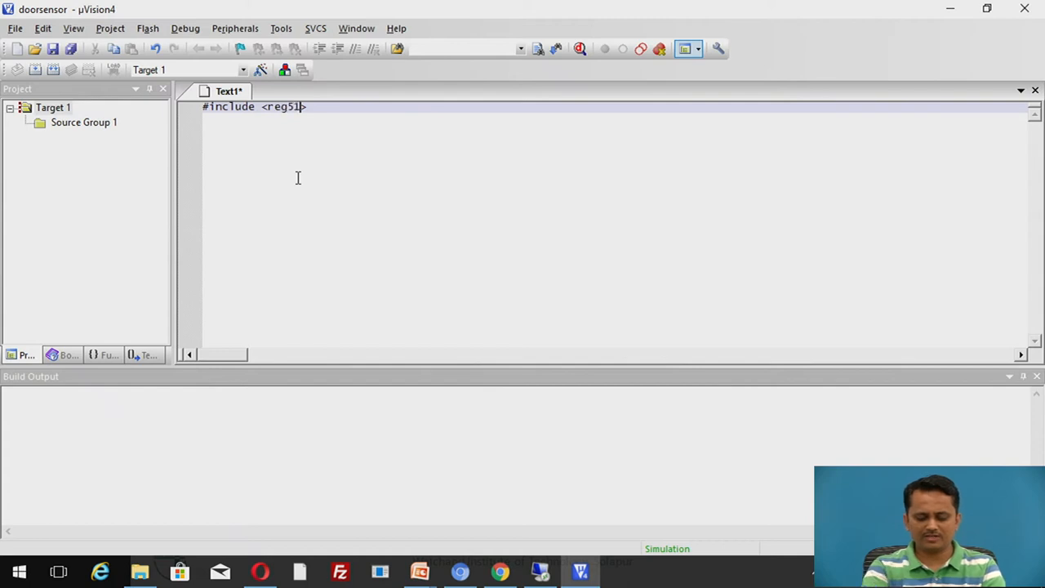
type(",h")
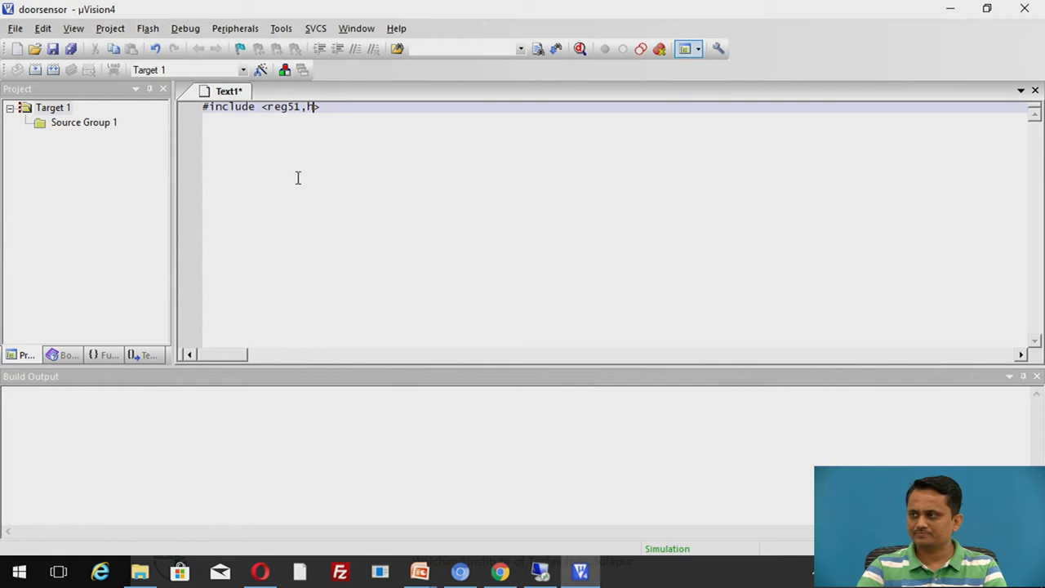
type(".")
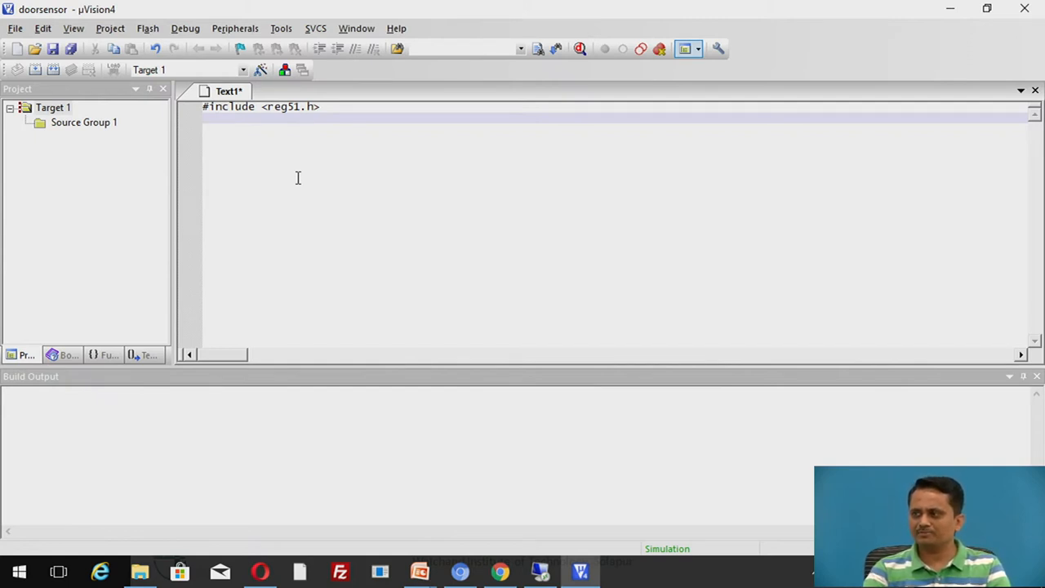
Step: Declare sbit sensor=P1^1; and sbit buzzer=P1^7; in the source
type("sb")
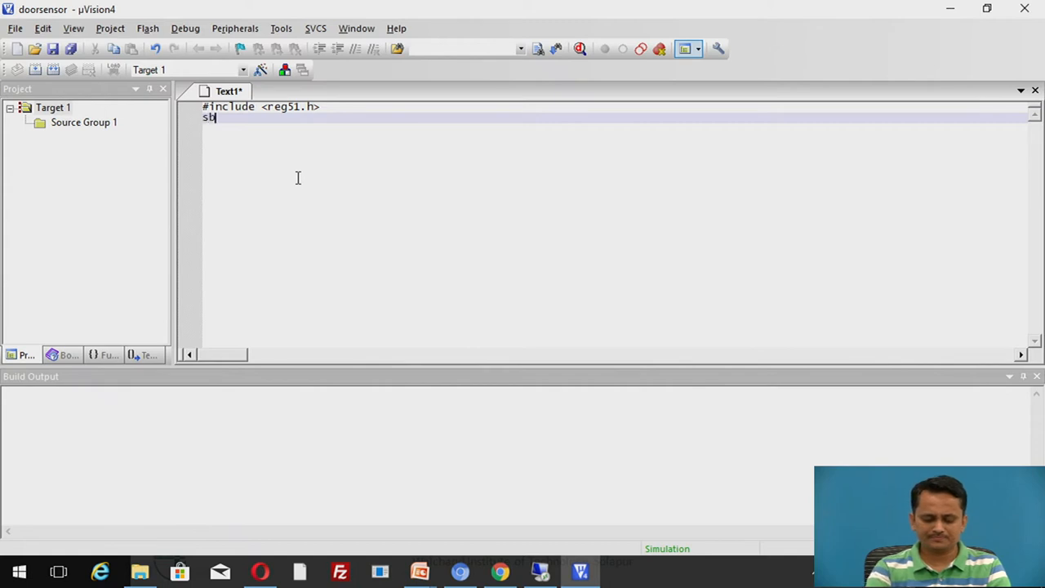
type("it")
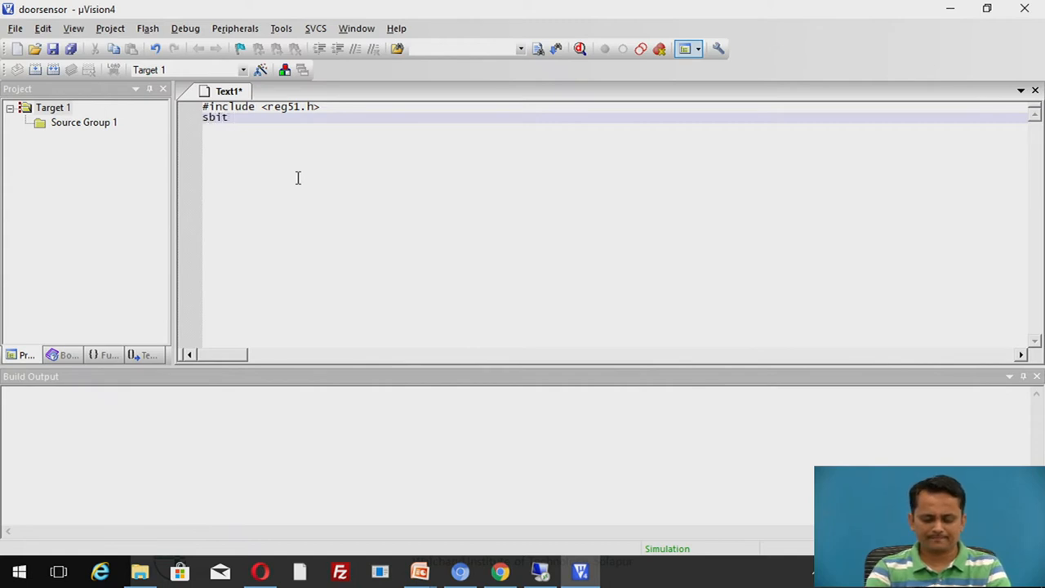
type("senso")
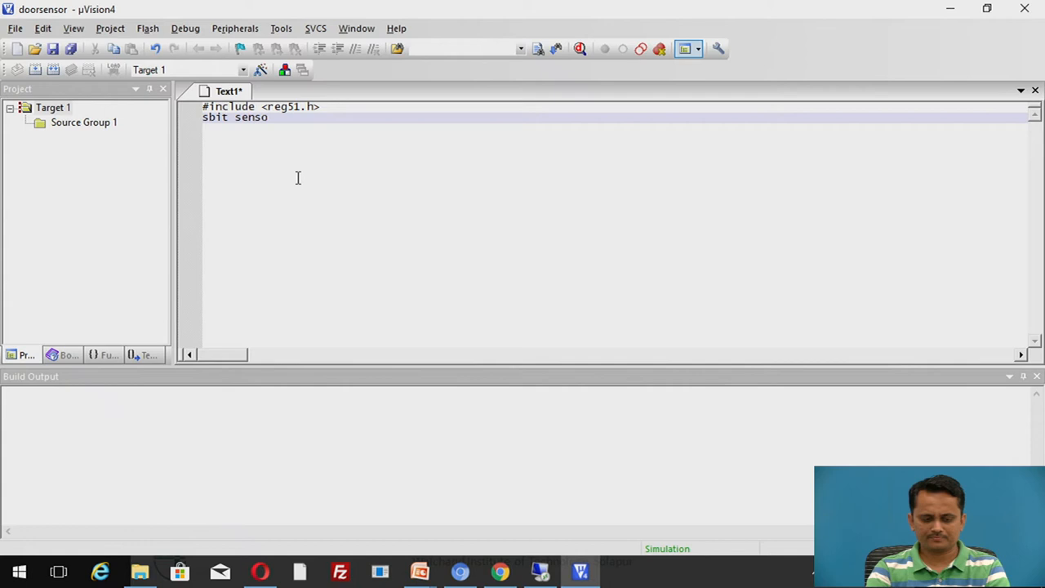
type("r=")
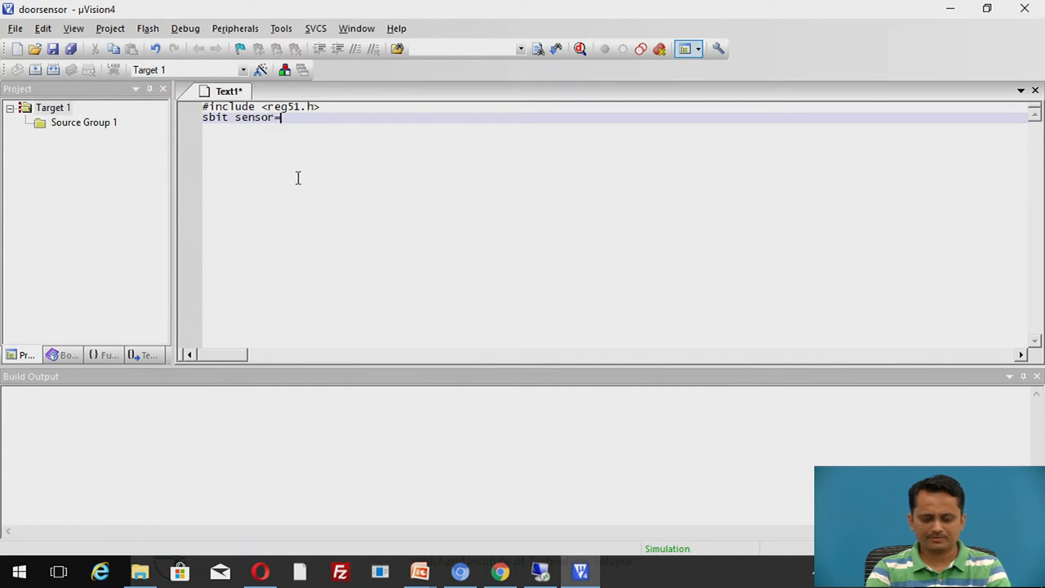
type("P1")
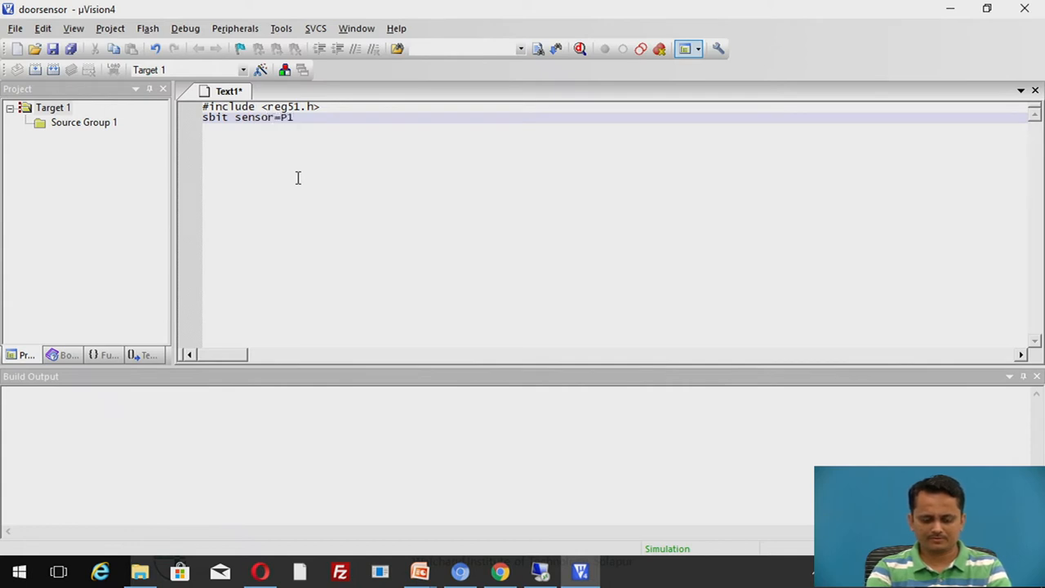
type("^")
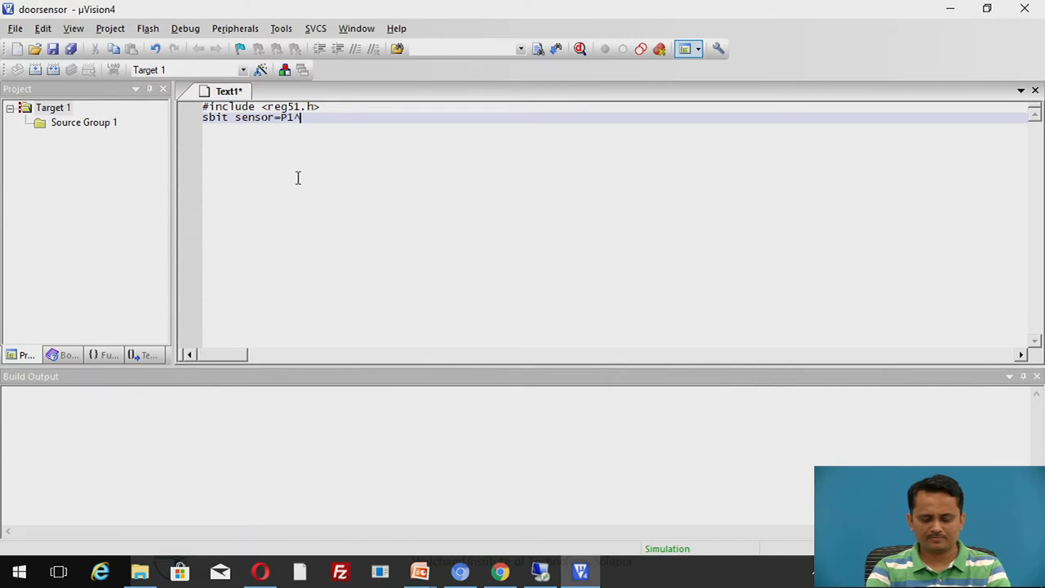
type("1;")
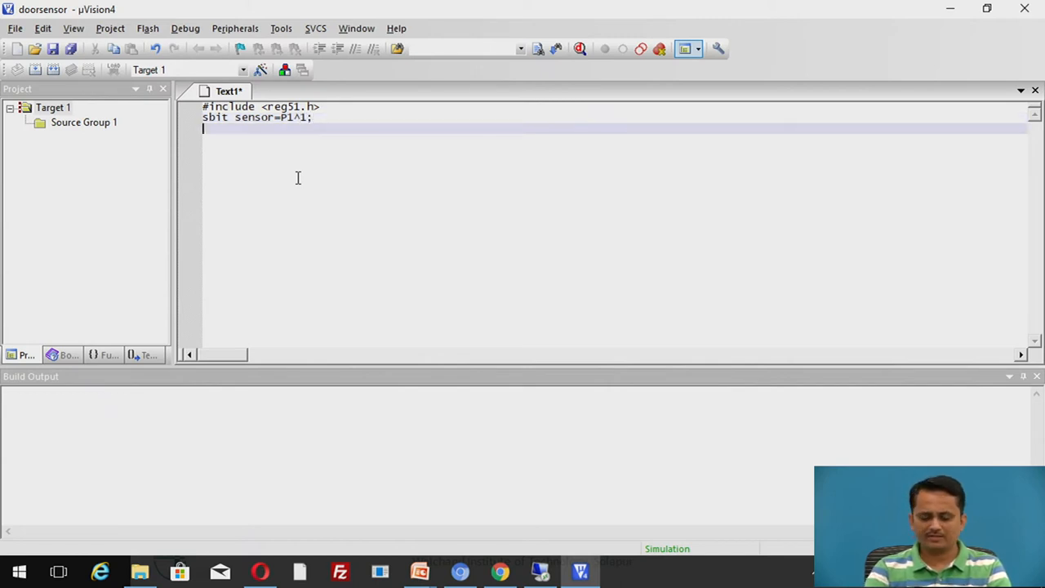
type("sbd")
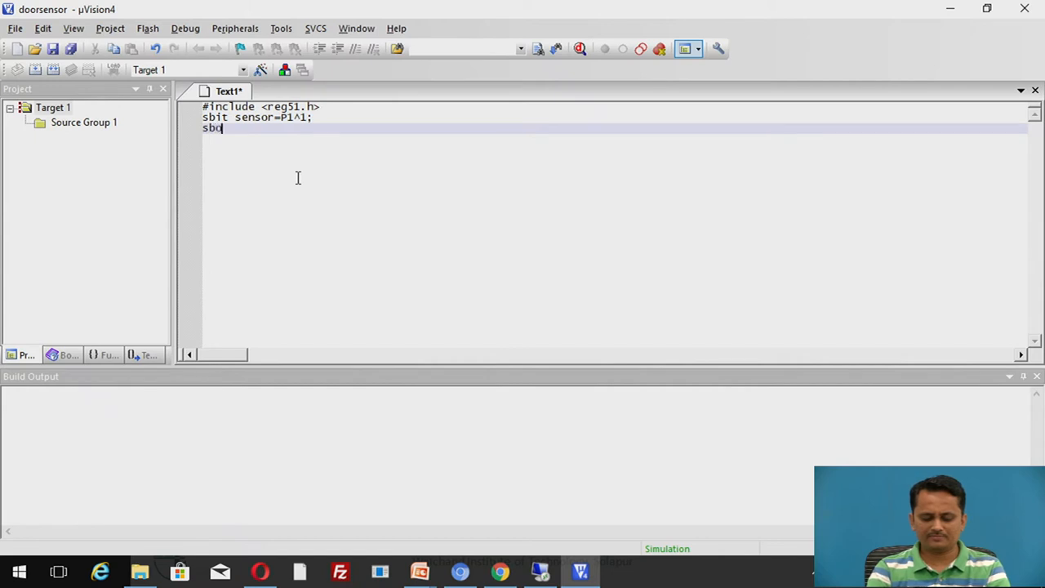
type("it")
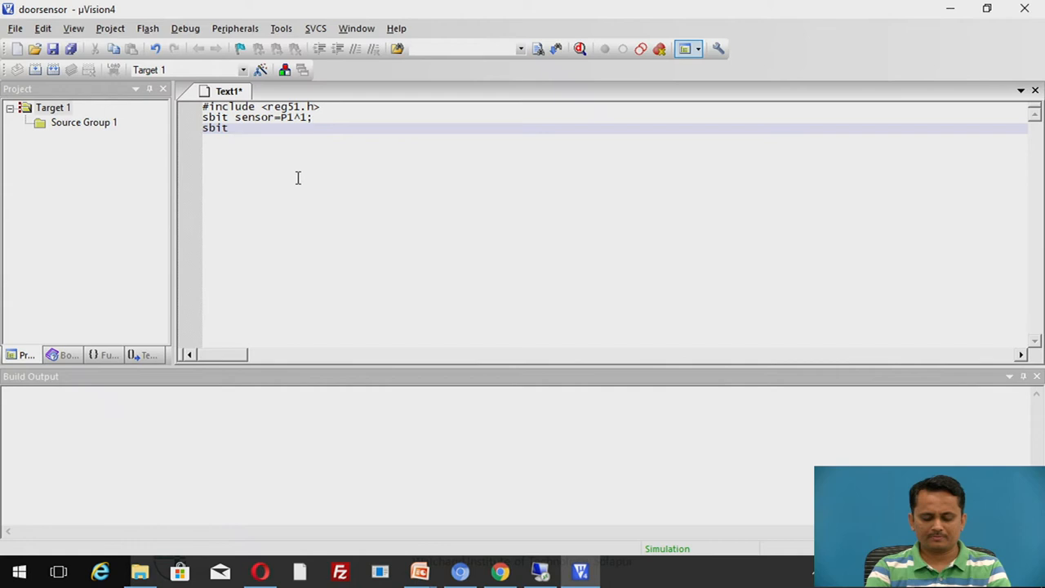
type("buzze")
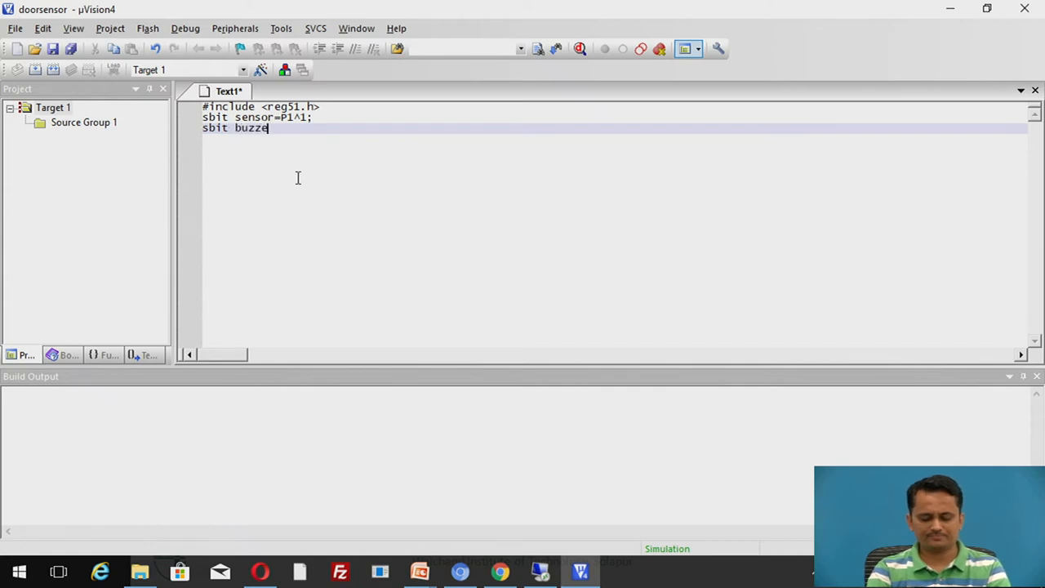
type("r=")
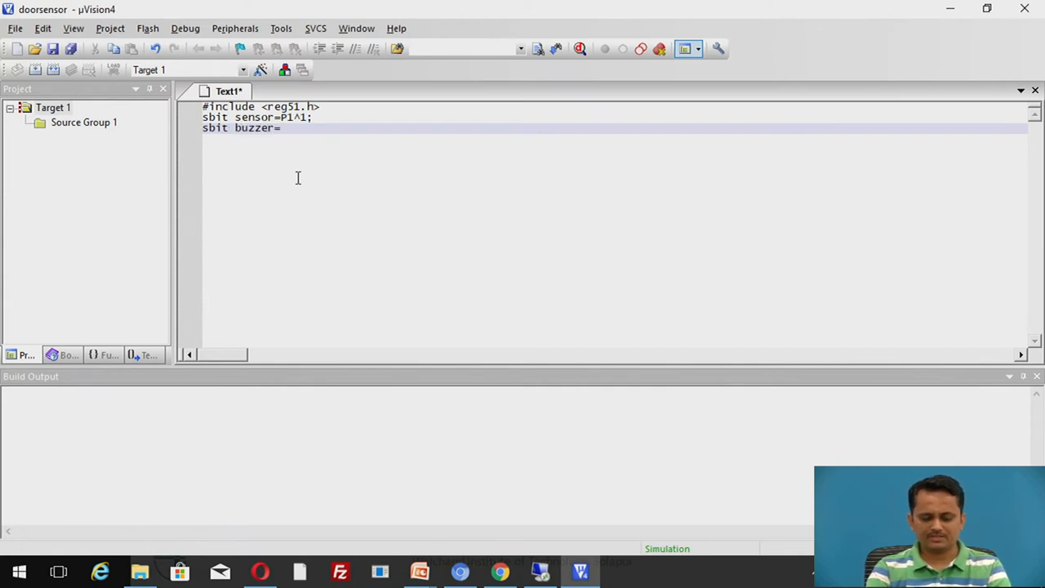
type("P1^")
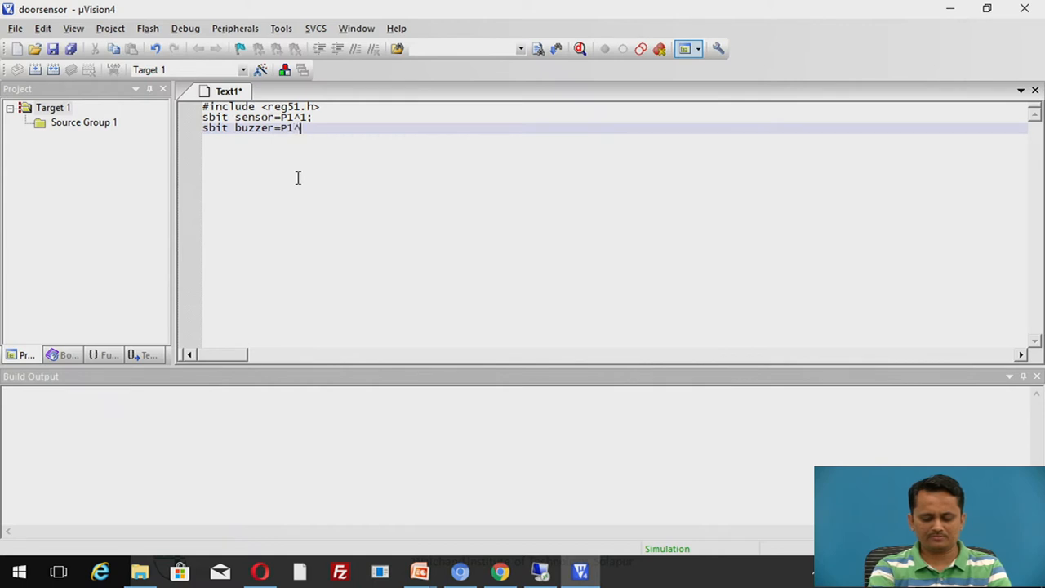
type("7;")
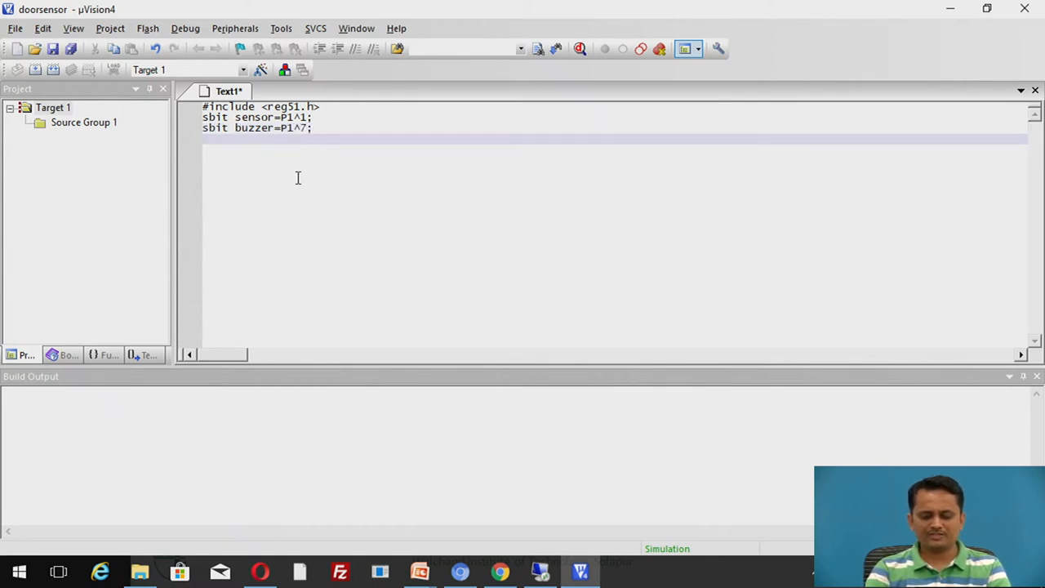
Step: Add the prototype void delay(unsigned int); below the sbit declarations
type("voi")
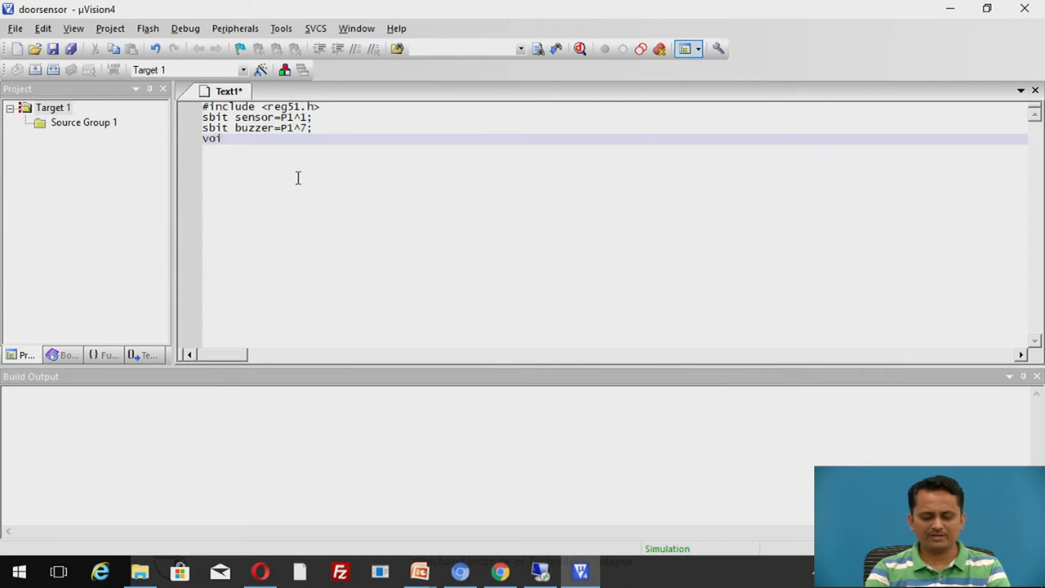
type("d")
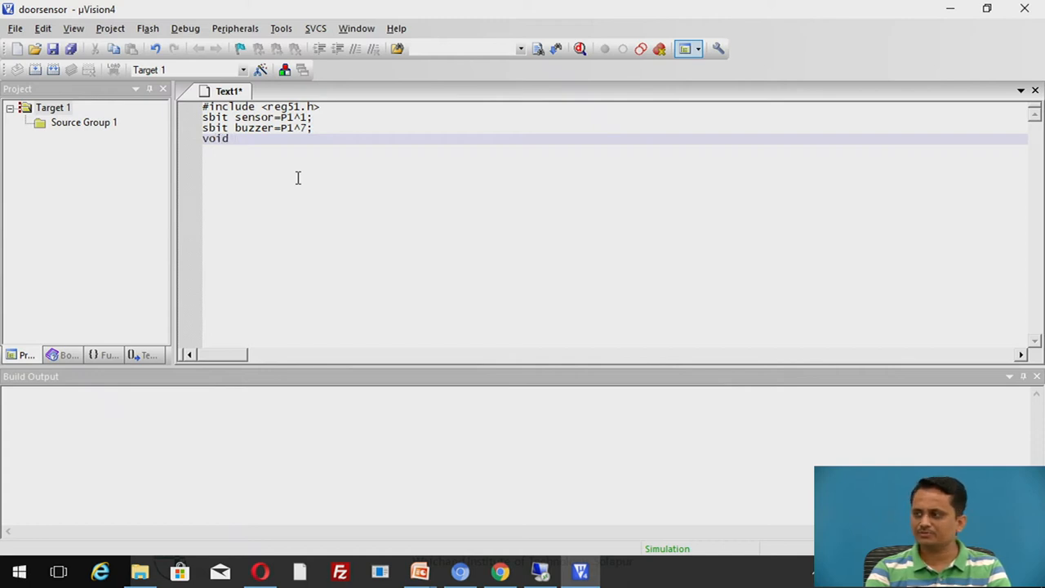
type("de")
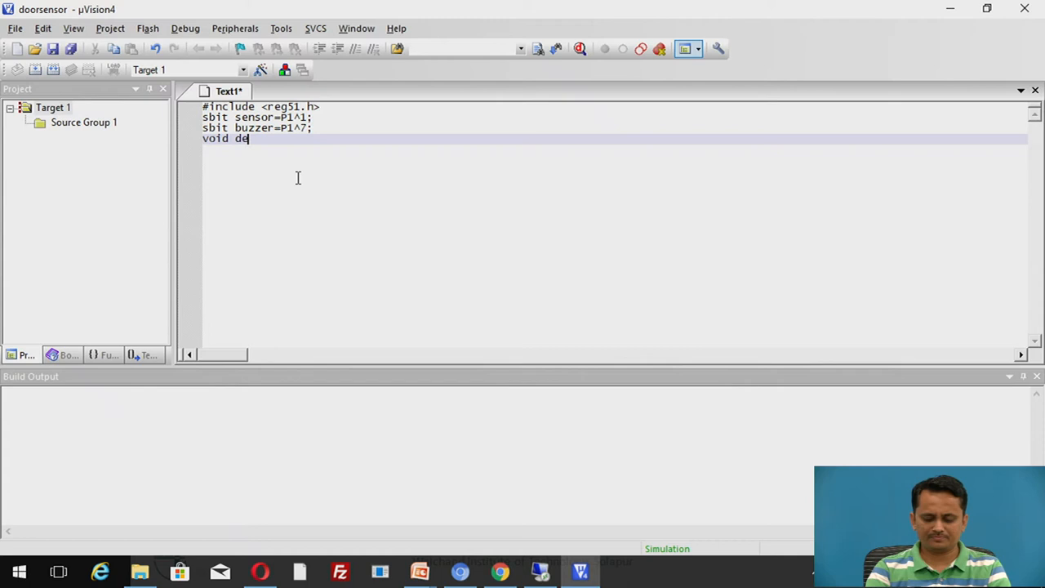
type("lay(unsigned")
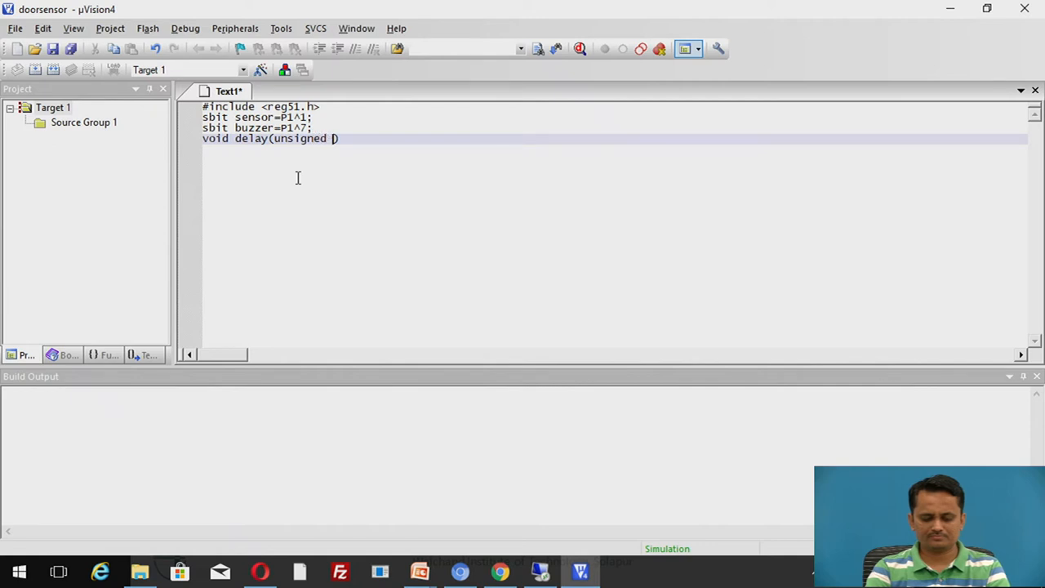
type("in")
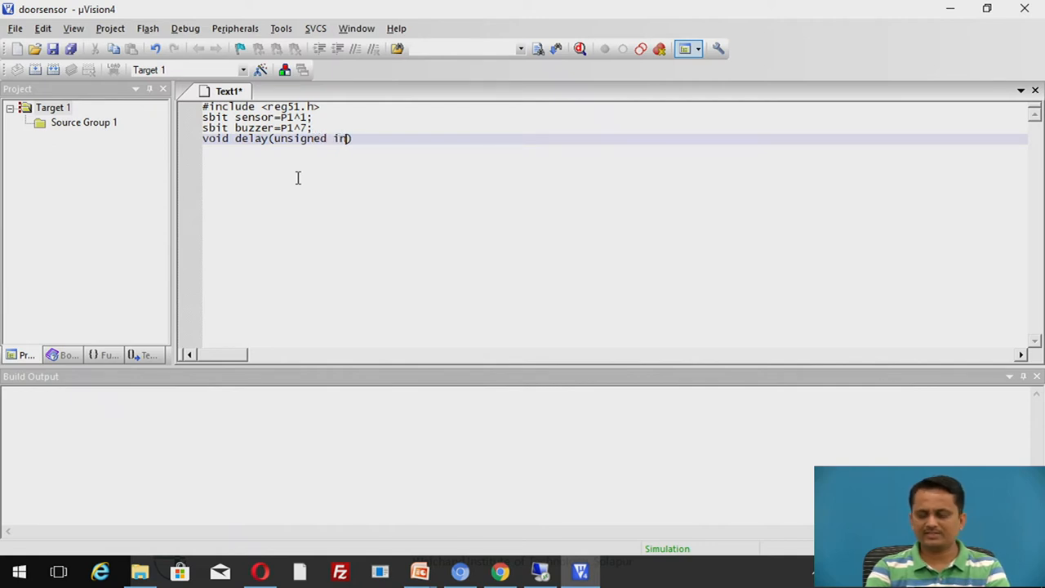
type(");")
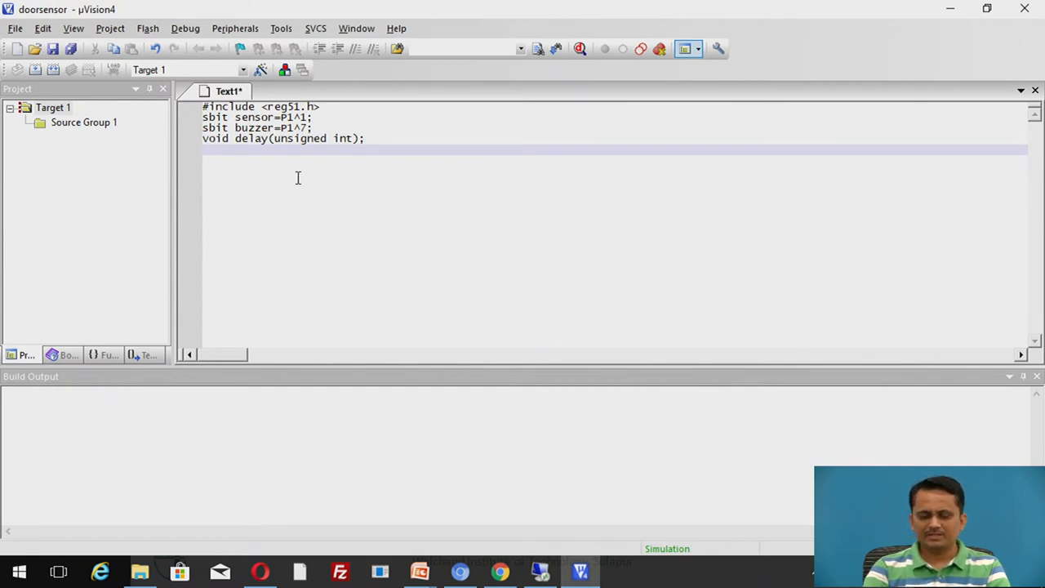
Step: Begin the function void main(void) with its opening brace
type("void")
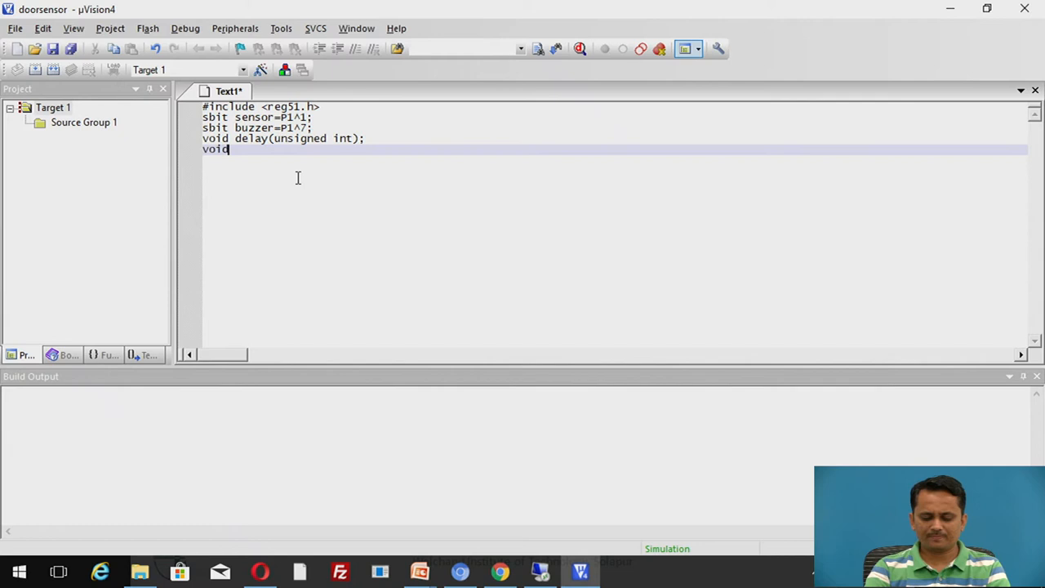
type("main")
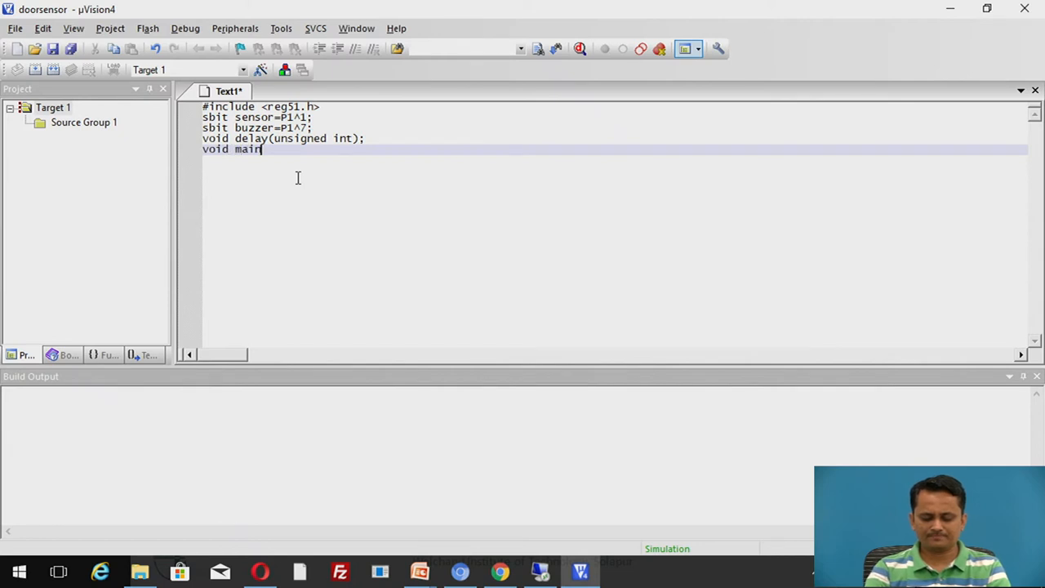
type("()")
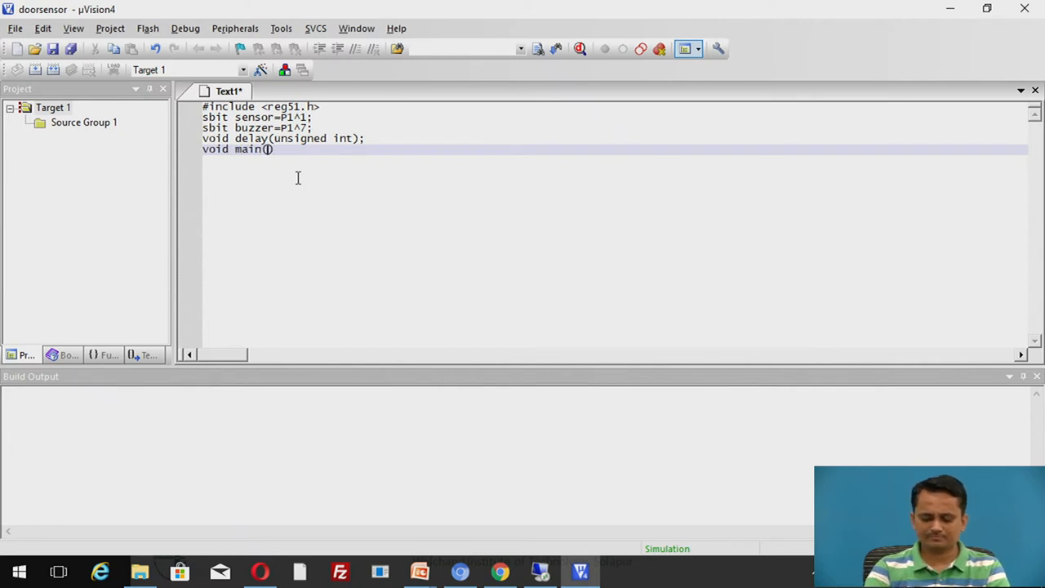
type("void")
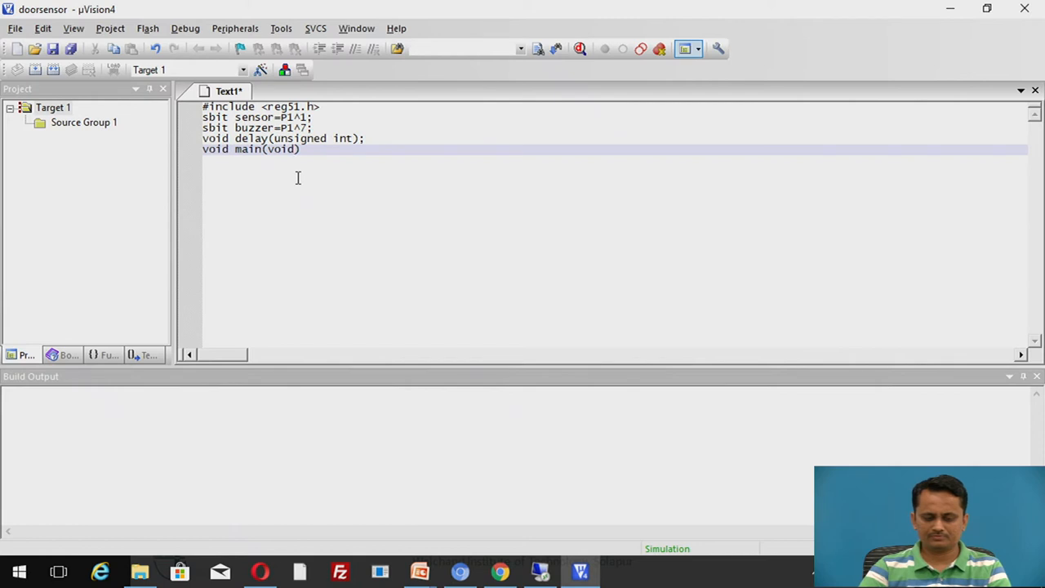
type("{")
type("}")
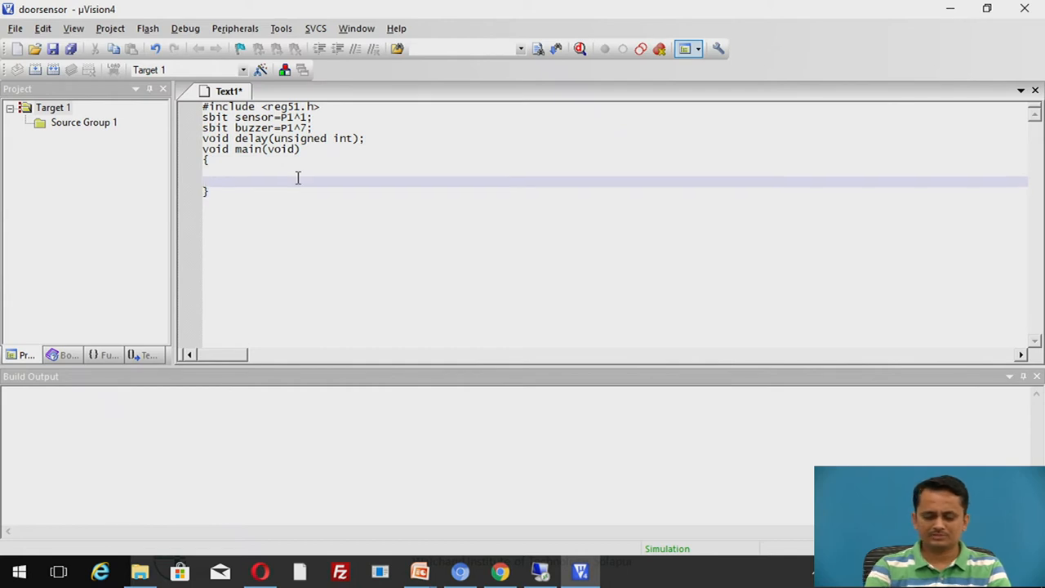
Step: Initialize buzzer=0; and sensor=1; inside main, fixing a mistyped character
type("bu")
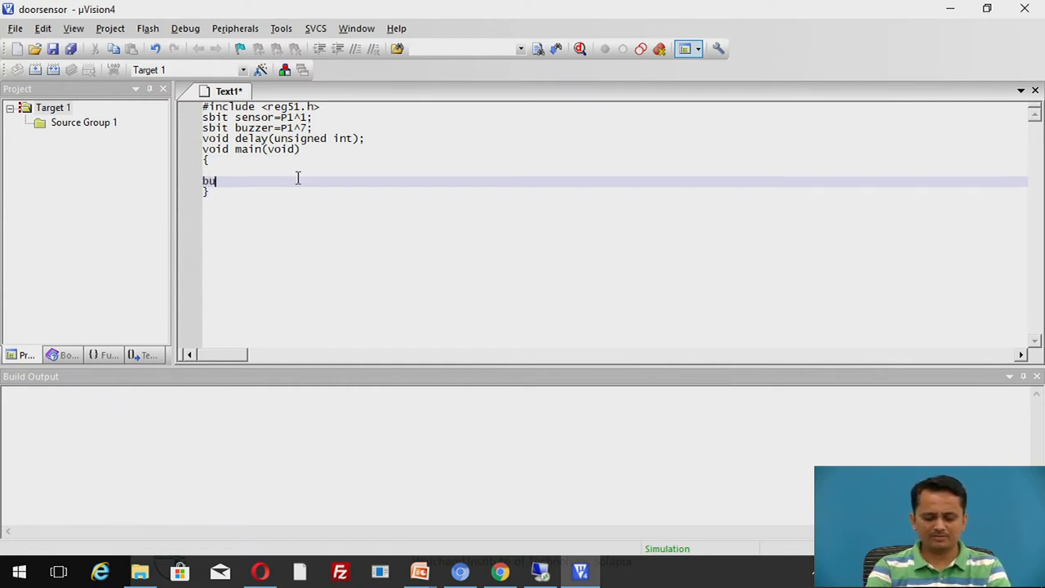
type("zzer=")
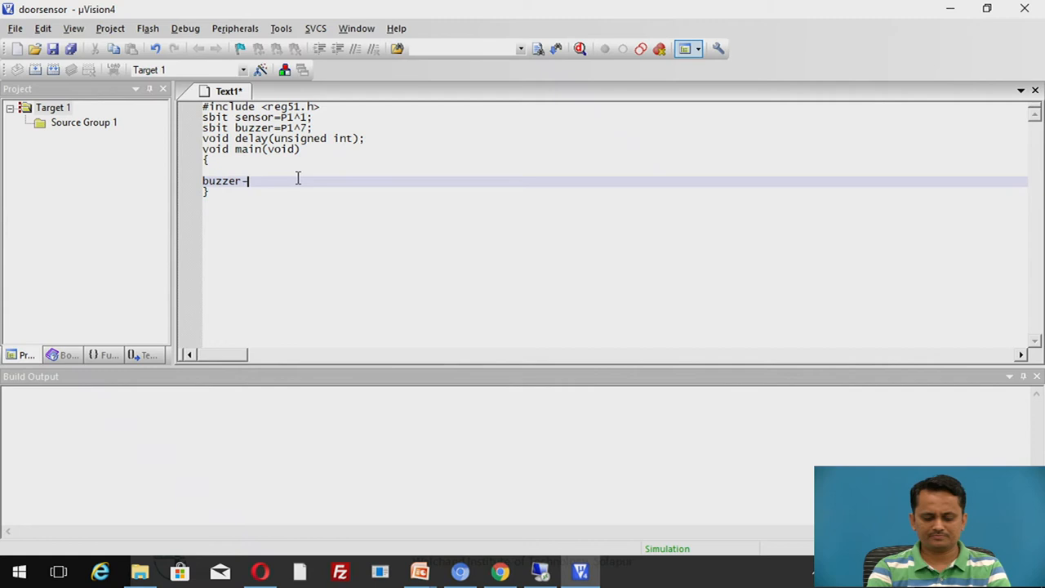
key("Backspace")
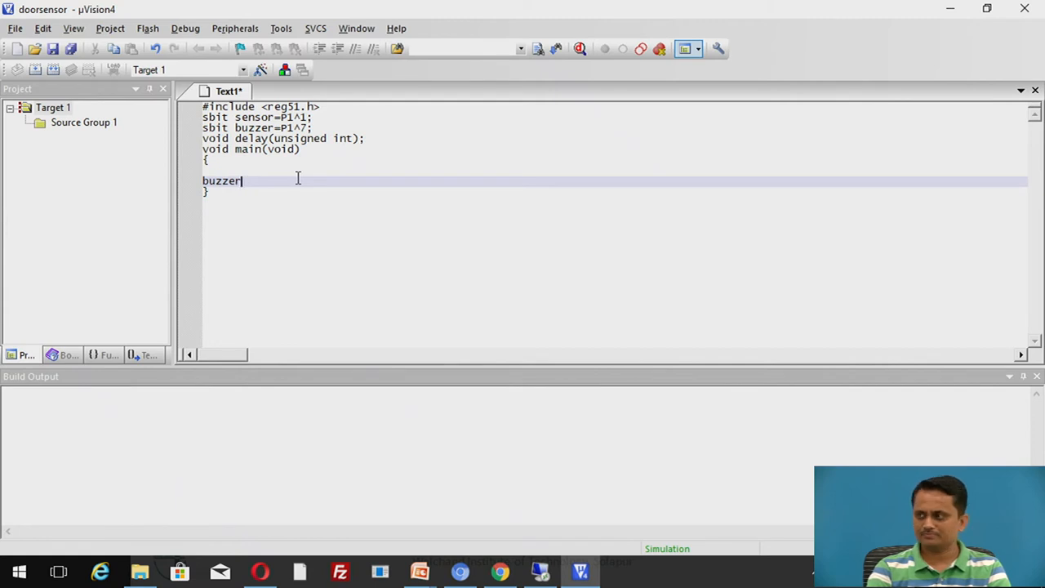
type("=0")
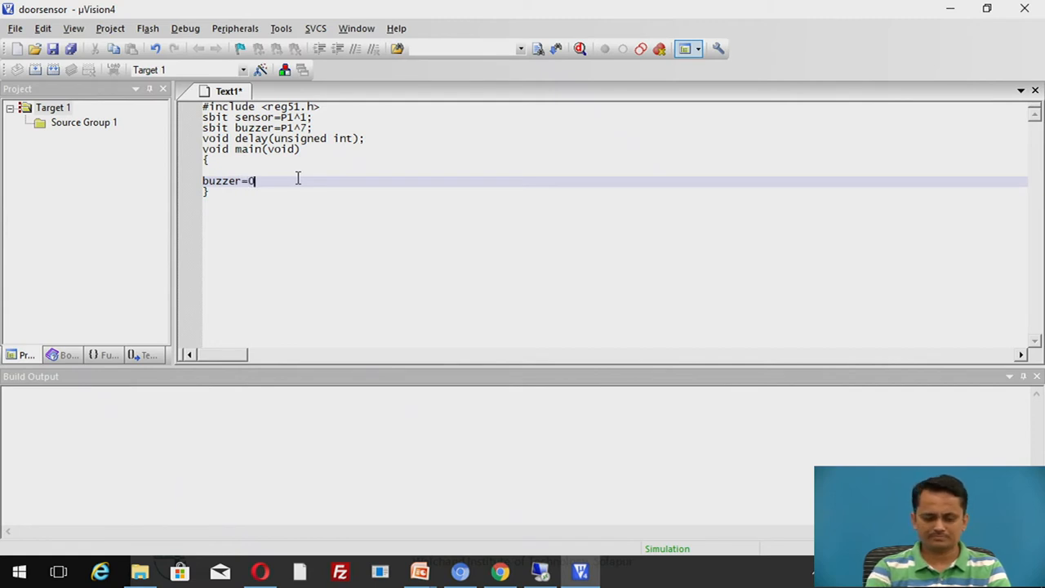
type(";")
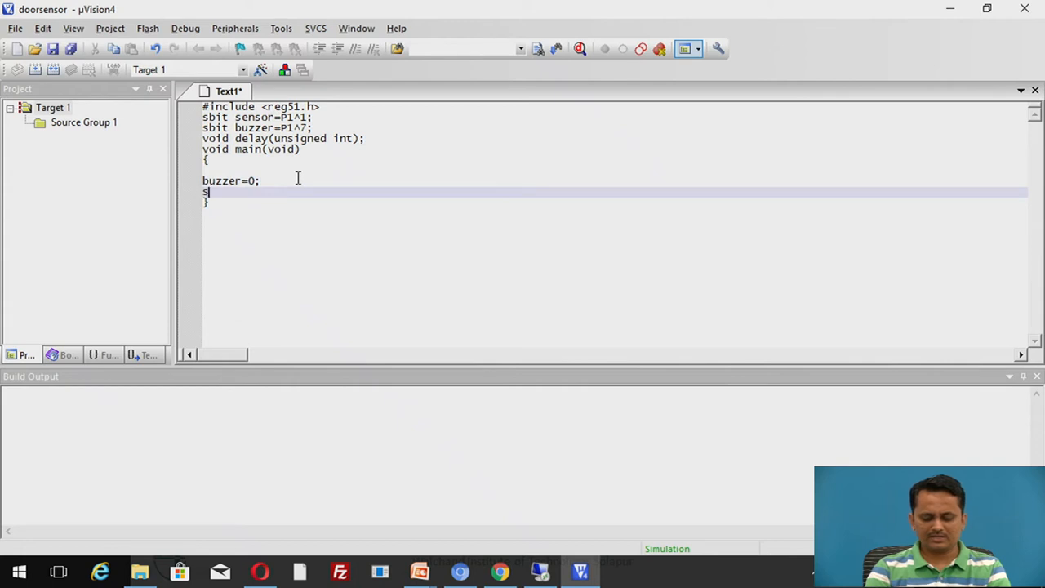
type("ensor")
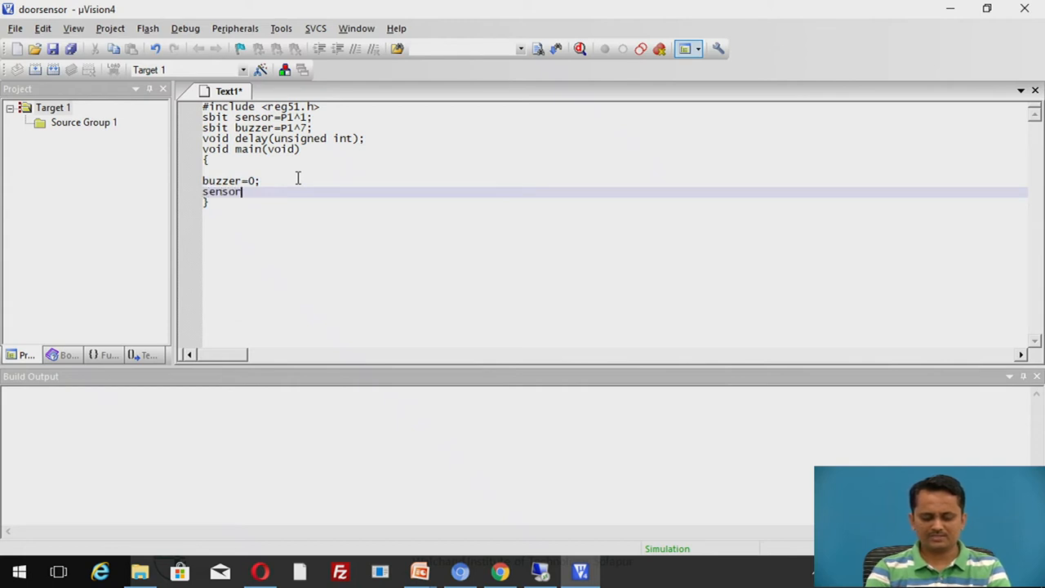
type("=1;")
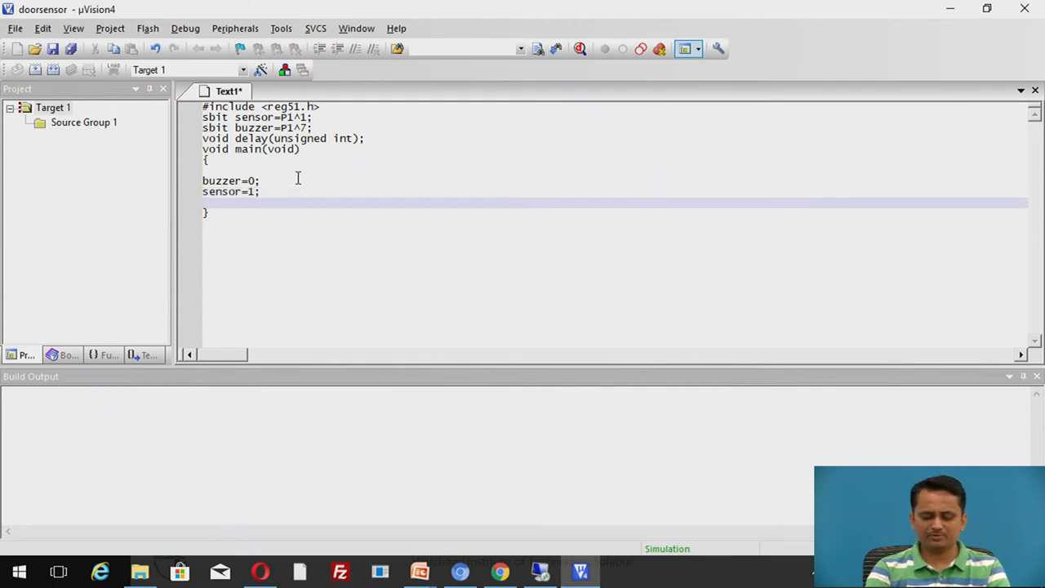
Step: Write an endless while(1) loop in main containing if (sensor==0) with an empty block
type("whil")
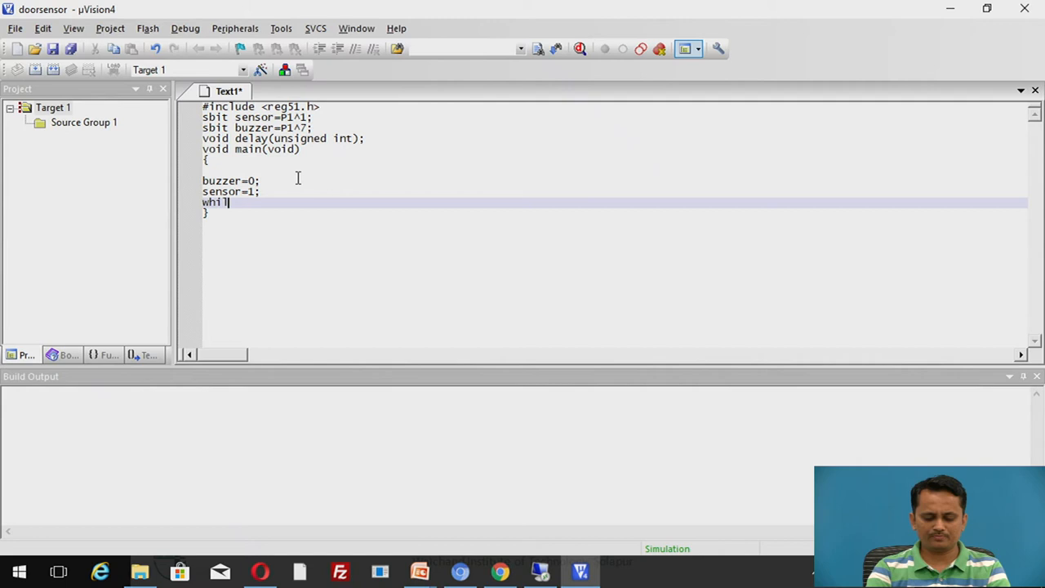
type("e()")
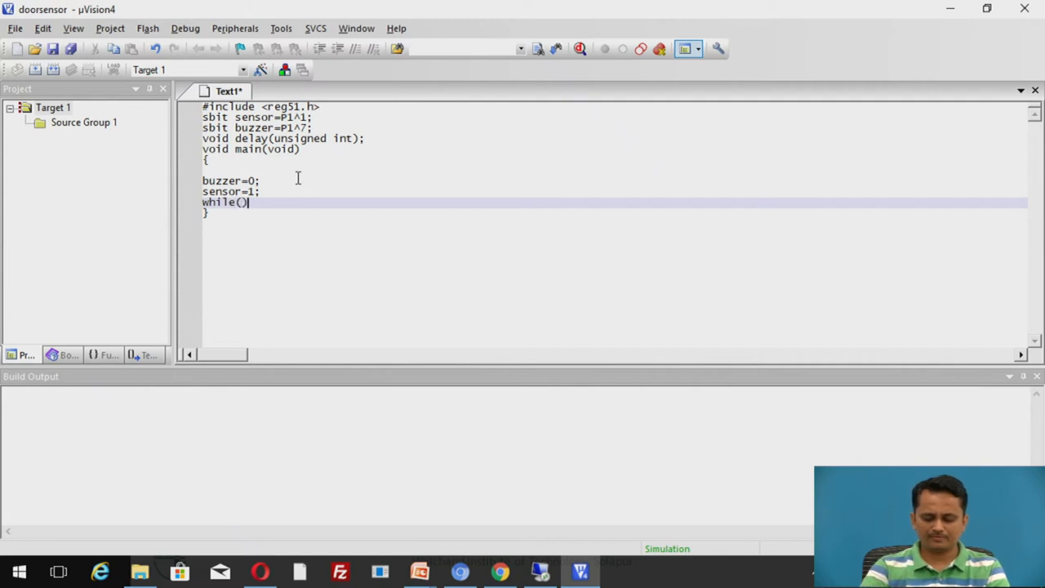
type("1")
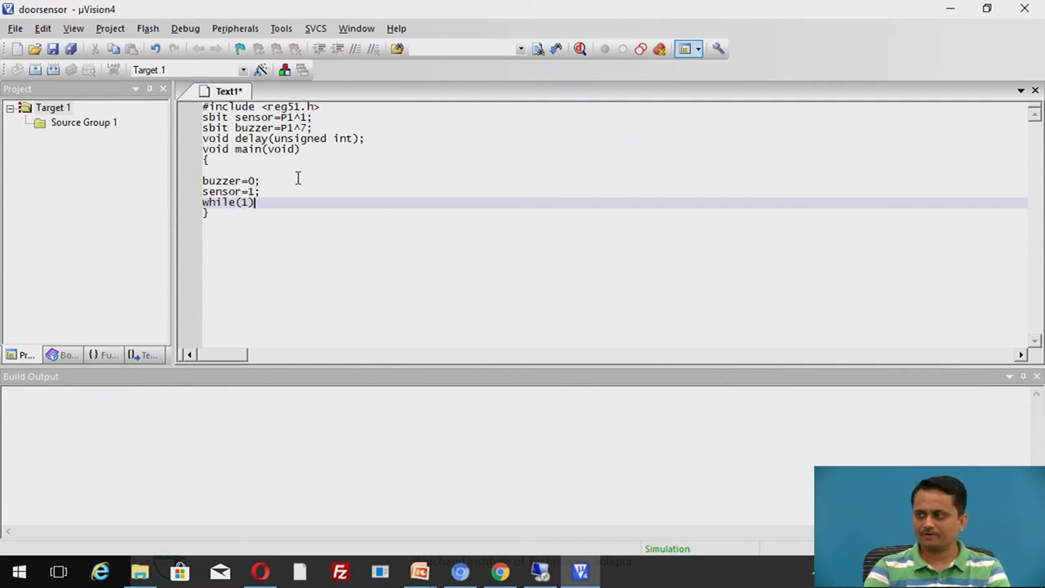
type("{")
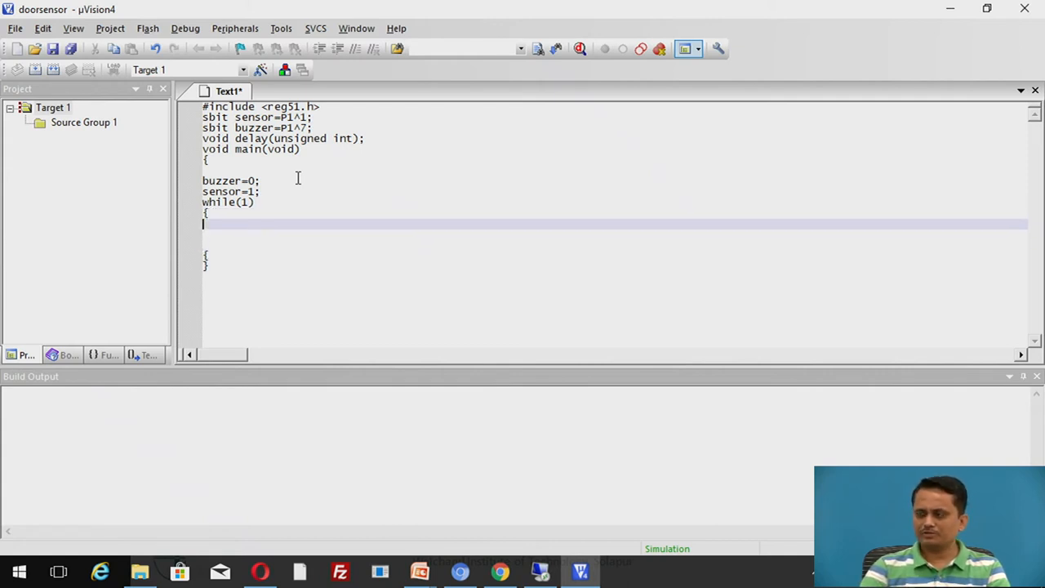
type("if")
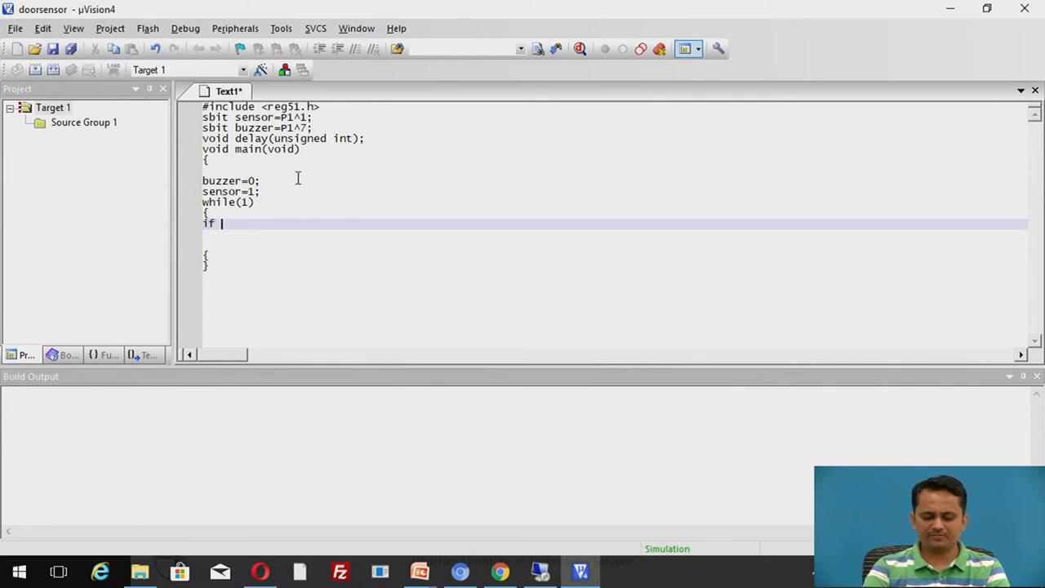
type("()")
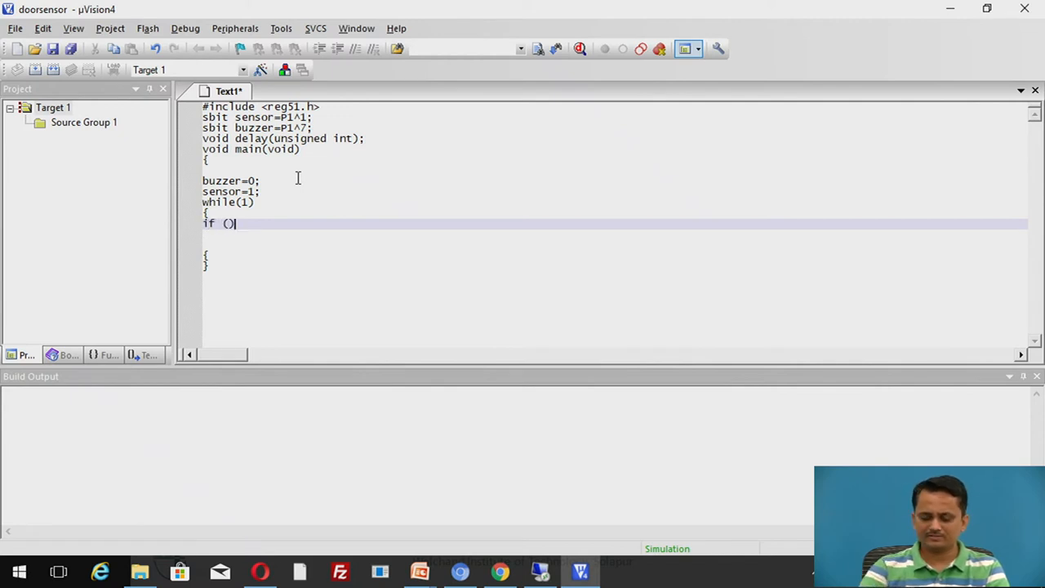
type("sensor")
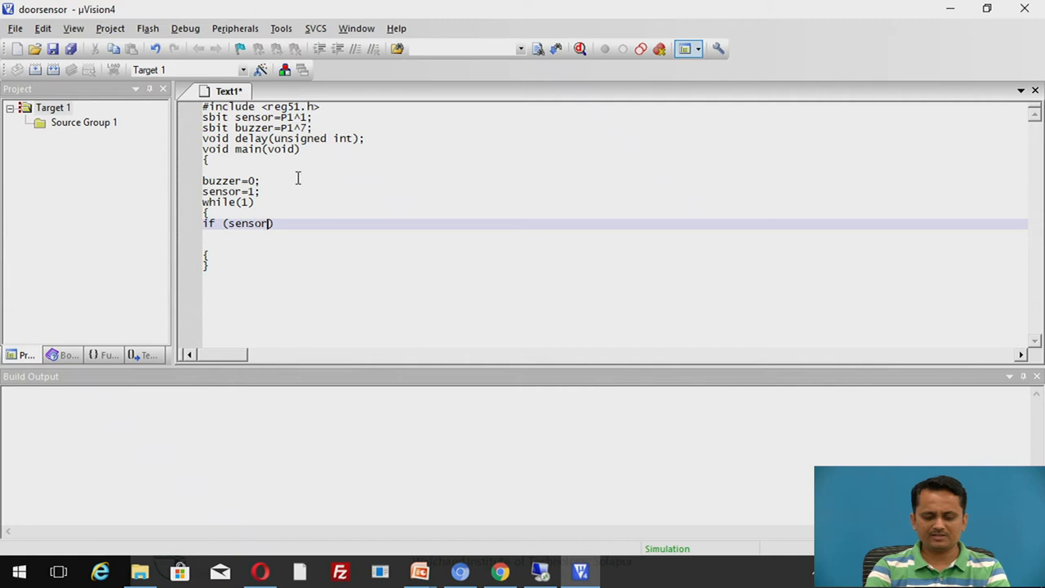
type("==0")
type("{")
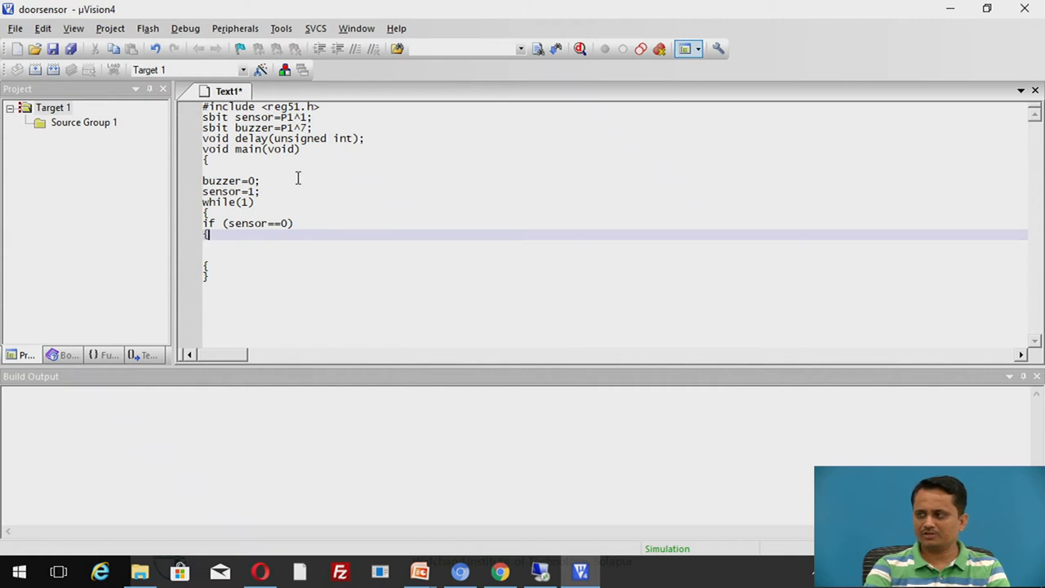
type("}")
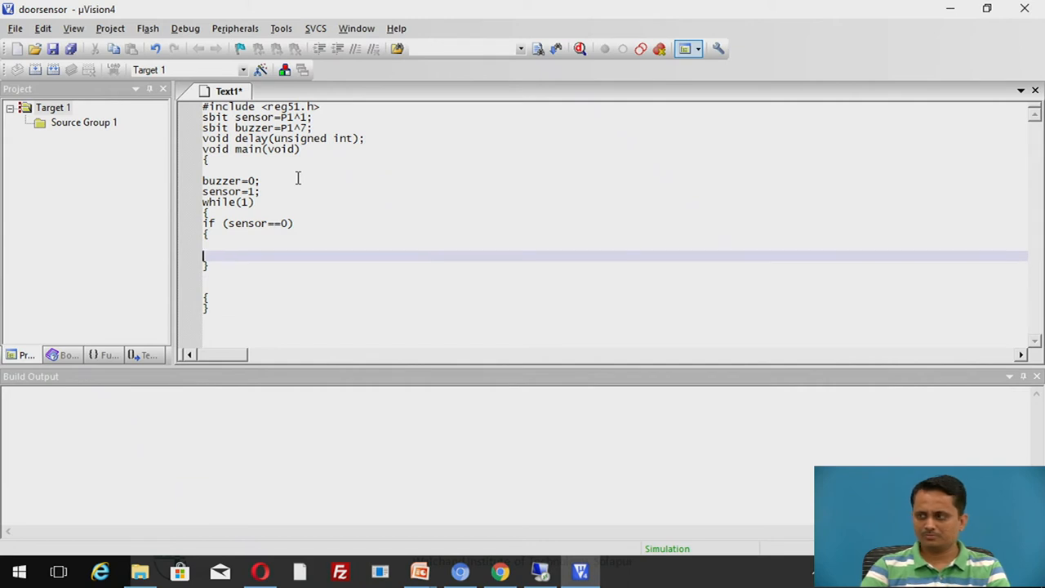
Step: Inside the if block set buzzer=1; followed by delay(200);
type("b")
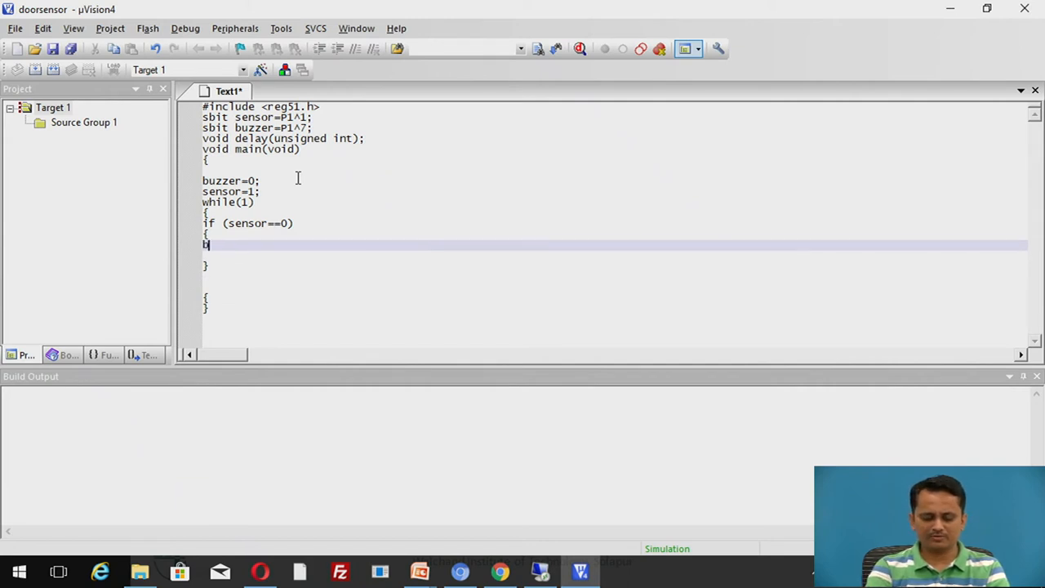
type("uzze")
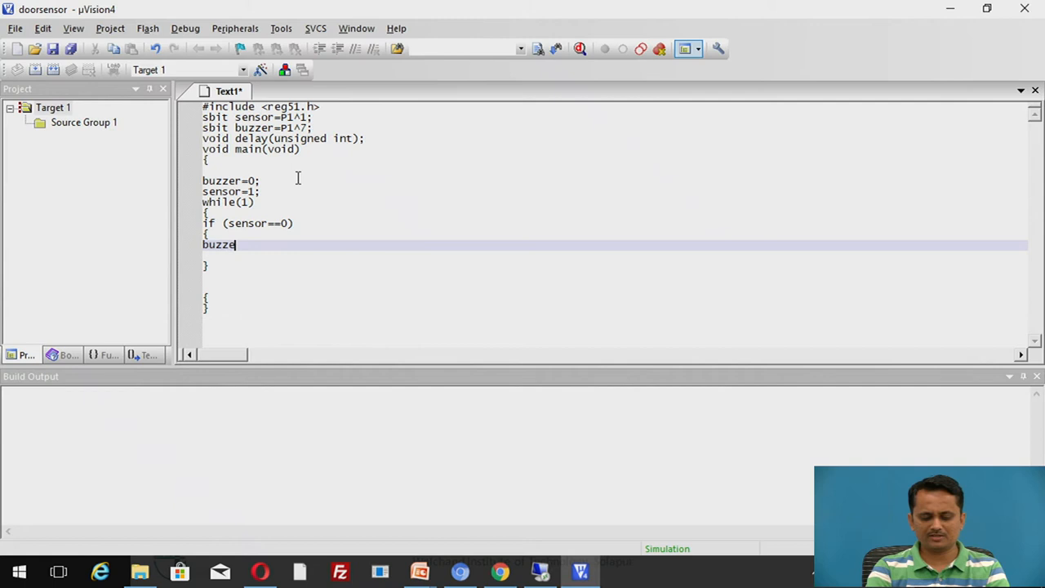
type("r=1;")
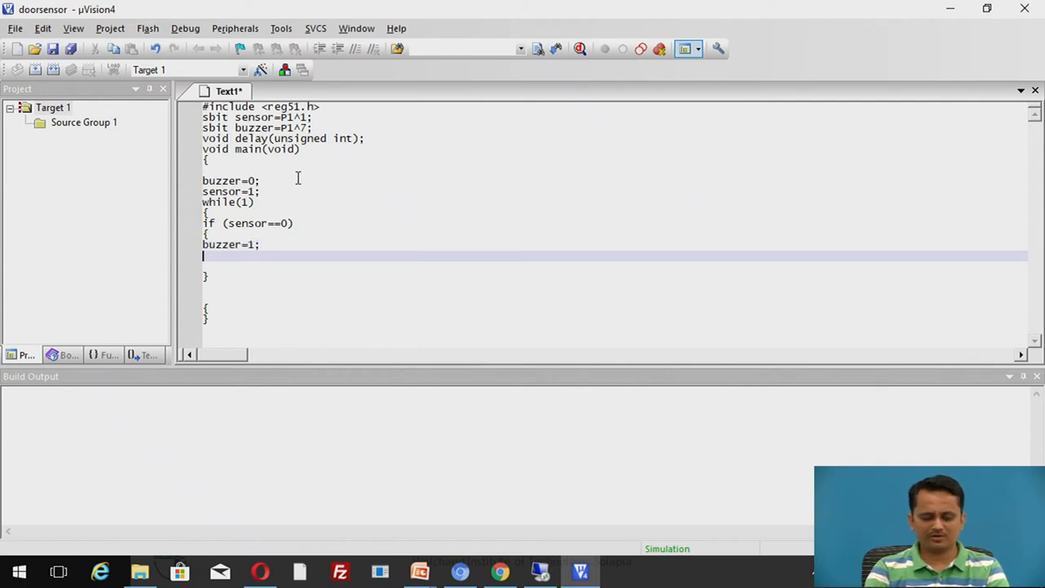
type("delay")
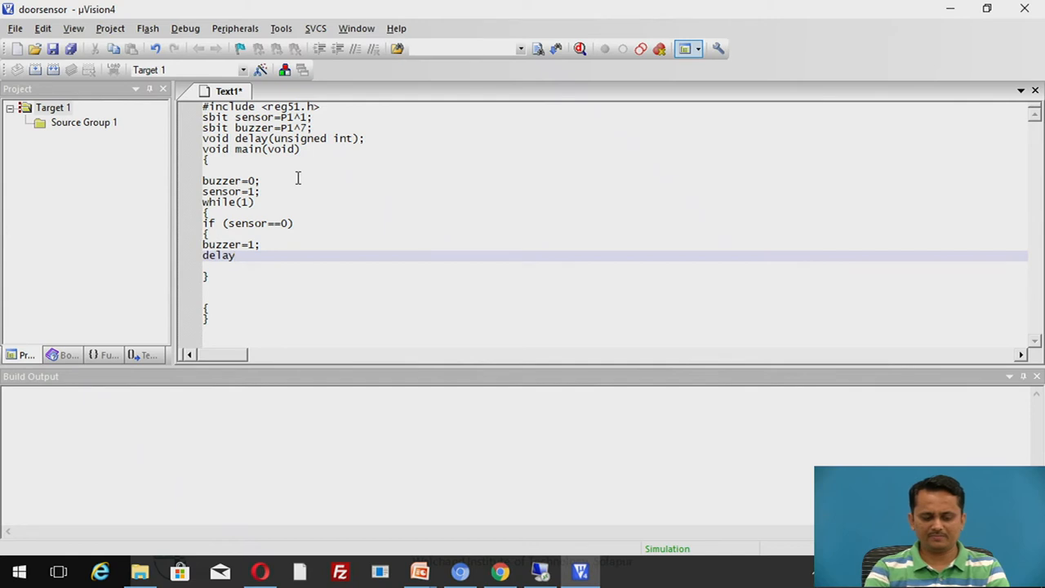
type("()")
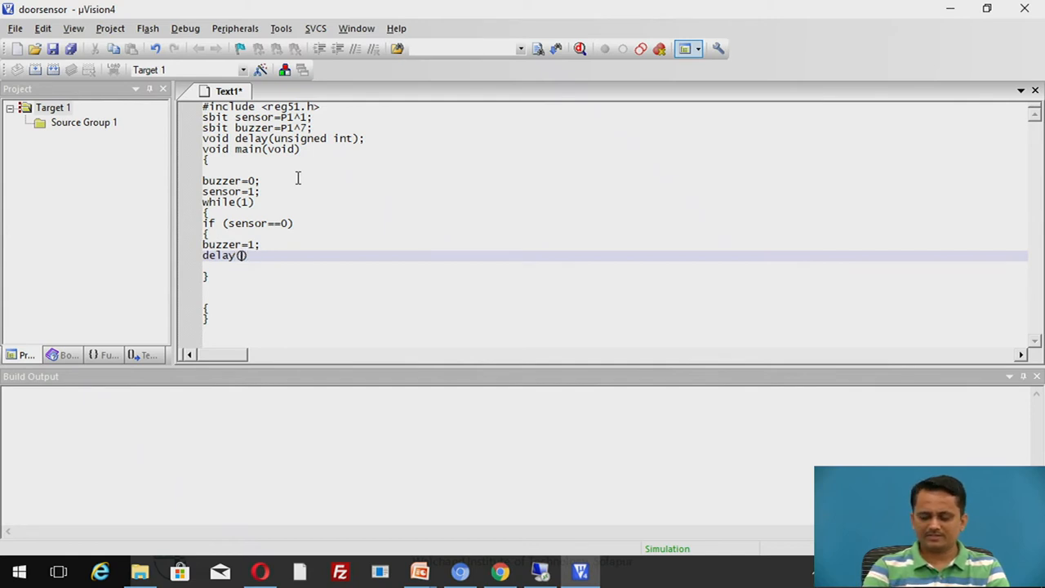
type("200")
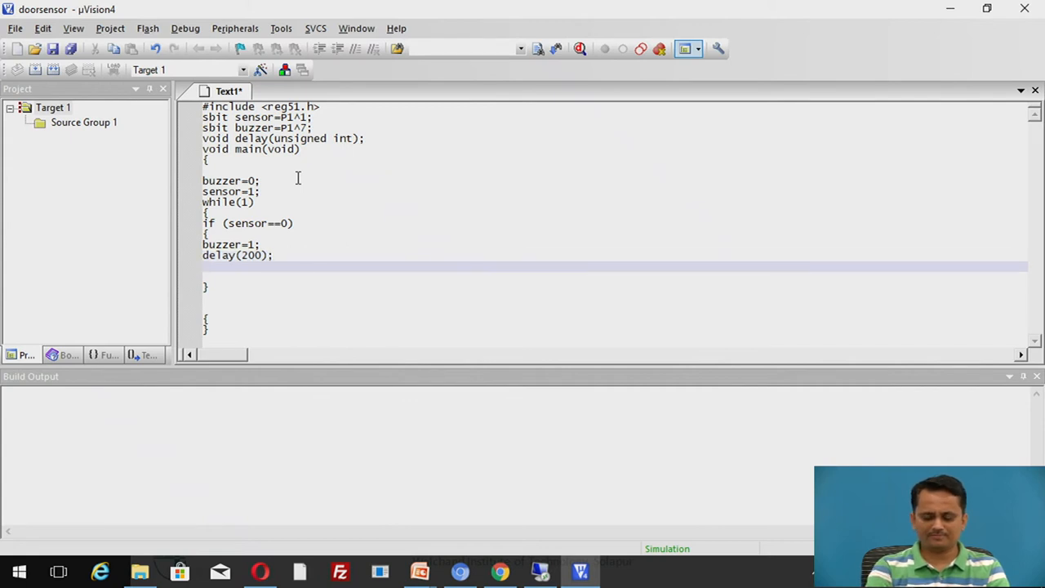
Step: Add buzzer=0; and delay(100); then close the remaining braces
type("buzzer=")
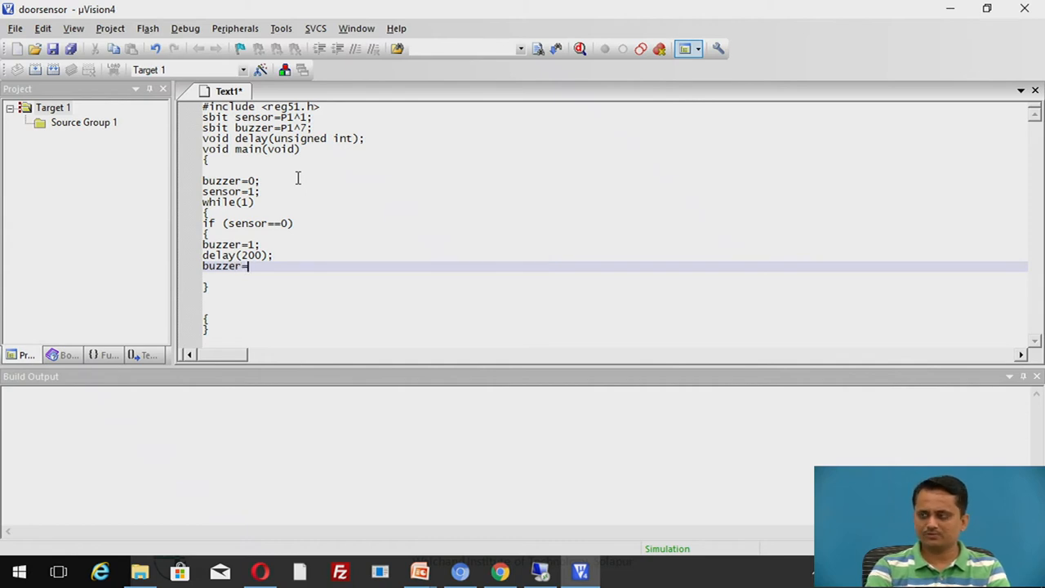
type("0;")
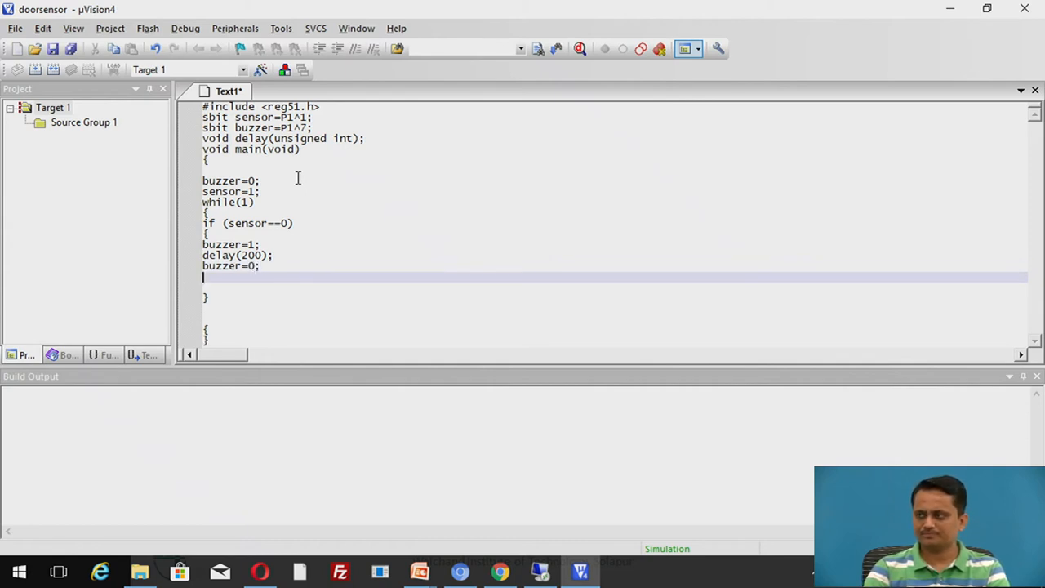
type("dela")
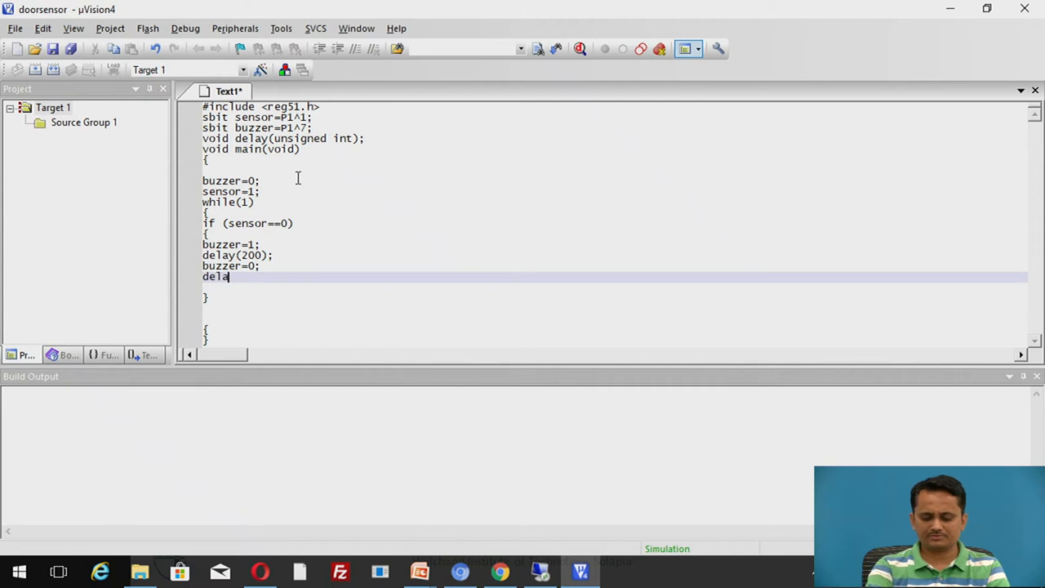
type("ay")
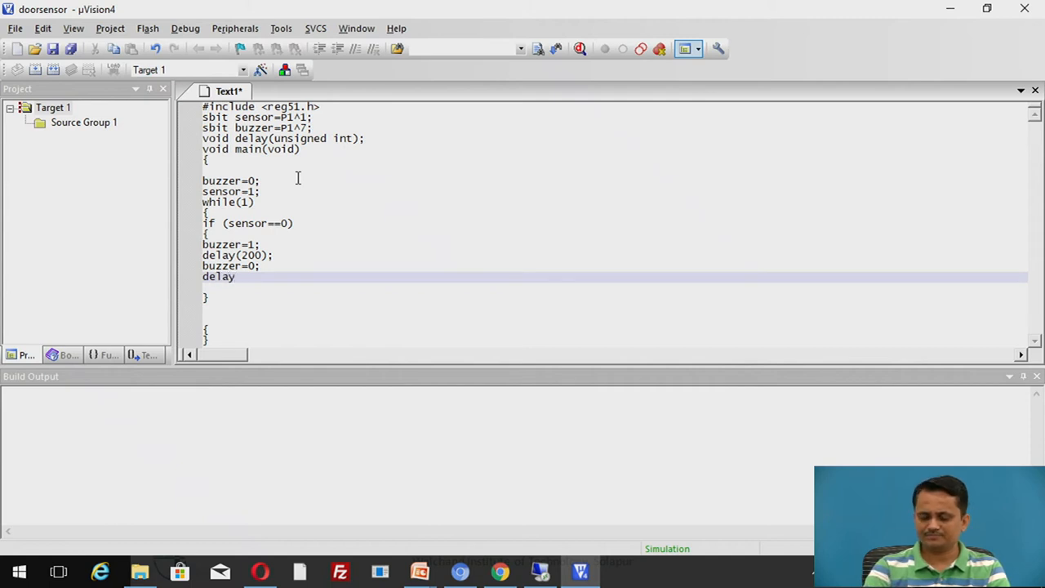
type("=")
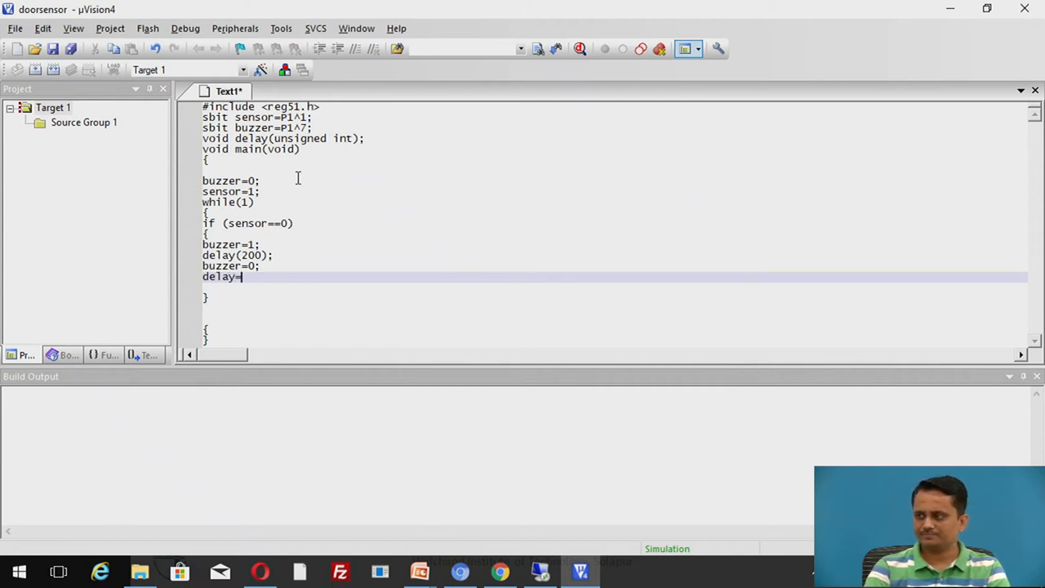
type("()")
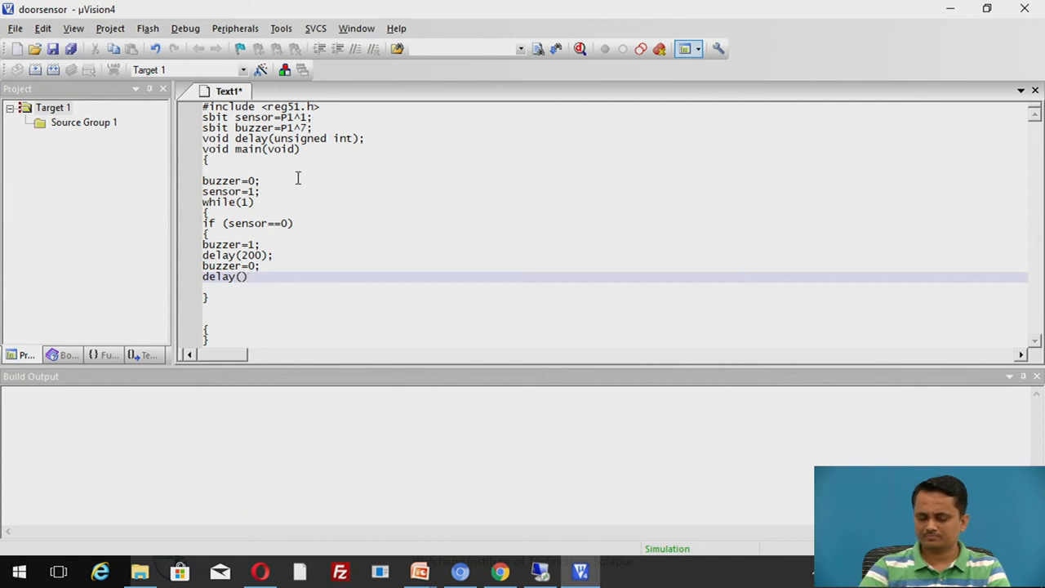
type("100")
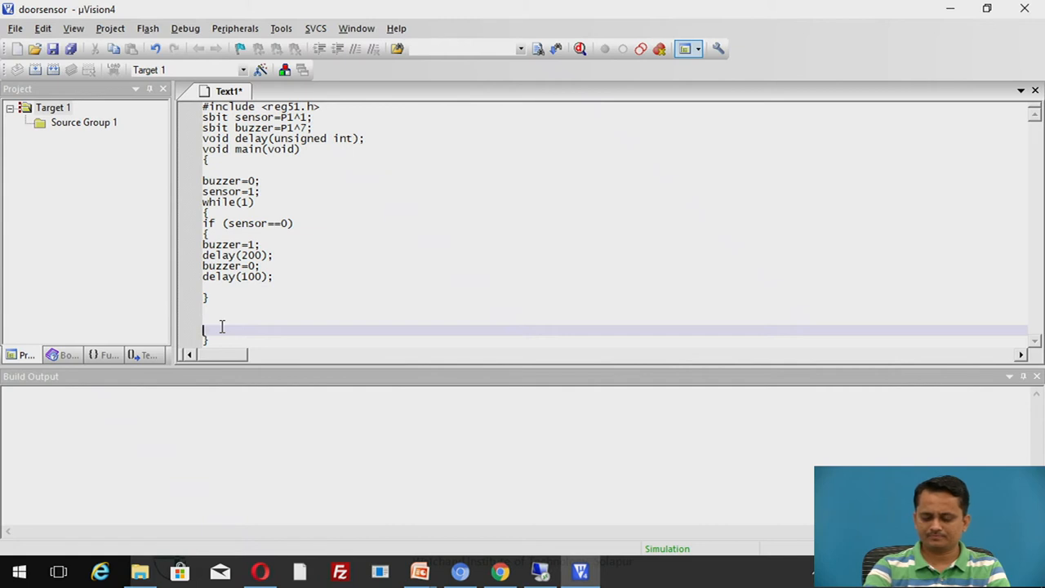
type("}")
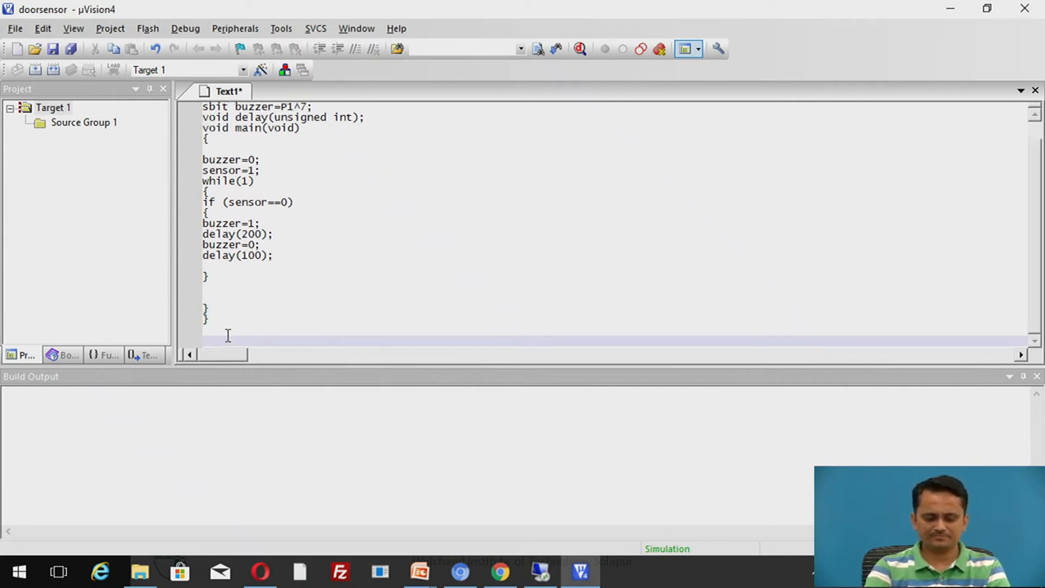
Step: Write the definition header void delay(unsigned int time) below main with its opening brace
type("vo")
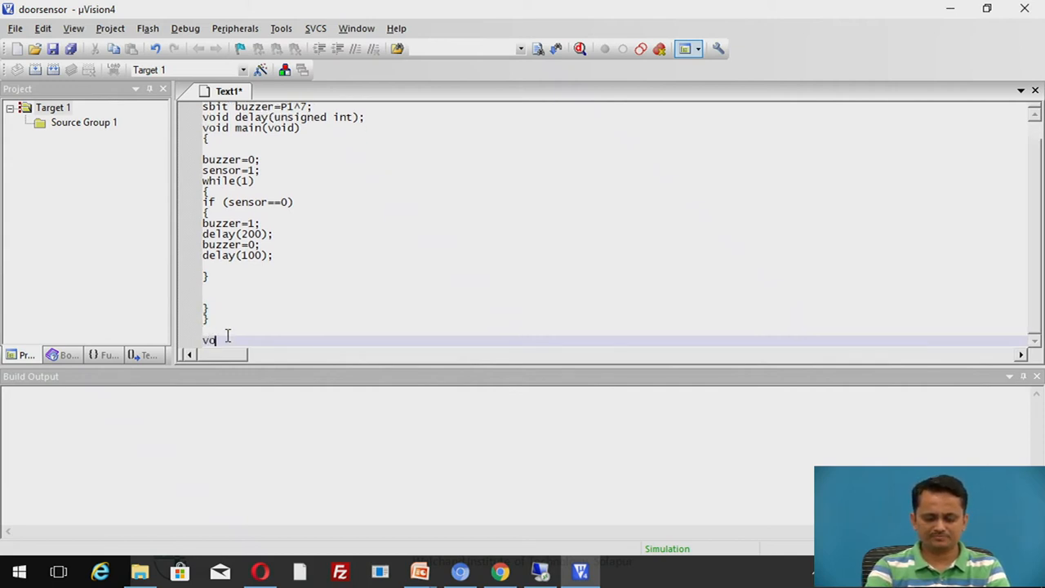
type("id delay")
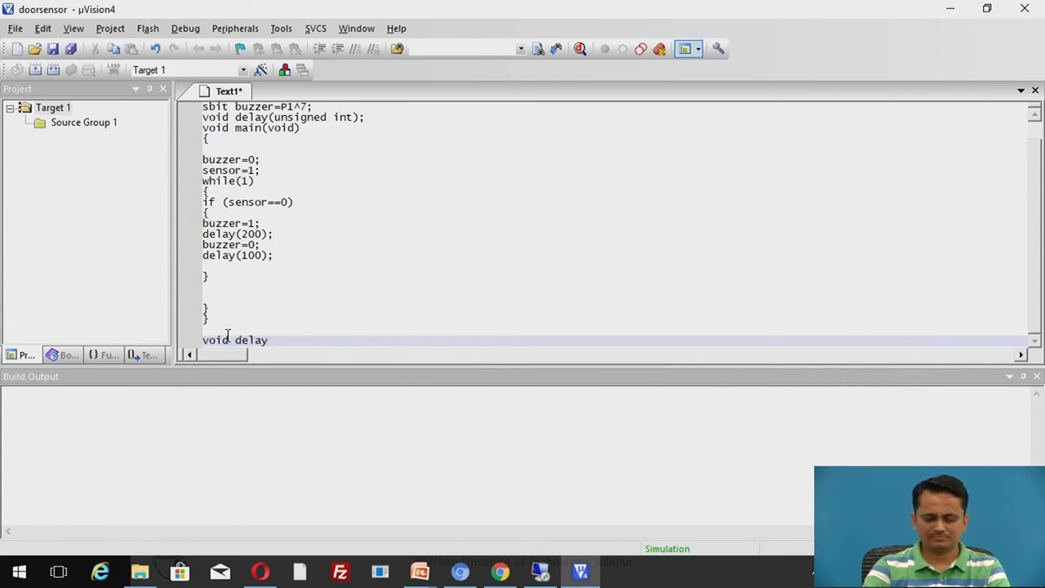
type("()")
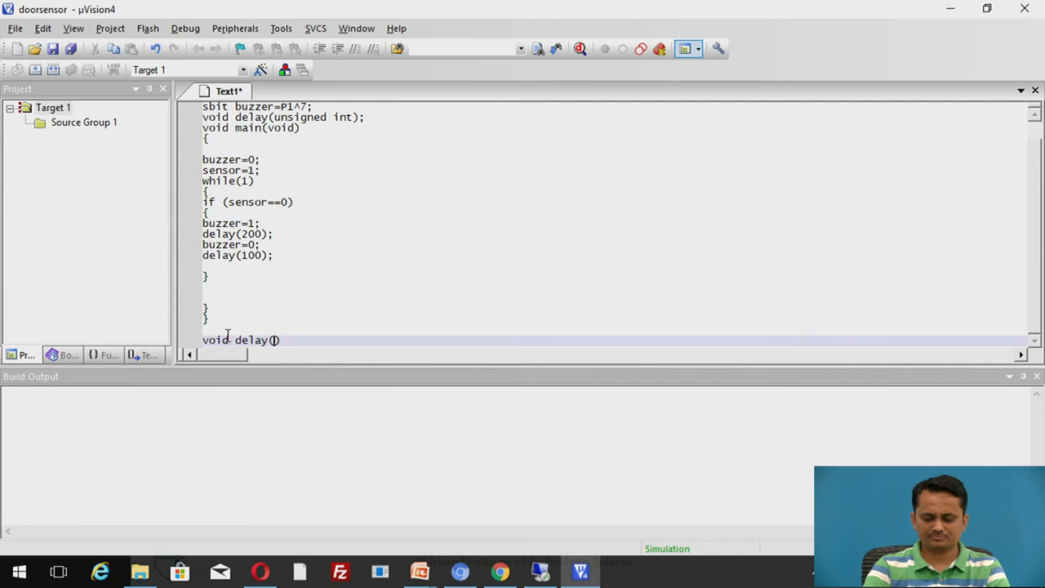
type("unsigned")
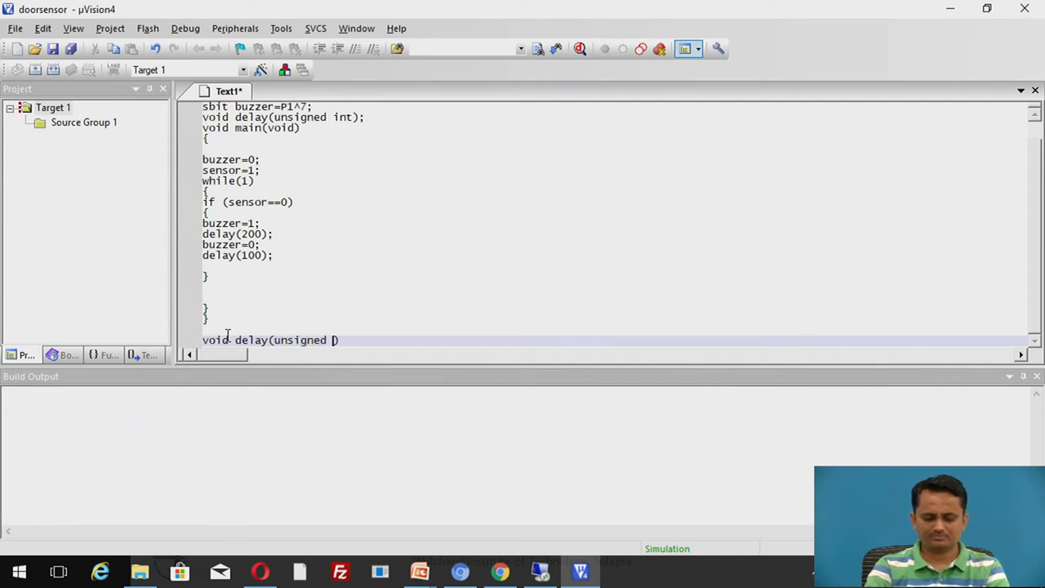
type("int i")
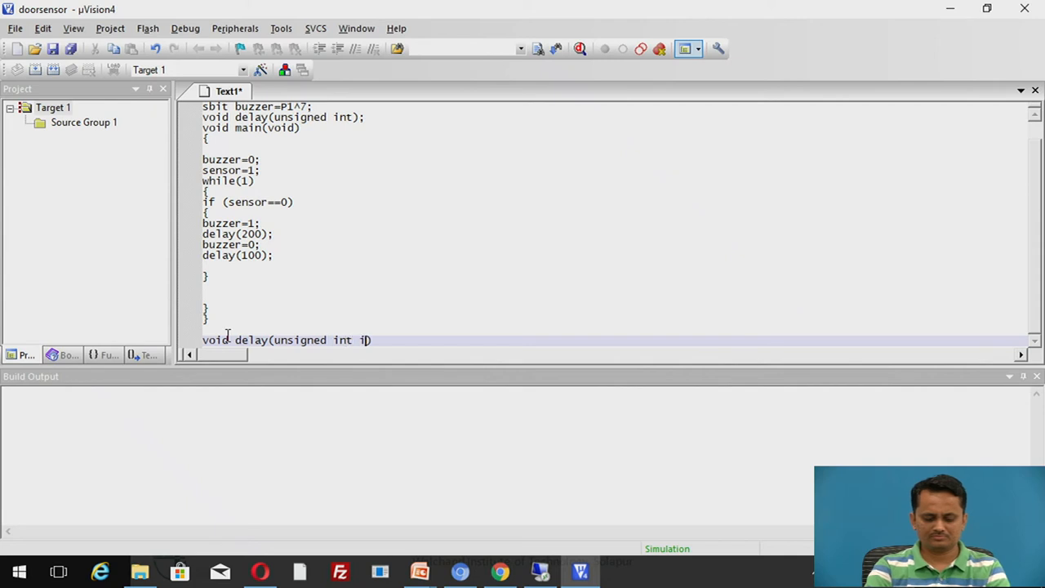
key("Backspace")
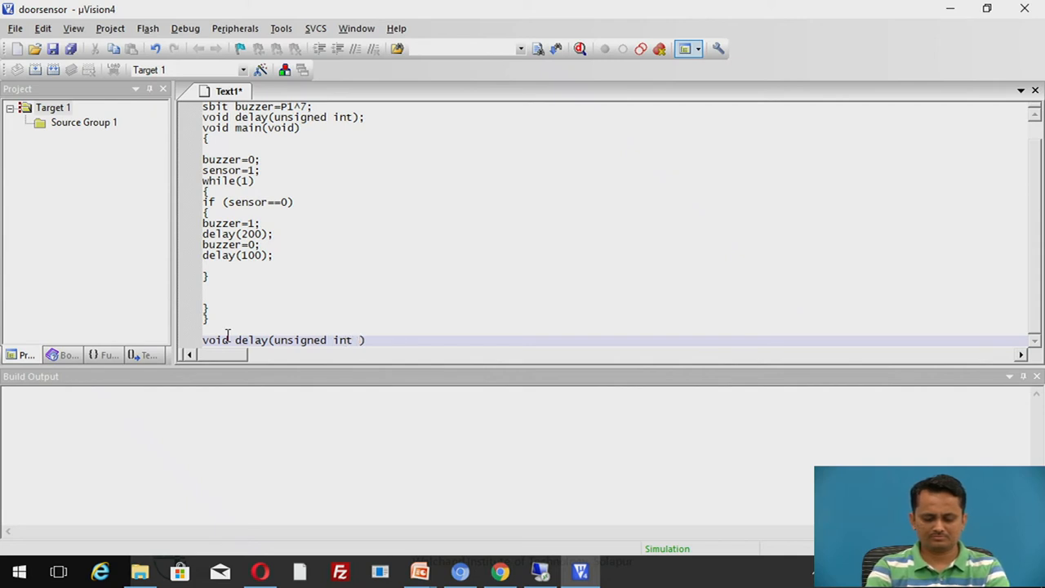
type("time")
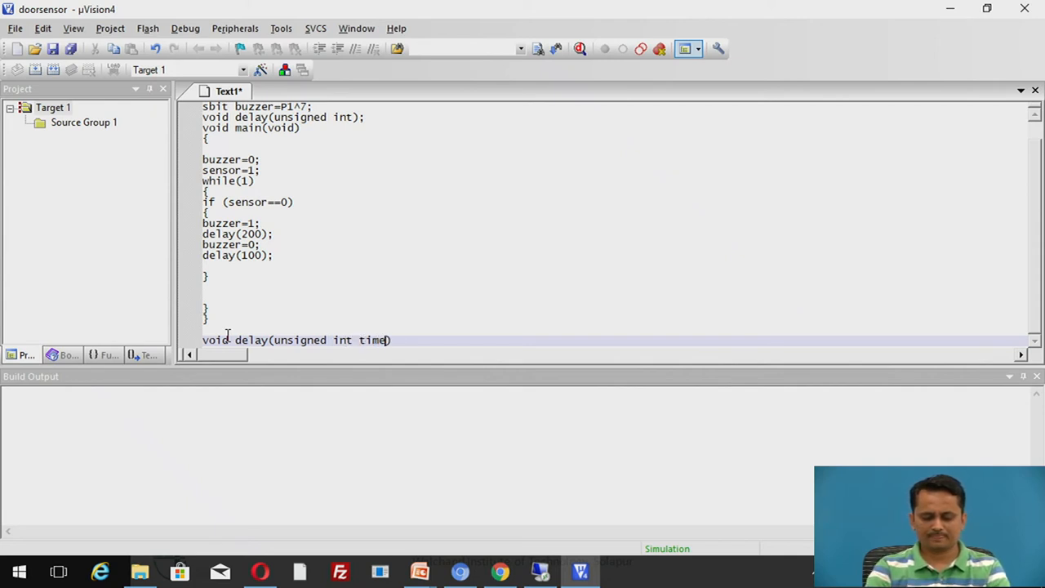
type(")")
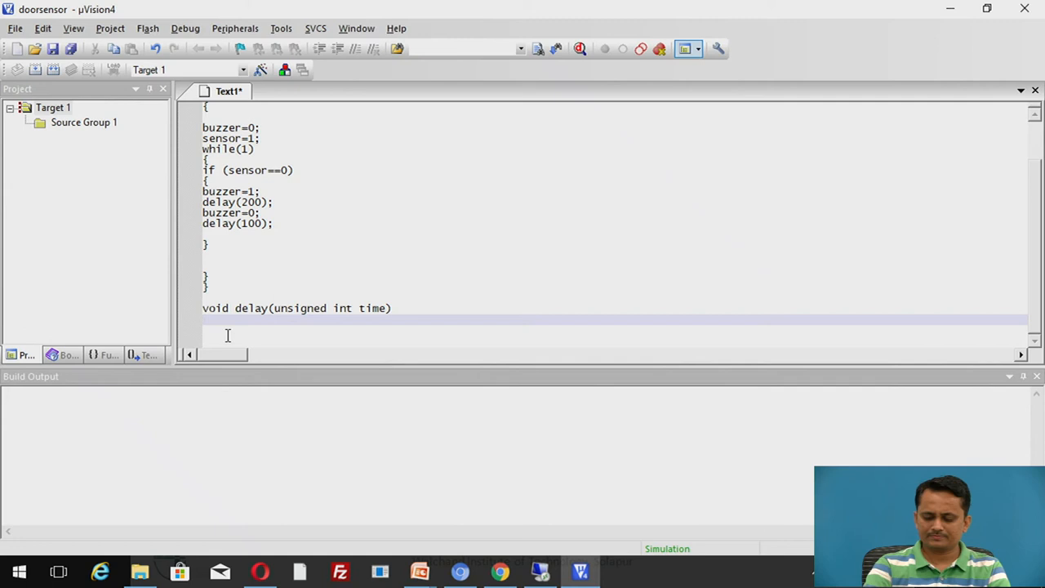
type("{")
type("}")
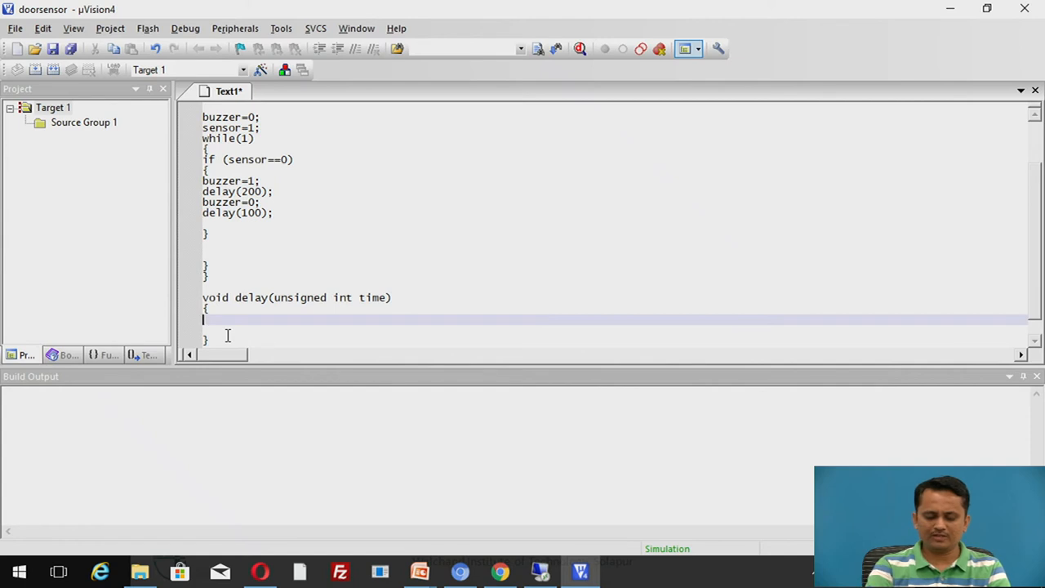
Step: Declare unsigned int i,j; and write the outer loop for(i=0;i<time;i++)
type("unsigned in")
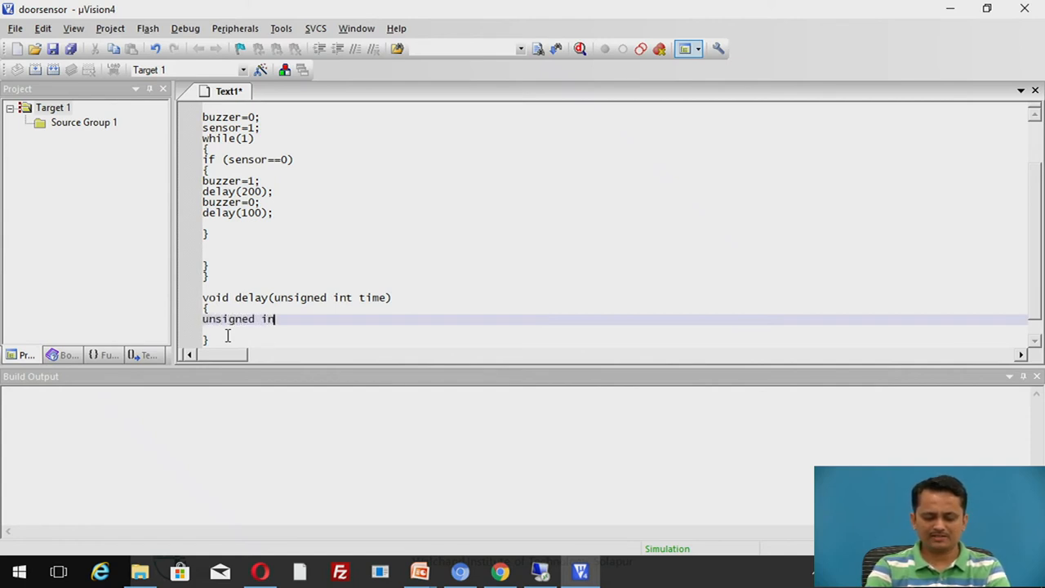
type("i,j;")
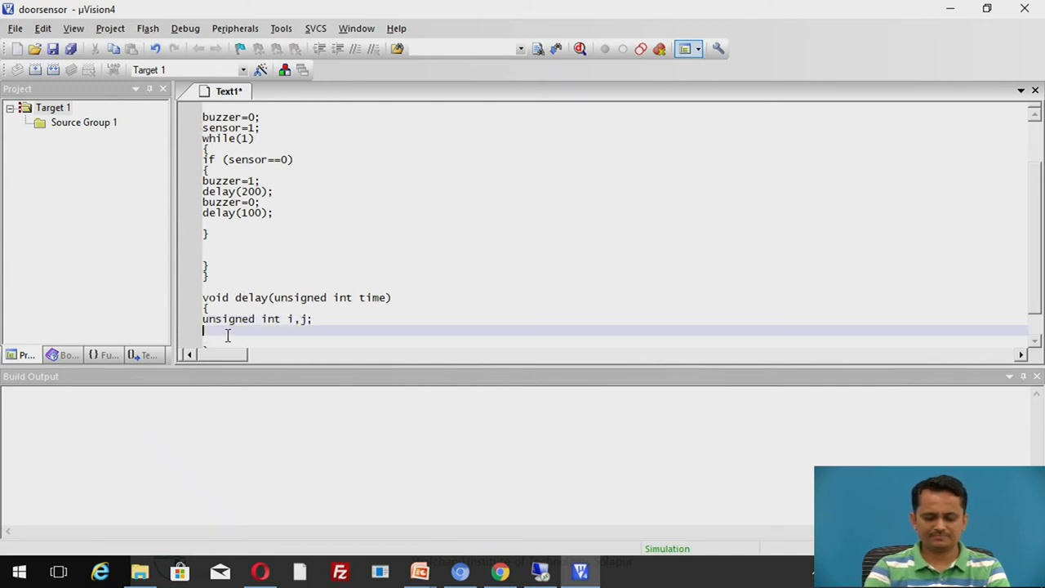
type("fo")
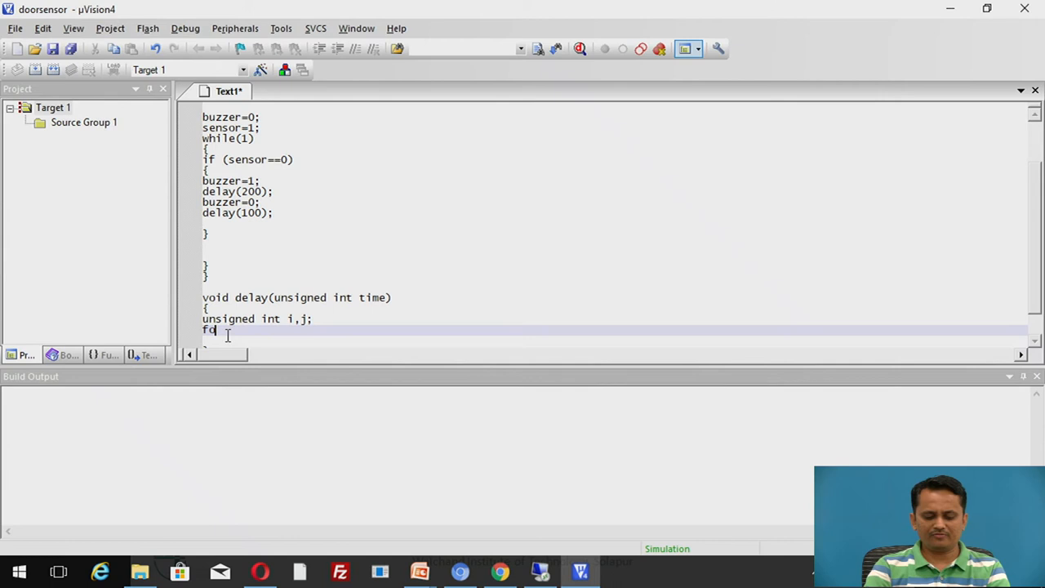
type("r()")
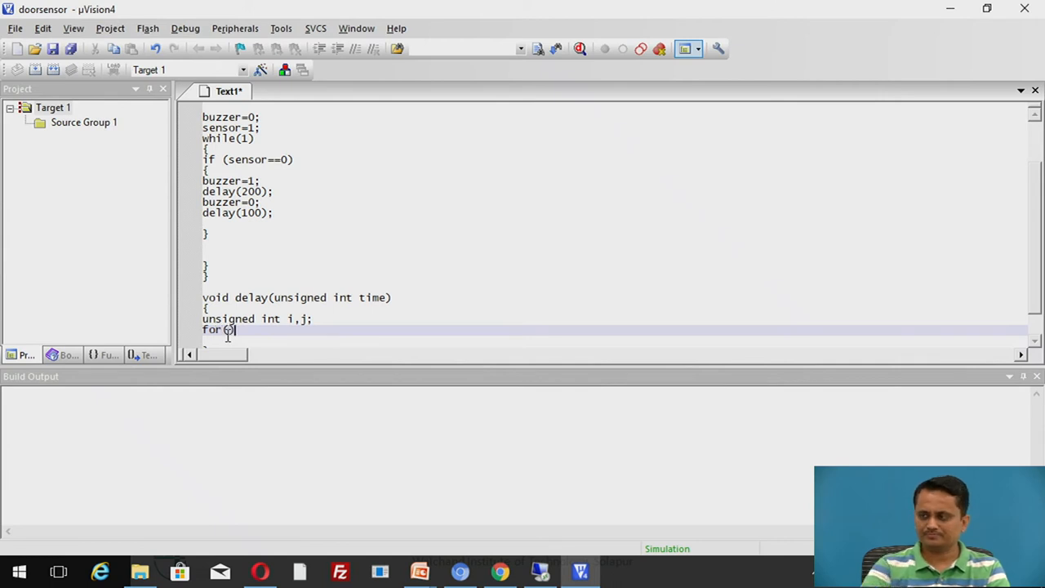
type("i")
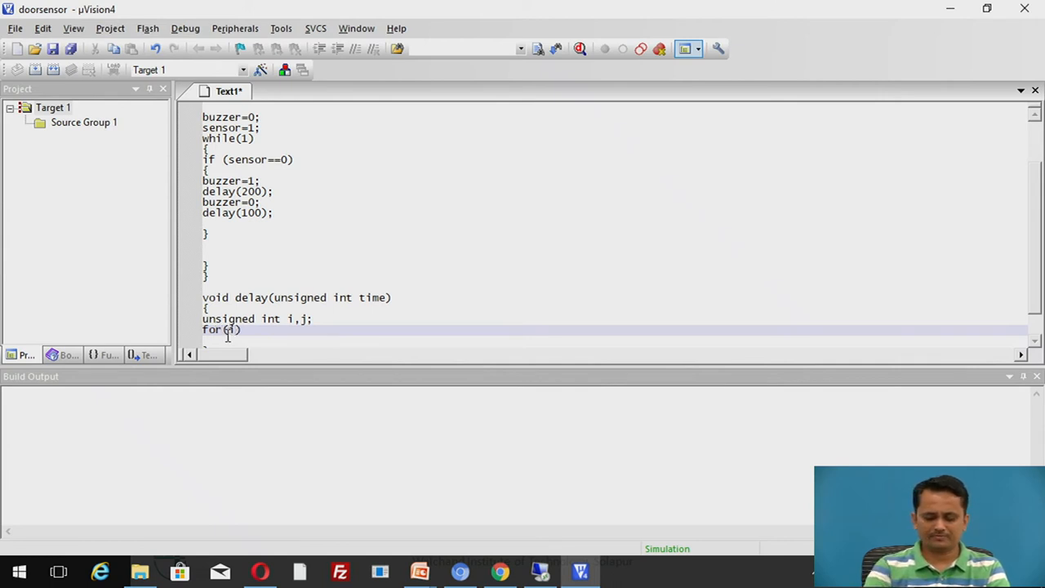
type("=0;")
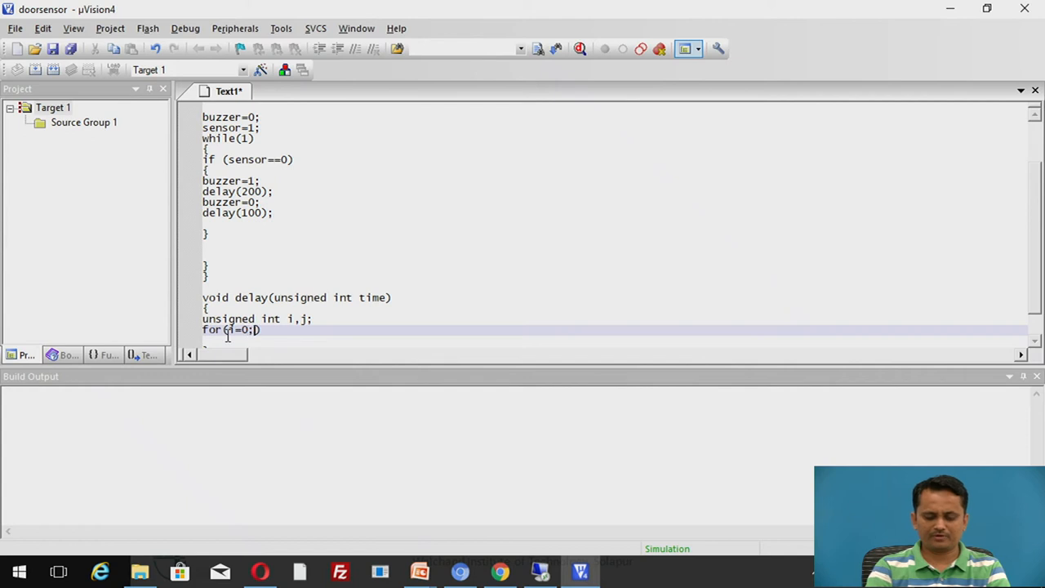
type("i<")
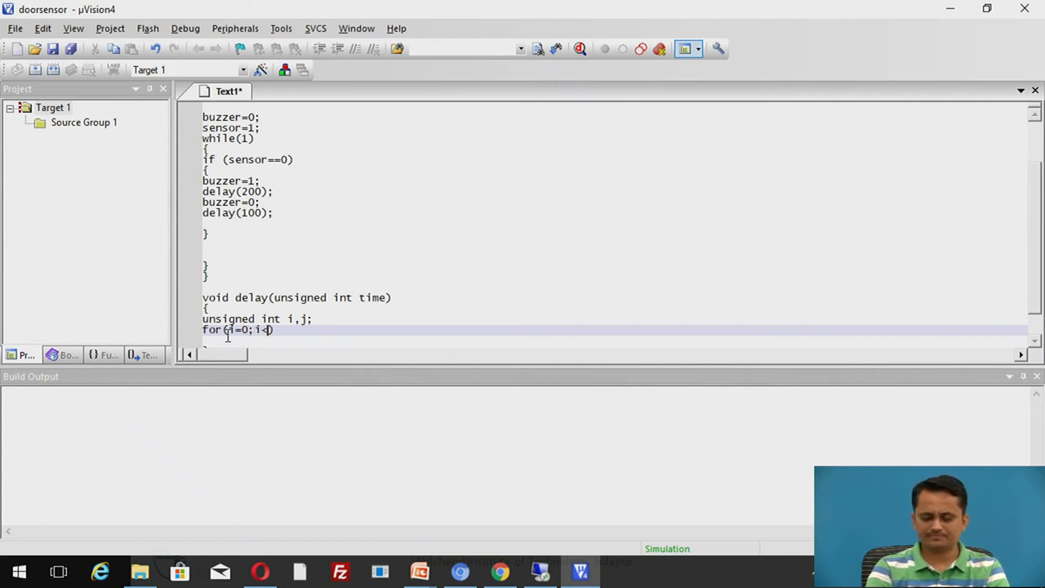
type("time")
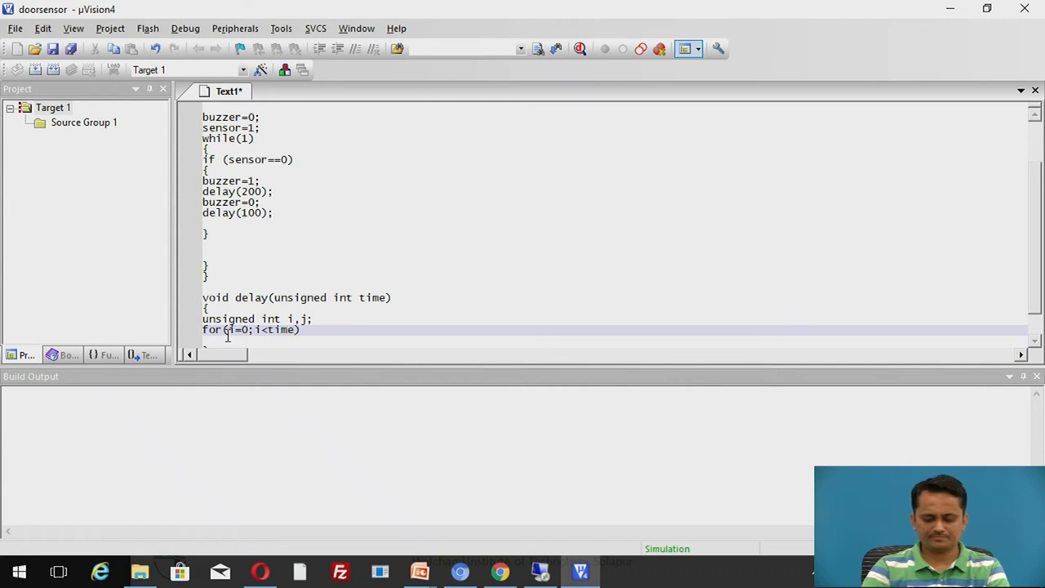
type(";")
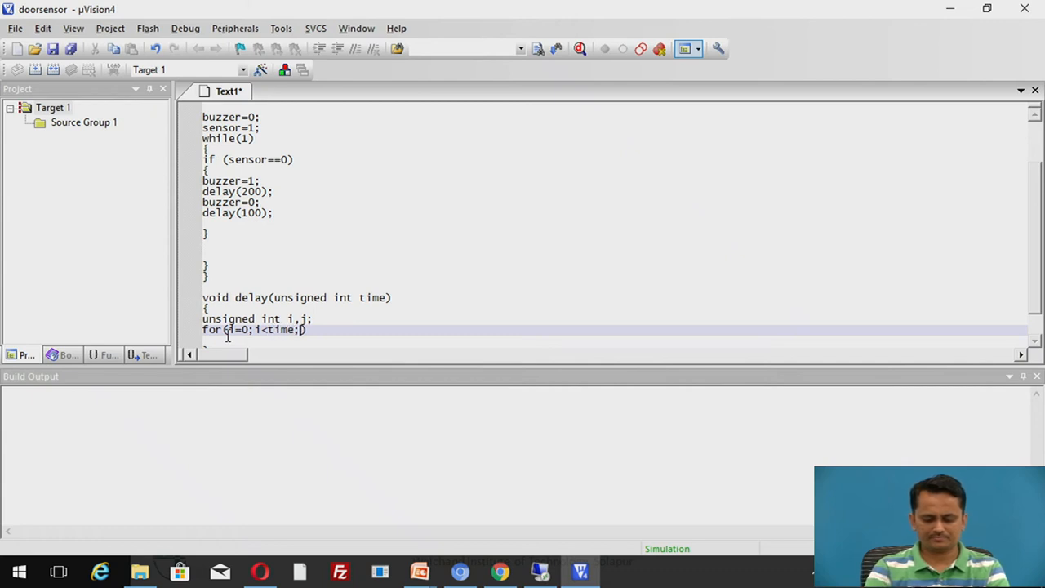
type("i++")
type("f")
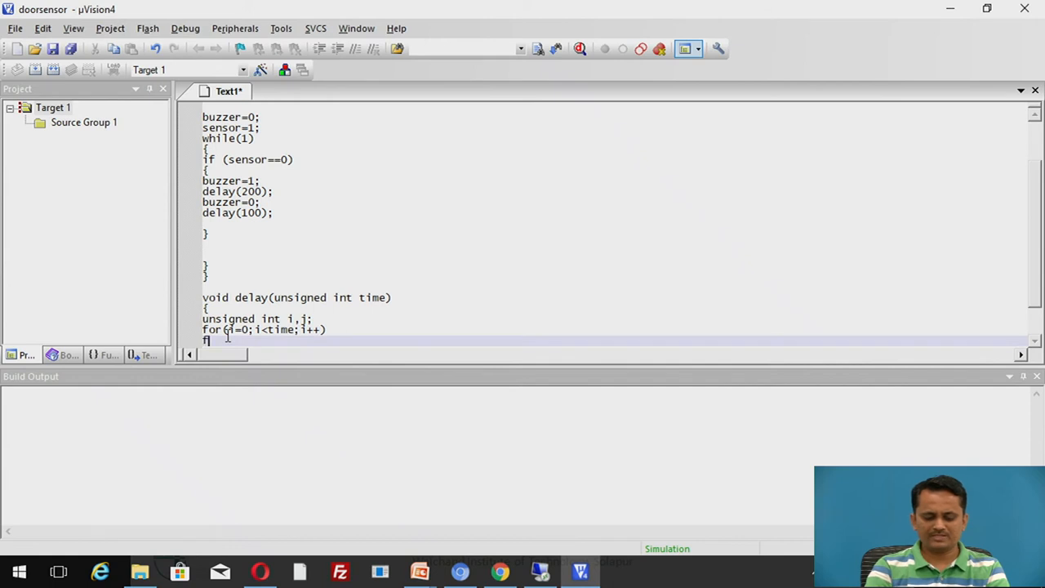
Step: Write the inner loop for(j=0;j<1275;j++); close the delay function, and start saving the file
type("or")
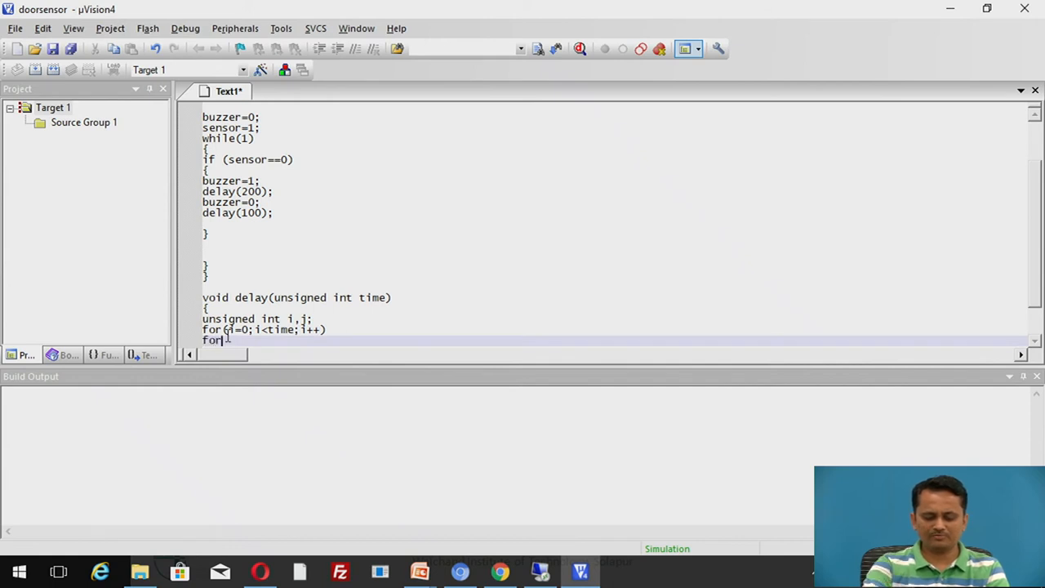
type("(")
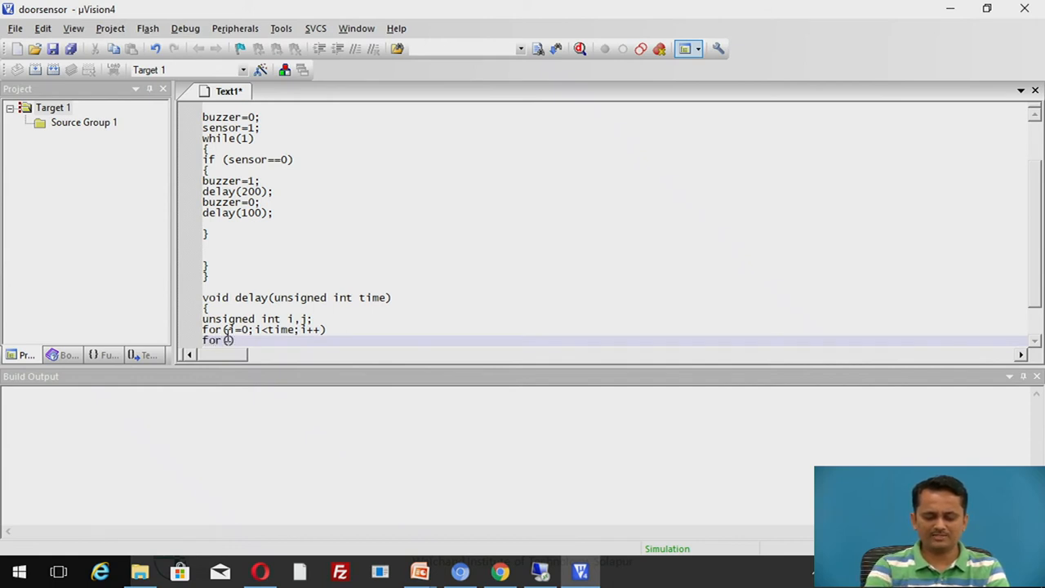
type("j=0")
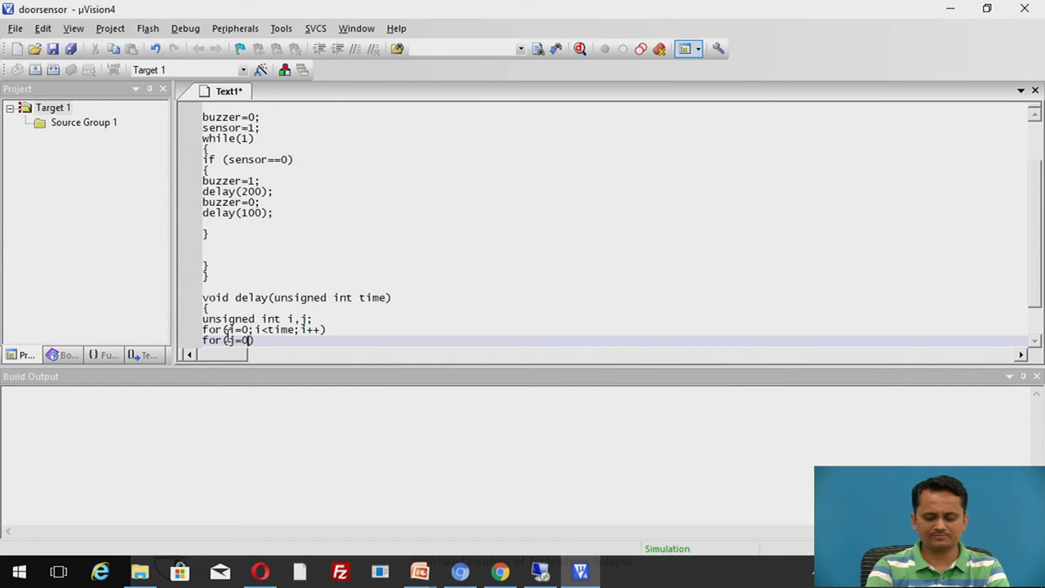
type("; j")
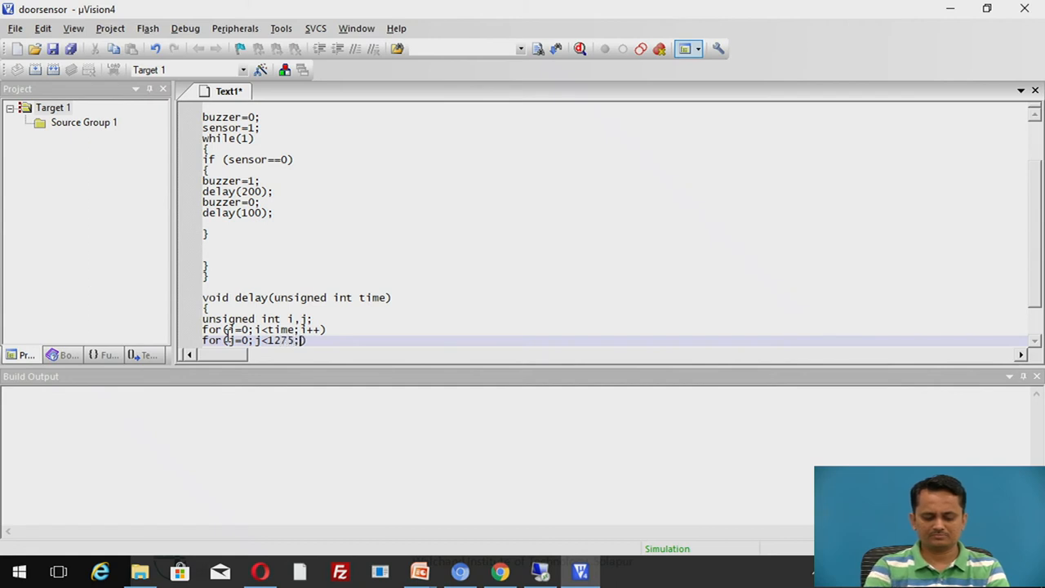
type("j++")
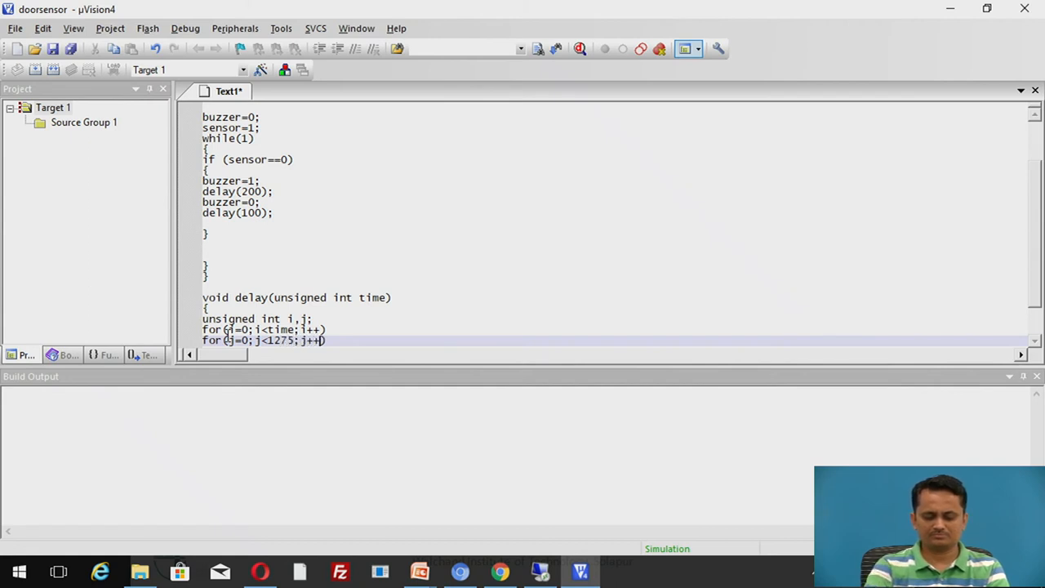
type(";")
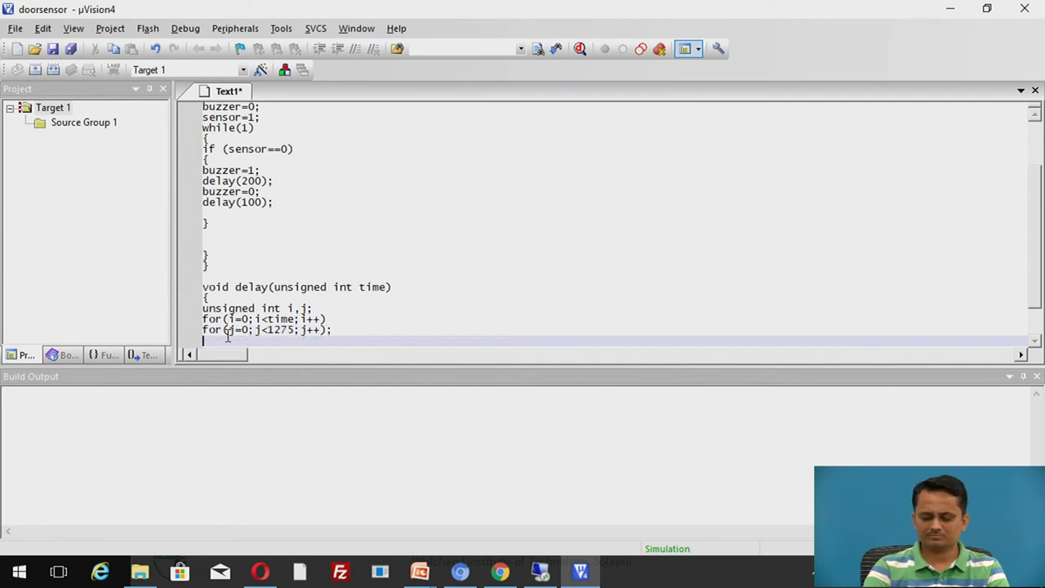
type("}")
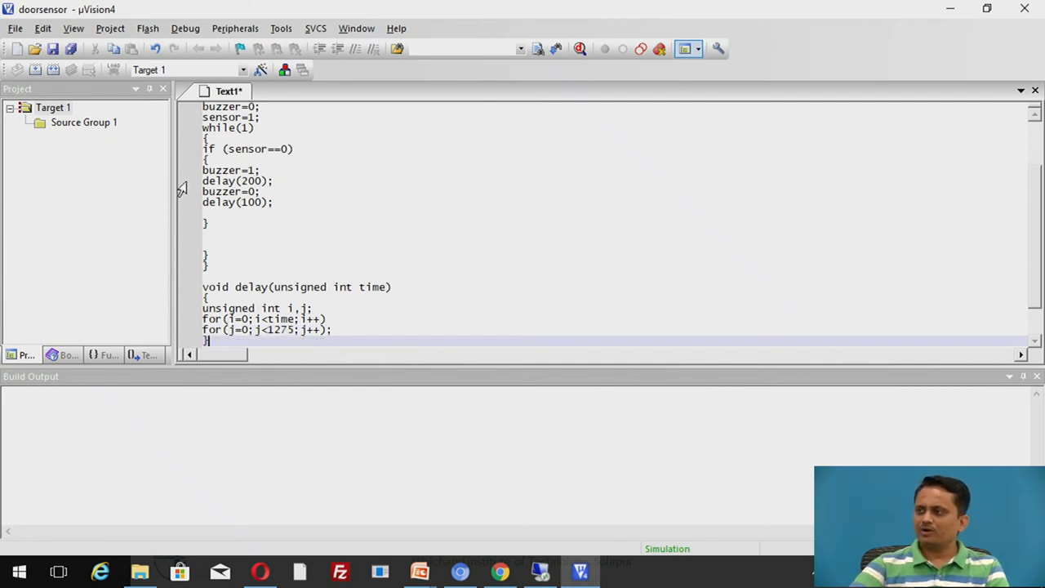
left_click(53, 49)
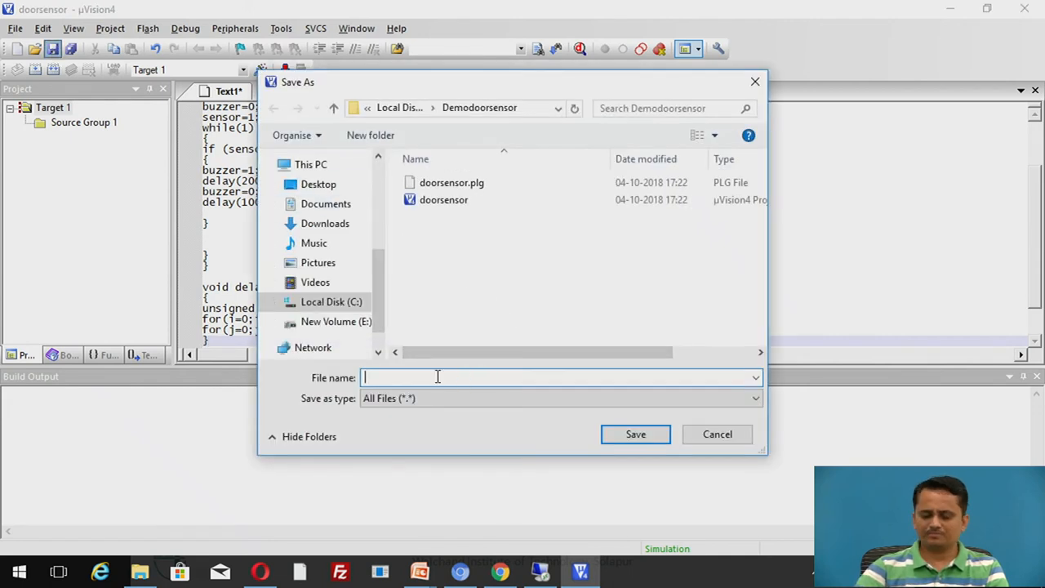
Step: Save the source as doorsensor.c in the Demodoorsensor folder
type("doorsesor.c")
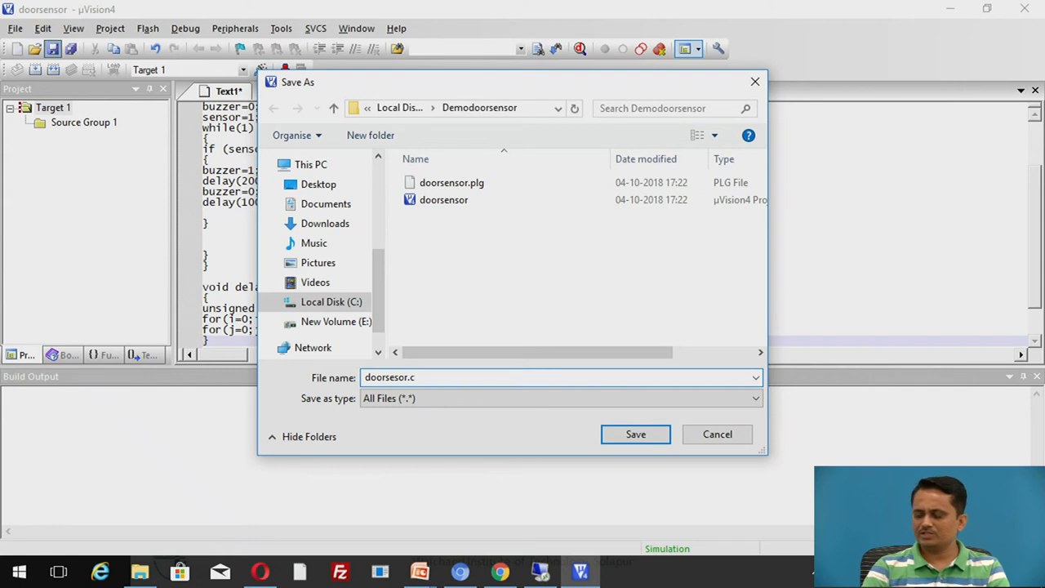
left_click(635, 434)
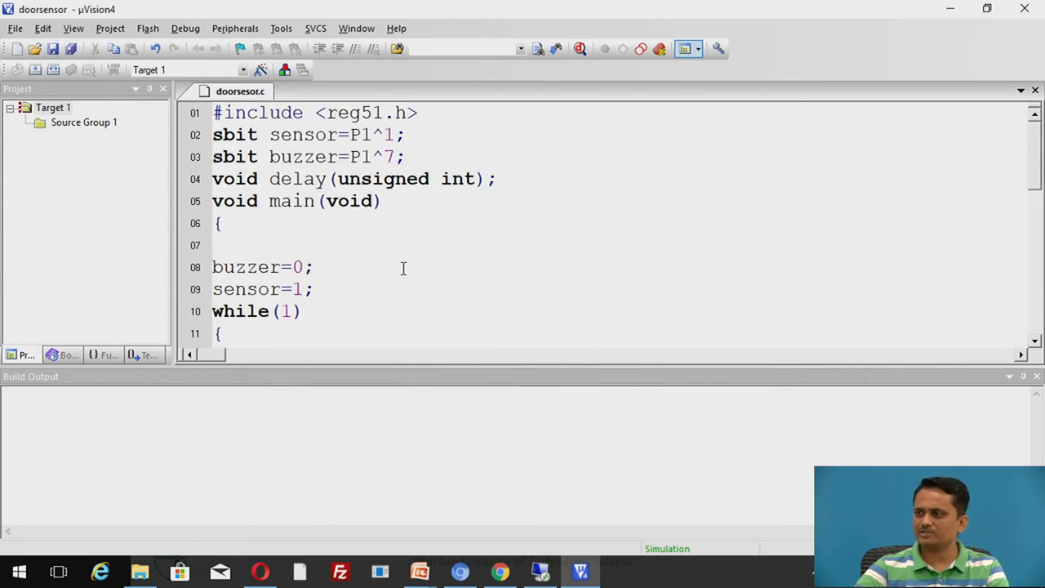
Step: Add doorsensor.c to Source Group 1 and expand the group to show it
right_click(85, 121)
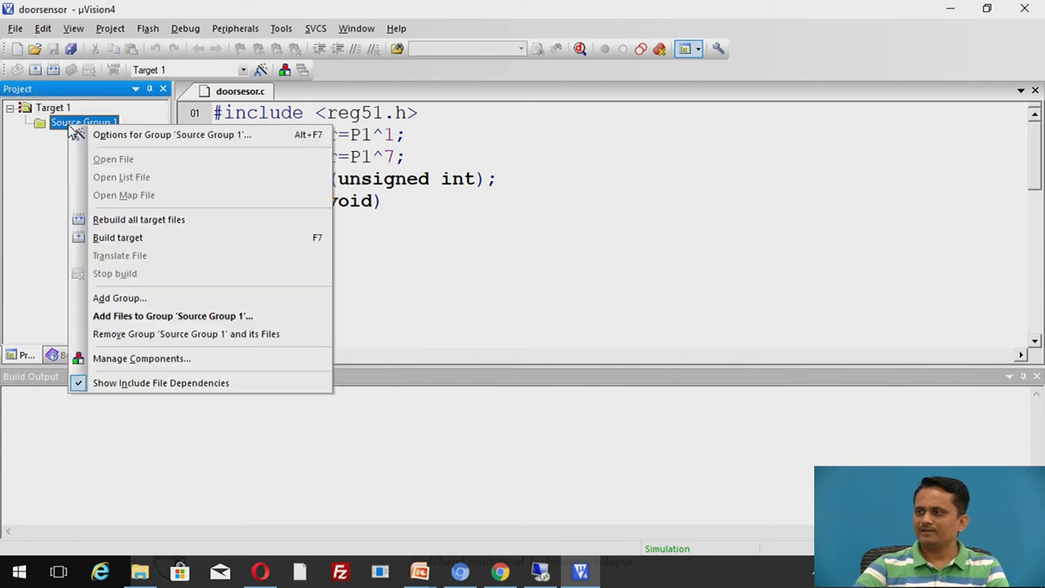
left_click(173, 317)
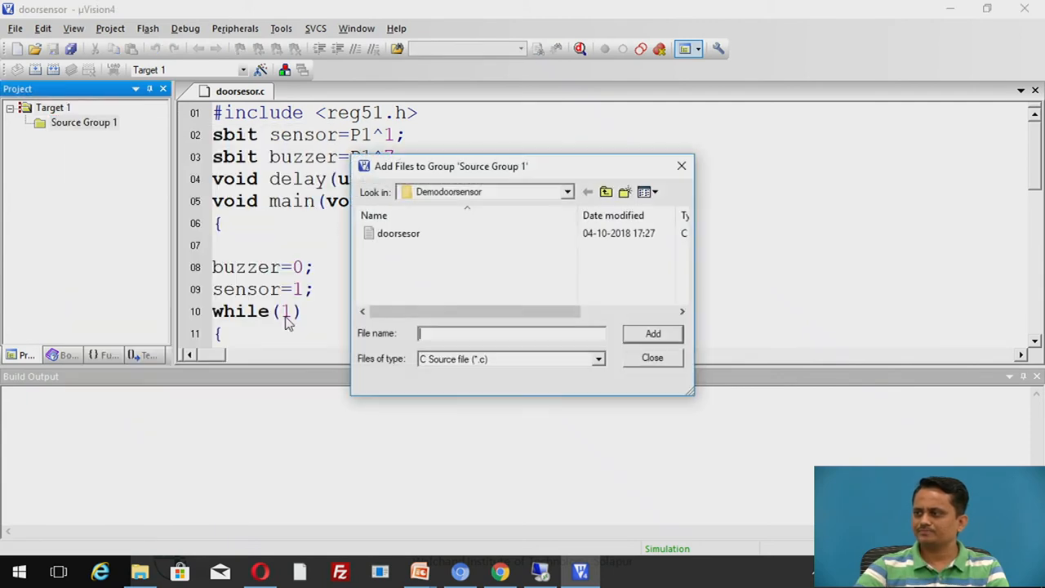
left_click(399, 232)
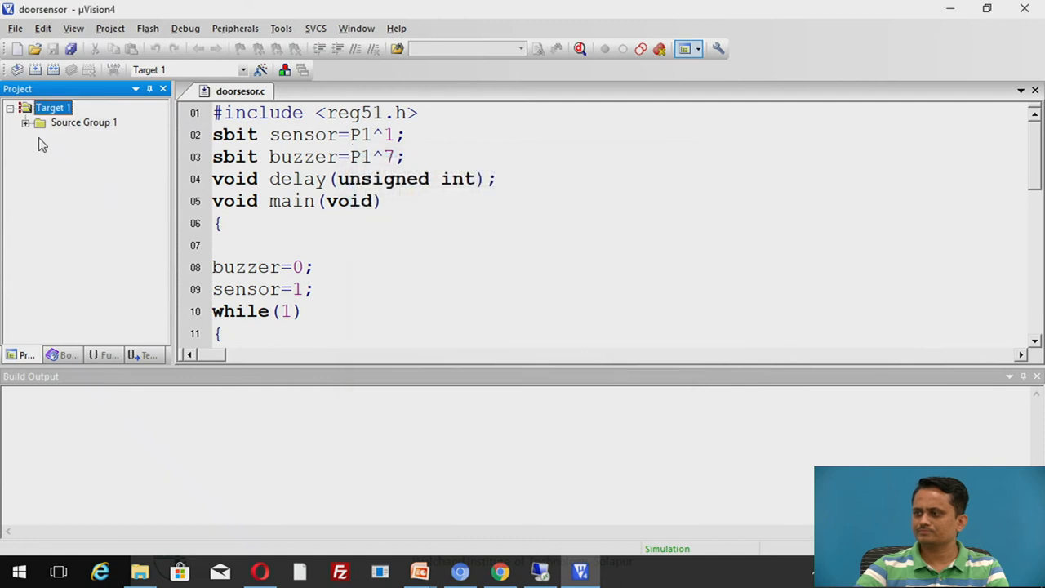
left_click(26, 121)
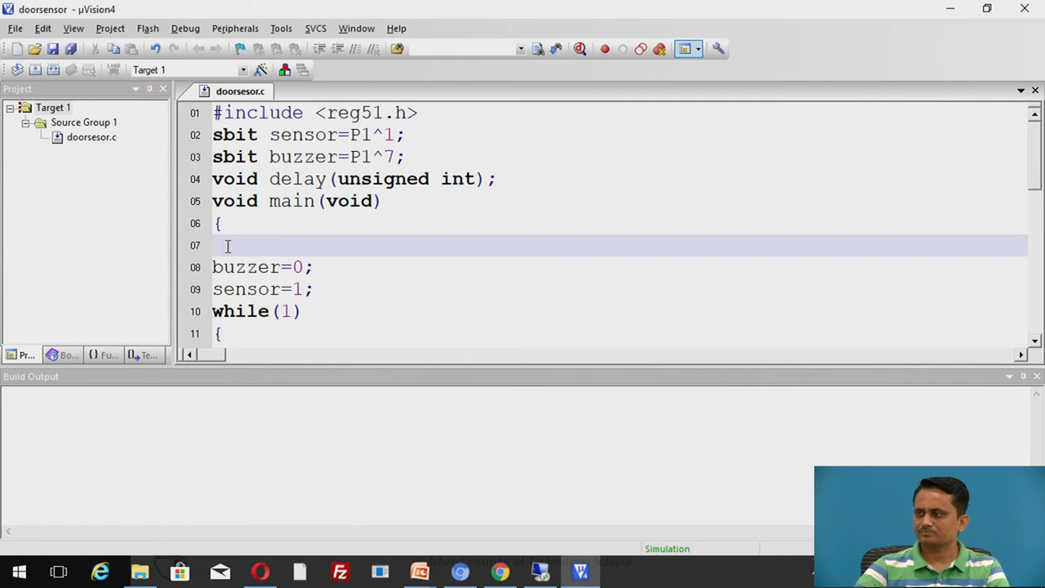
Step: Rebuild the project, fix the line-32 syntax error and rebuild to 0 errors, 0 warnings
left_click(54, 69)
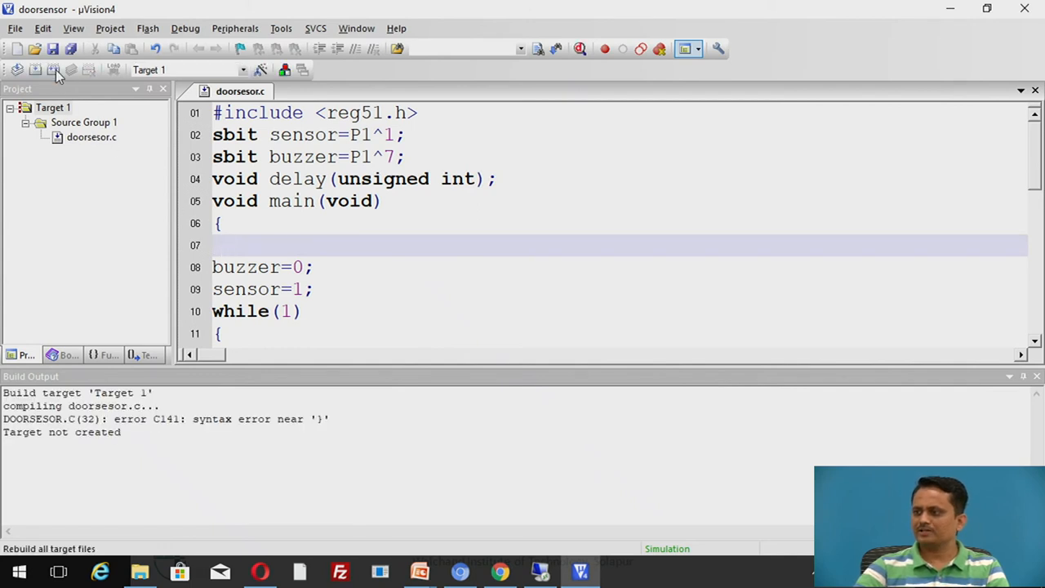
mouse_move(235, 405)
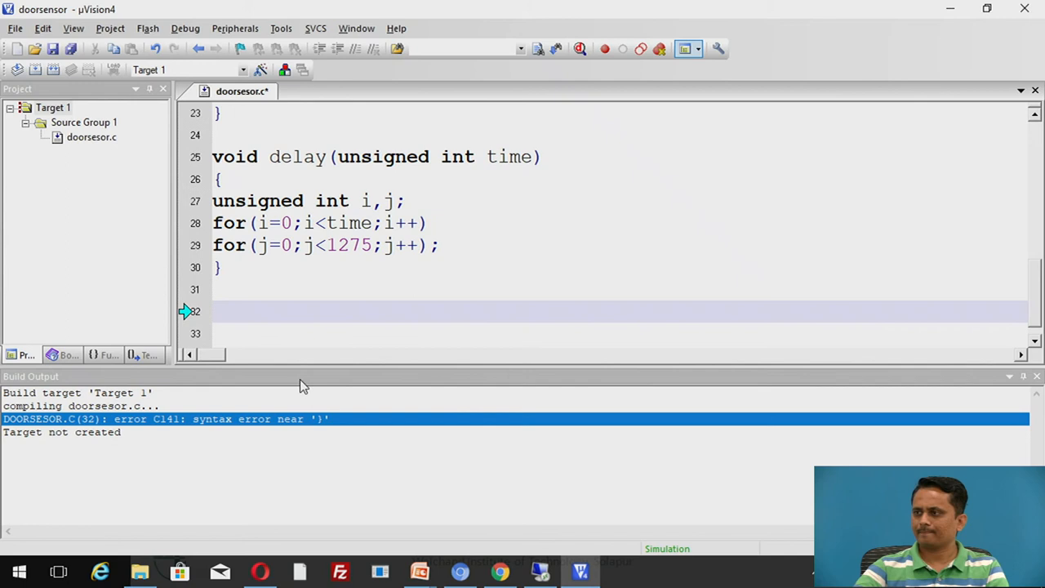
left_click(52, 70)
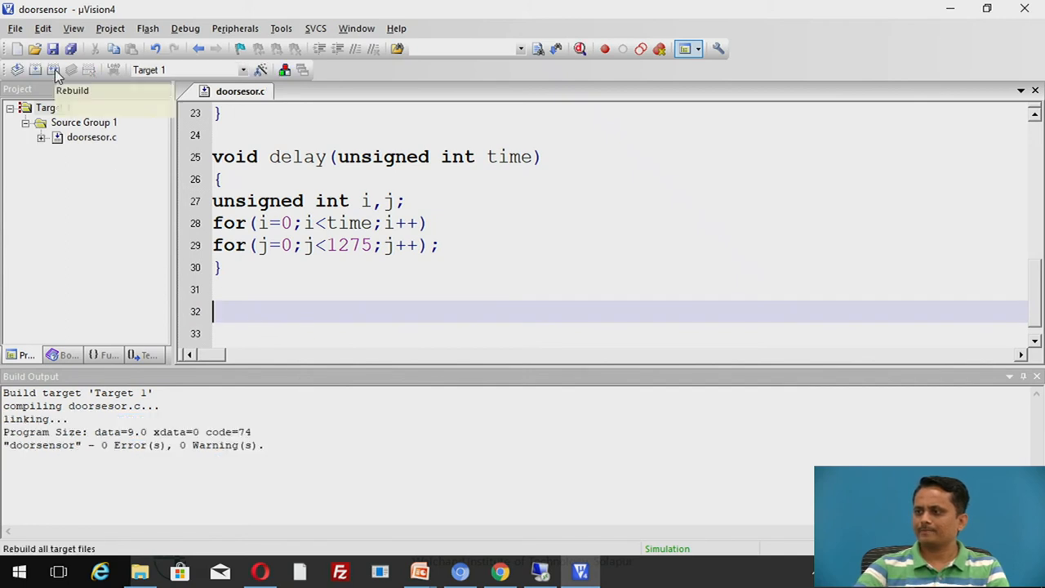
mouse_move(203, 441)
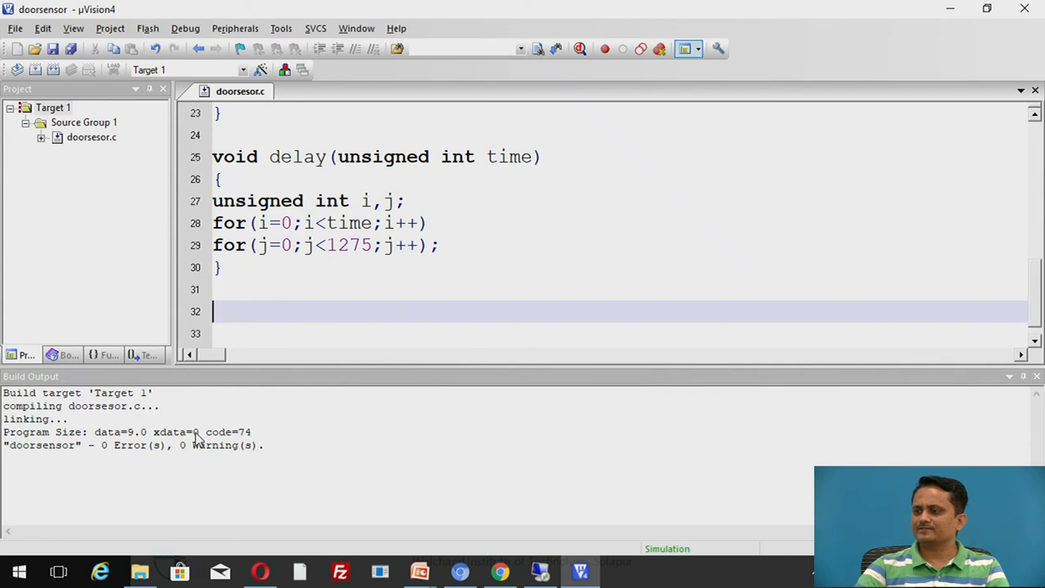
mouse_move(192, 395)
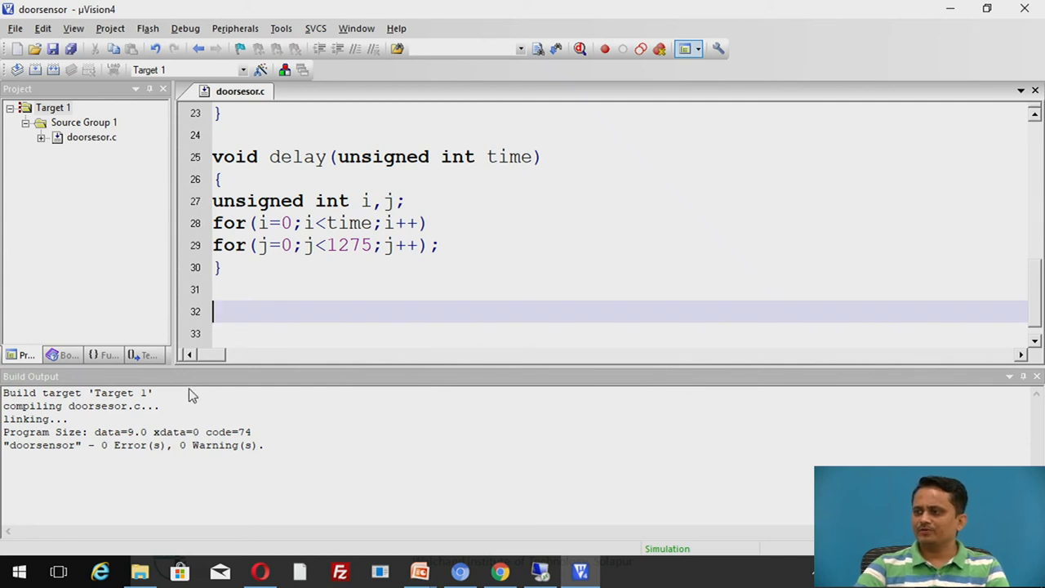
mouse_move(256, 311)
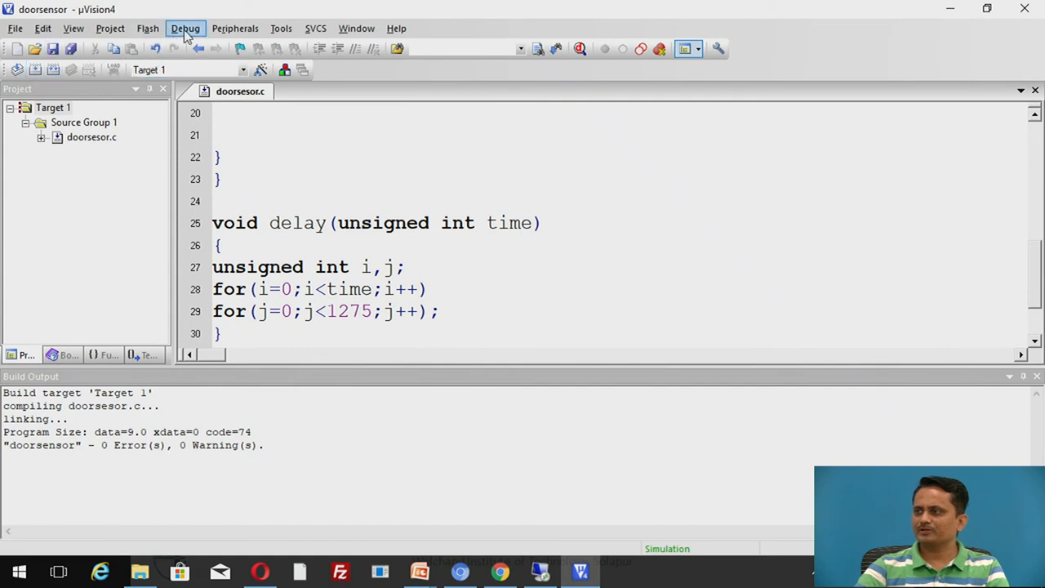
Step: Start a debug session, dismiss the evaluation notice and run the program in the simulator
left_click(186, 27)
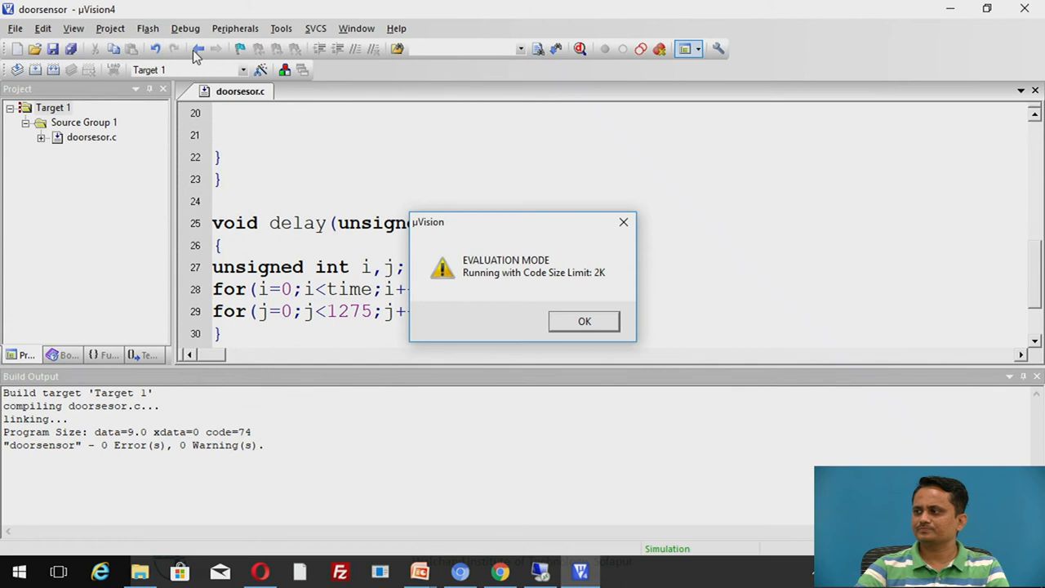
left_click(584, 320)
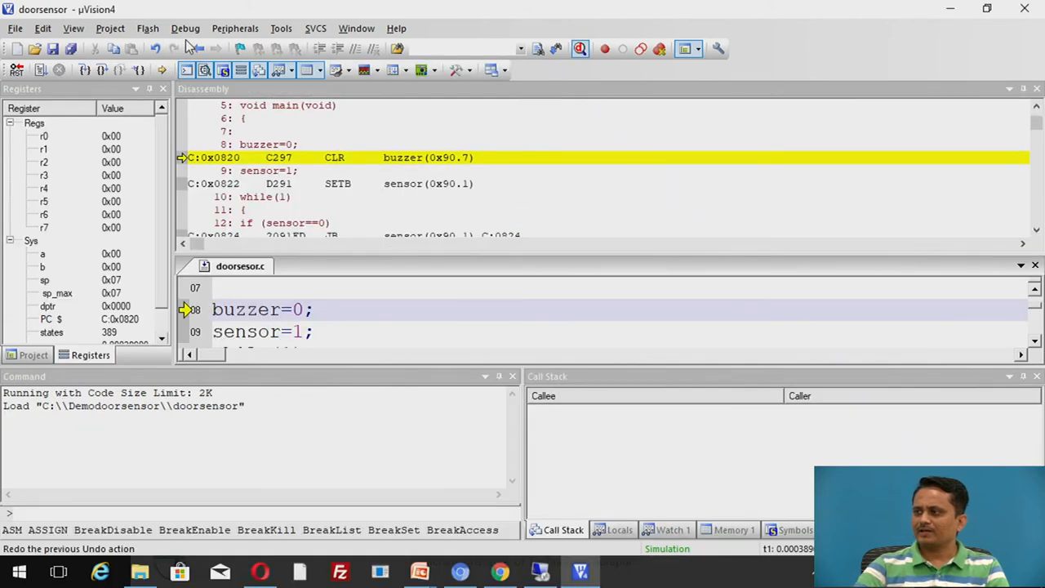
left_click(235, 28)
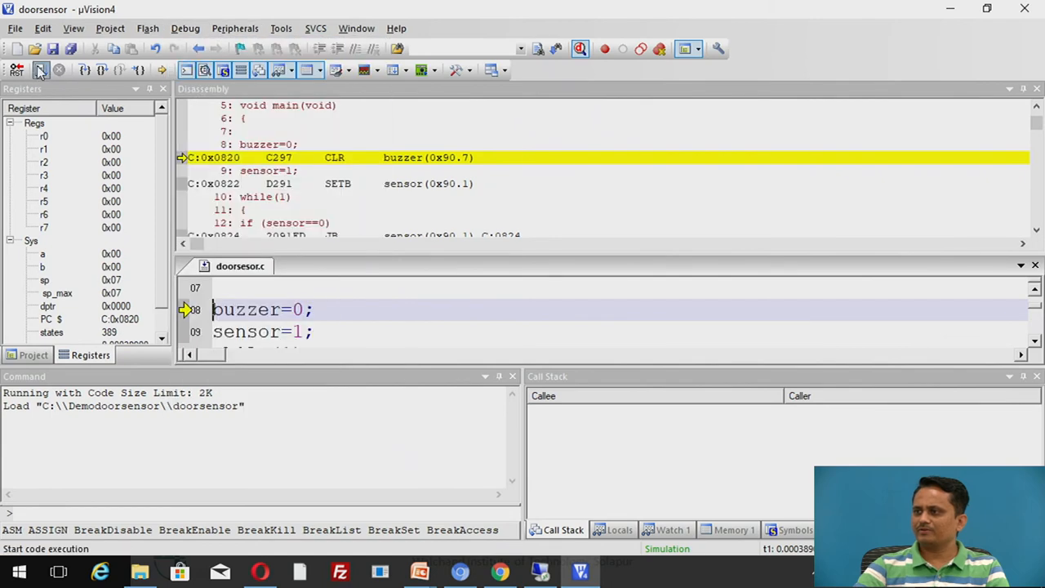
left_click(235, 28)
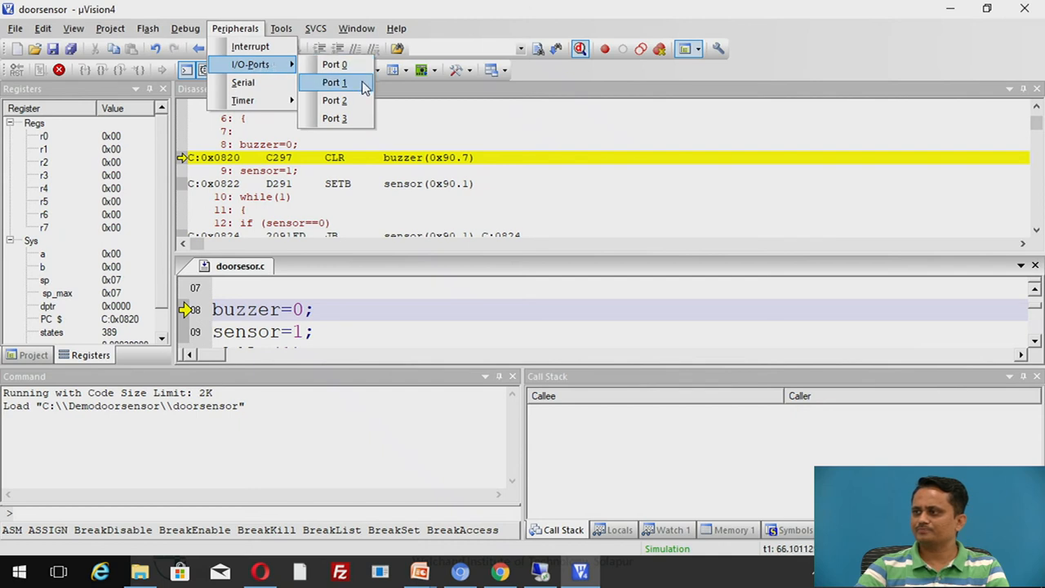
Step: Monitor Port 1, toggle the sensor pin between 0xFF and 0x7F, then close the monitor
left_click(333, 82)
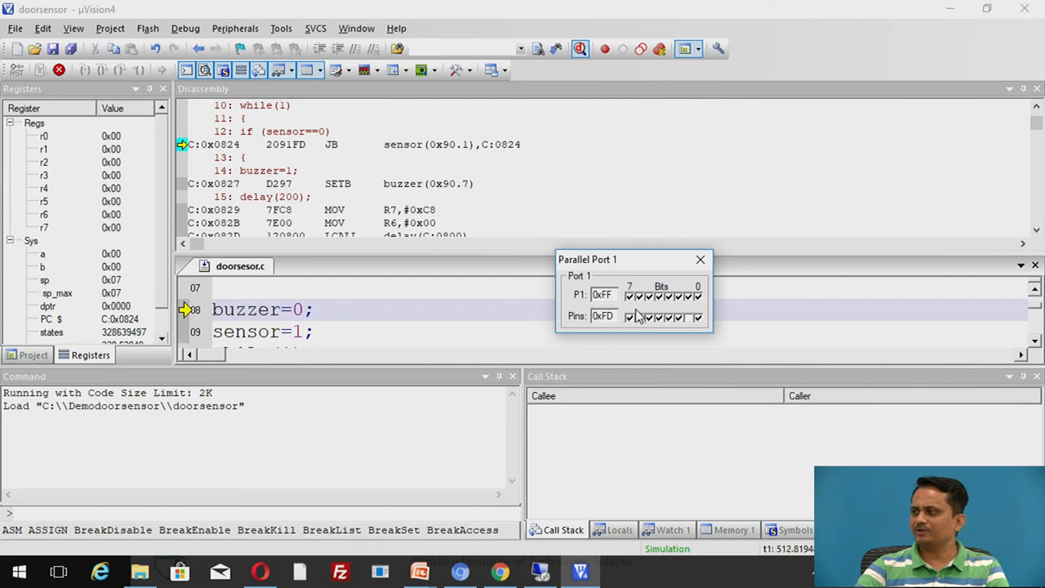
left_click(636, 316)
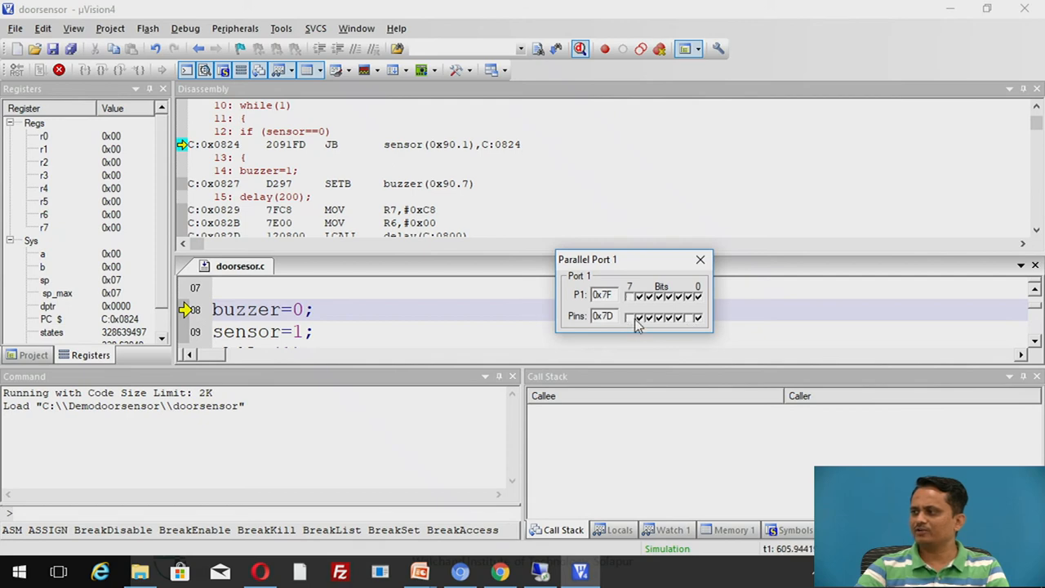
left_click(630, 294)
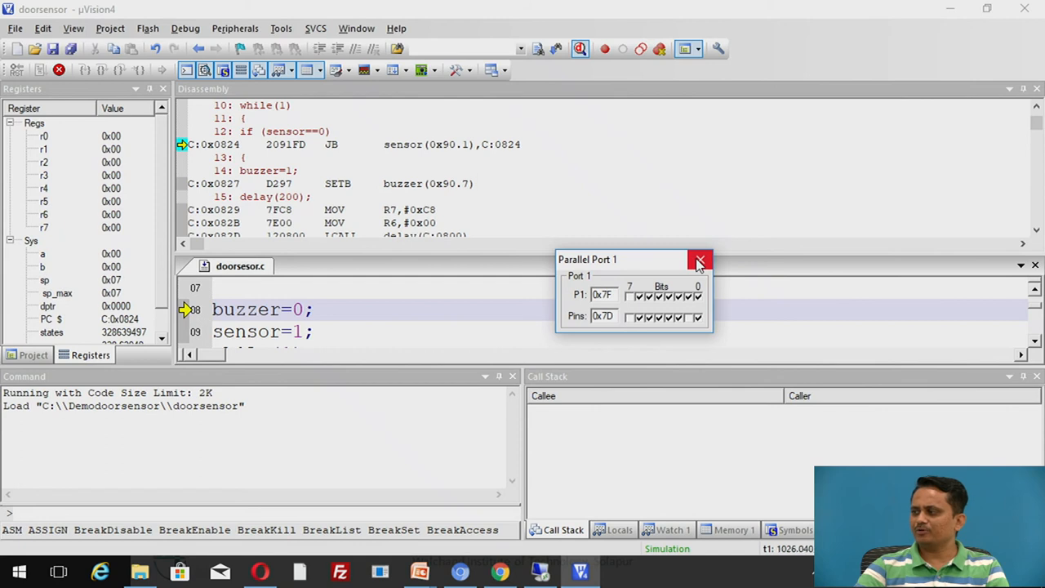
left_click(630, 294)
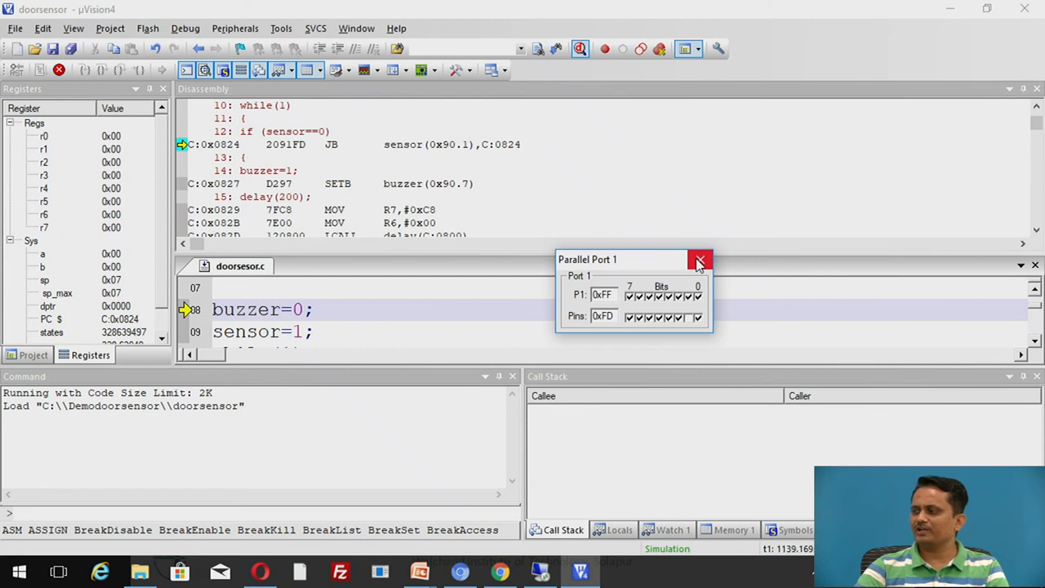
left_click(698, 261)
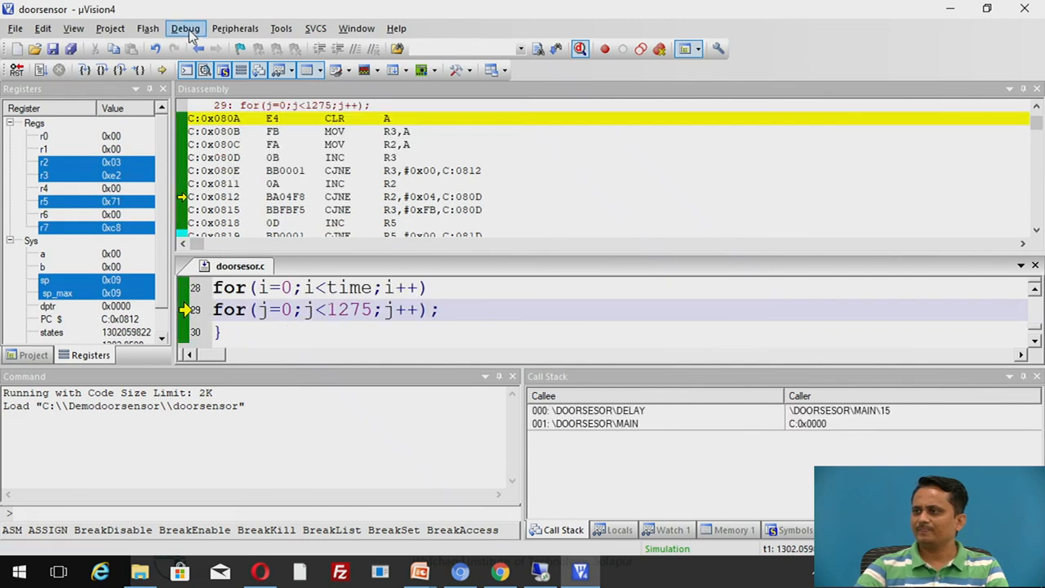
Step: Stop debugging and enable Create HEX File and Assembly Code listing in the target options
left_click(186, 27)
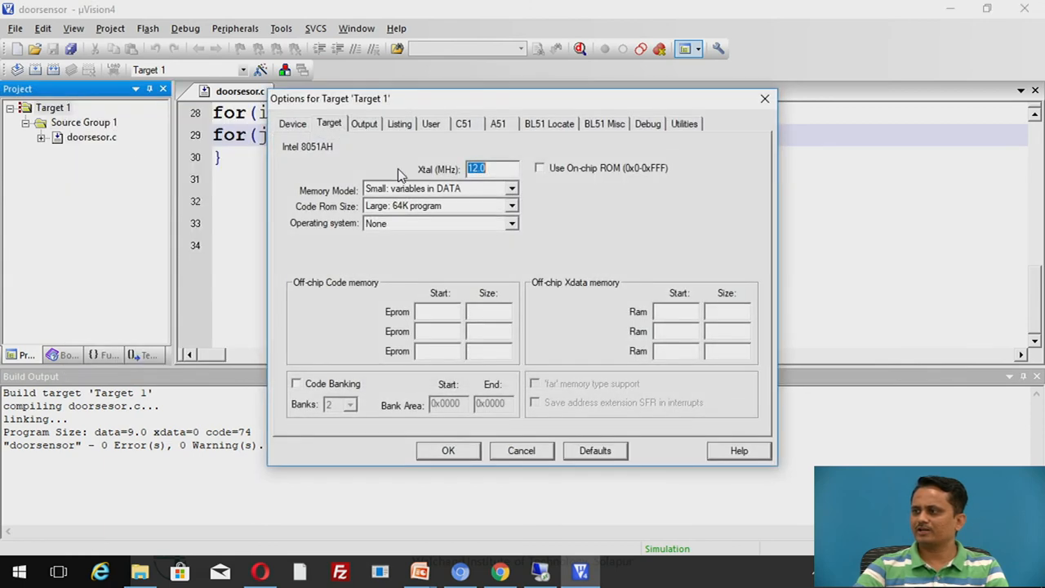
left_click(364, 124)
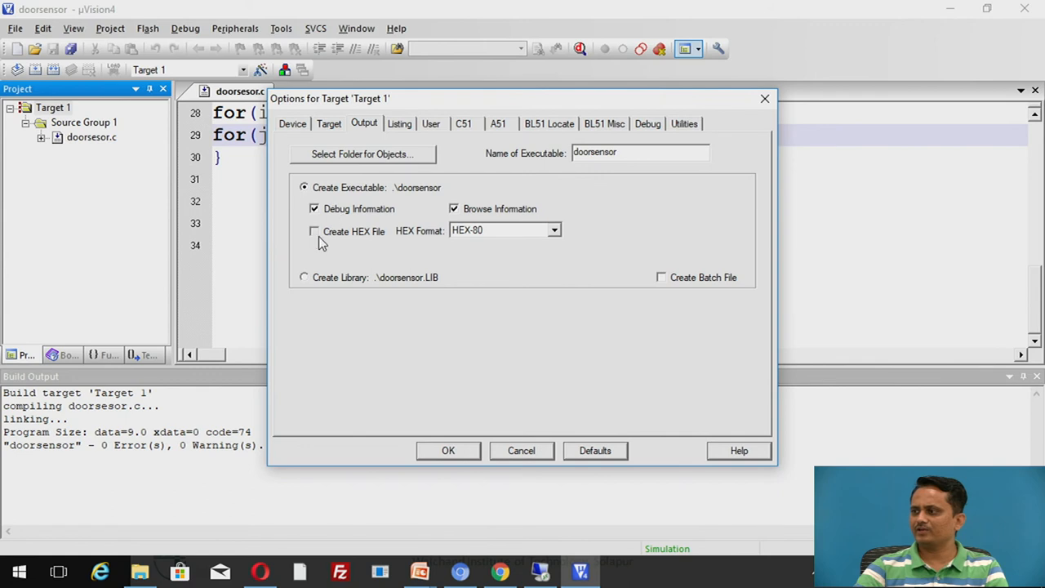
left_click(313, 232)
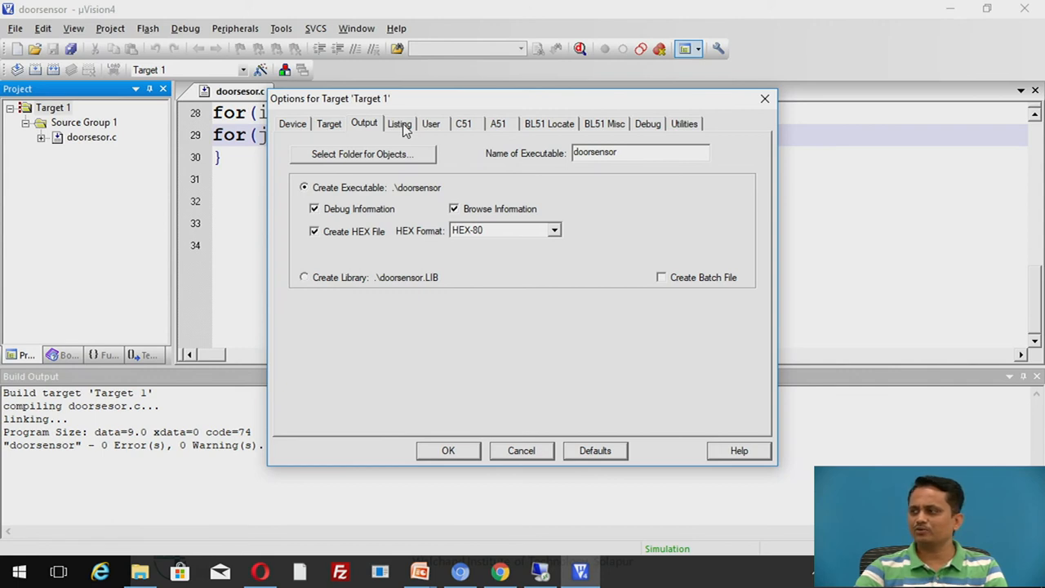
left_click(398, 124)
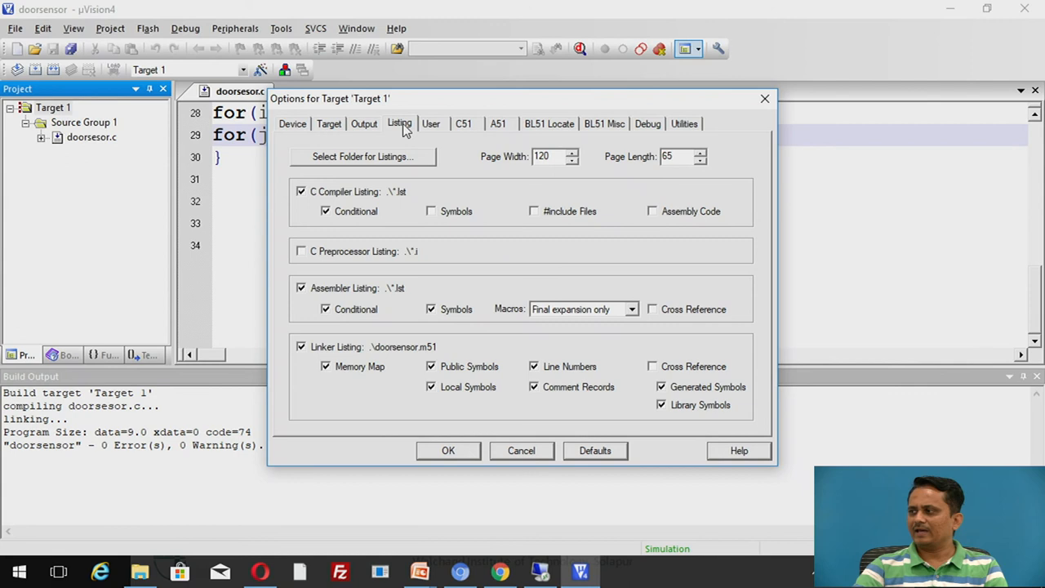
mouse_move(653, 215)
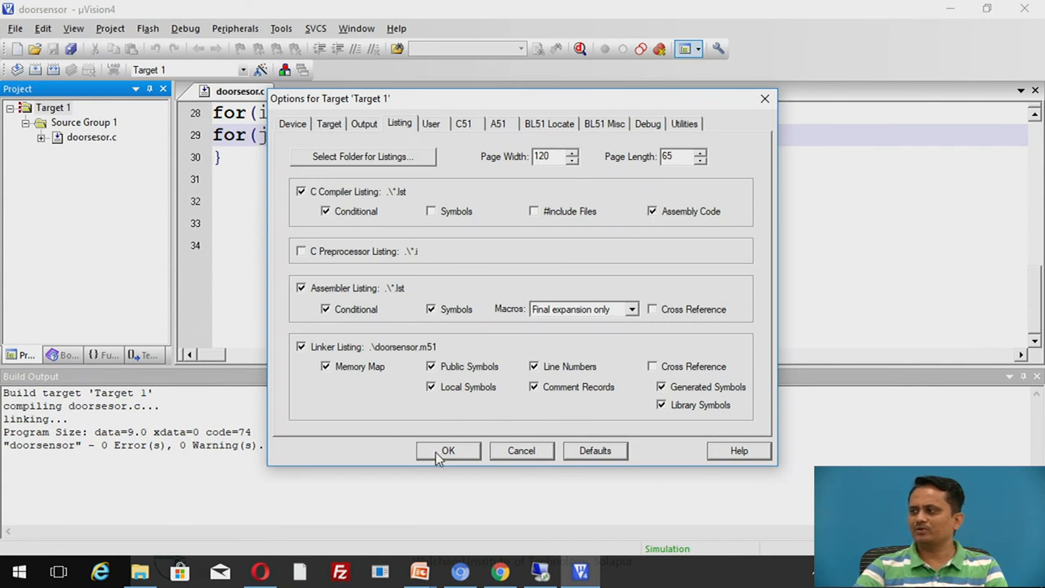
left_click(447, 451)
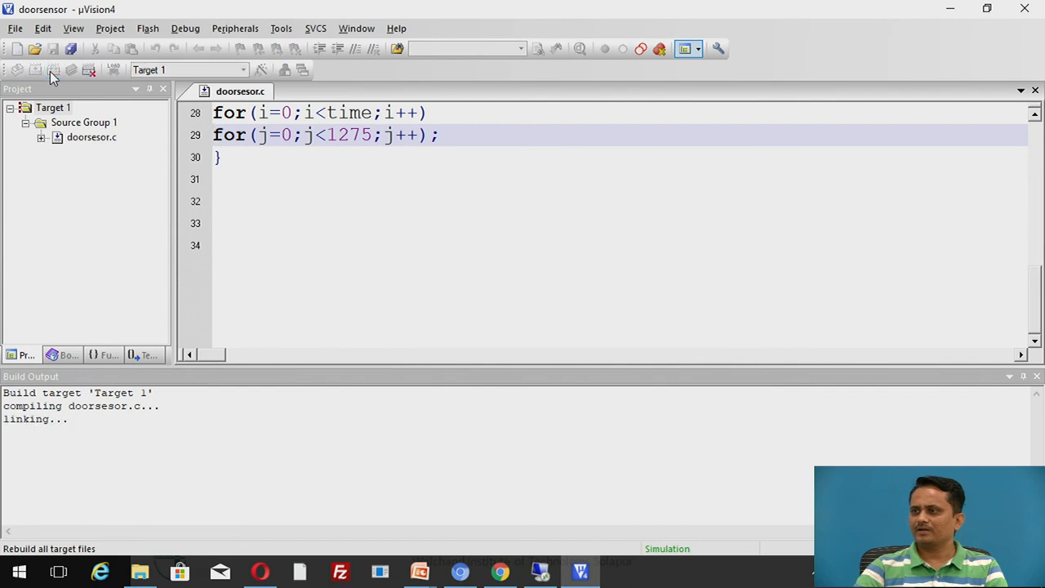
Step: Rebuild all target files to generate the doorsensor hex file with 0 errors
left_click(52, 71)
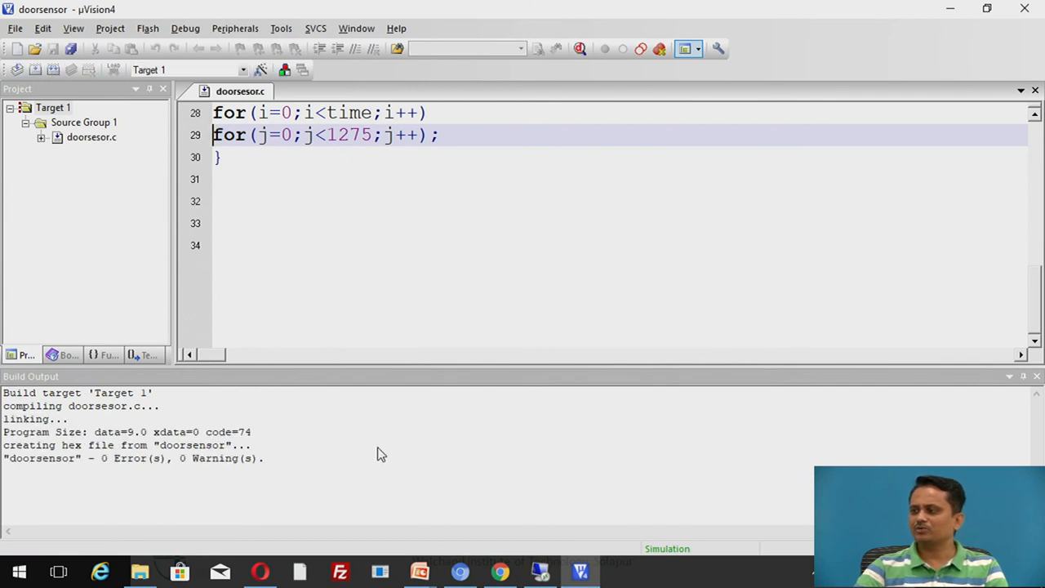
mouse_move(392, 447)
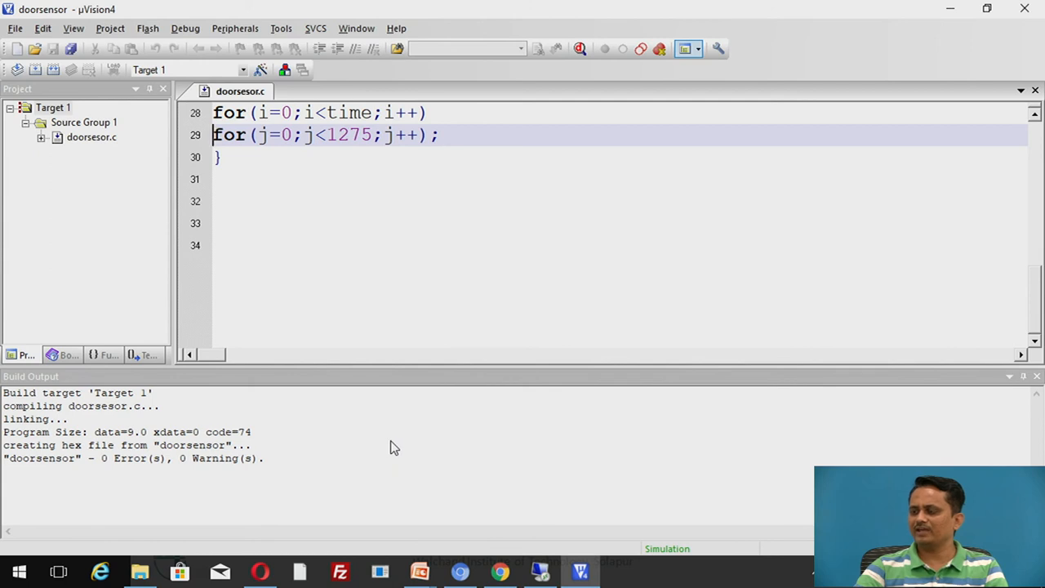
mouse_move(232, 532)
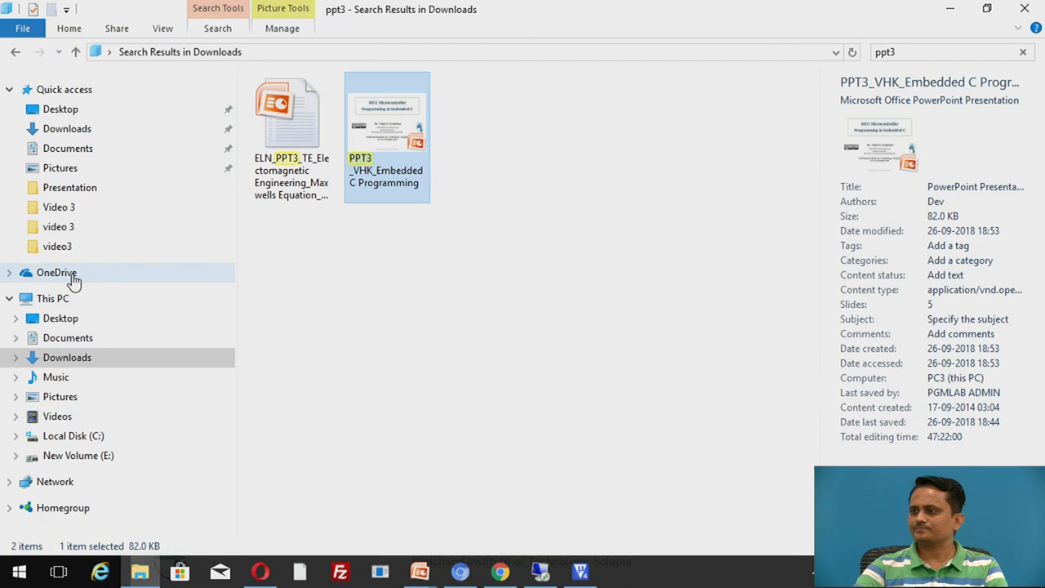
Step: Browse to the Demodoorsensor folder on Local Disk (C:)
left_click(71, 434)
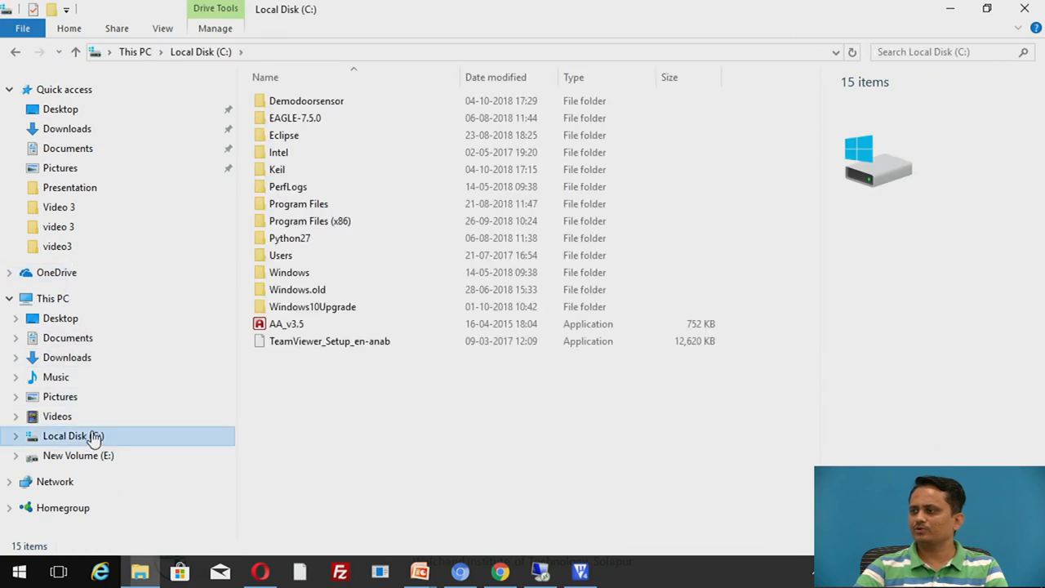
double_click(307, 101)
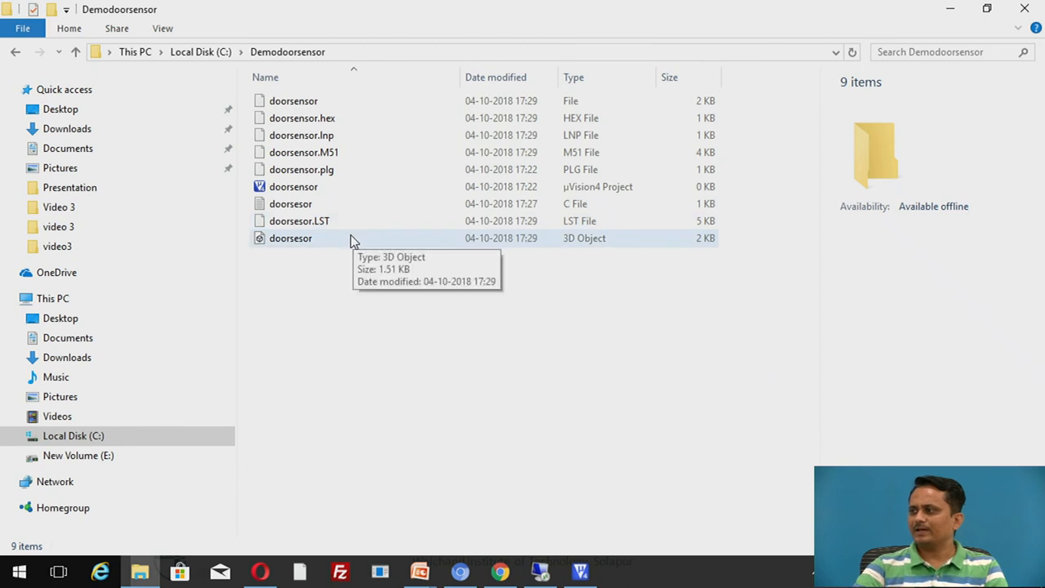
mouse_move(339, 117)
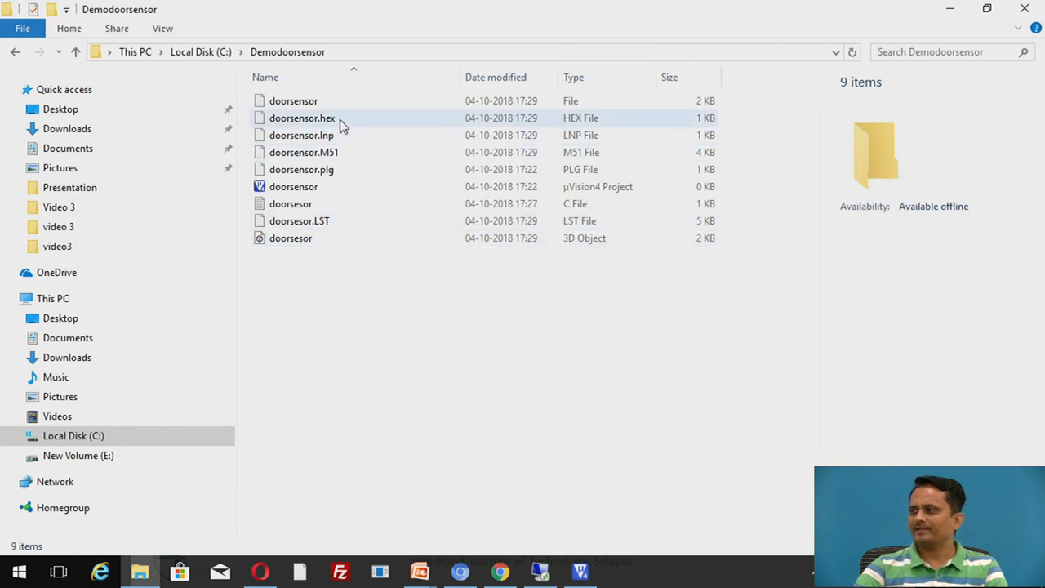
Step: Open the doorsensor.M51 listing file with Notepad
left_click(304, 152)
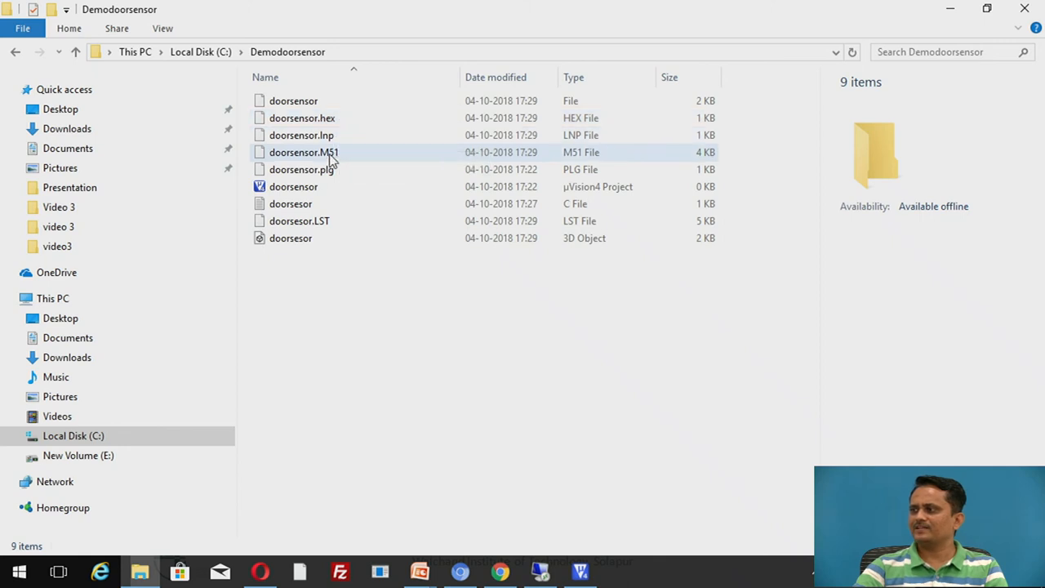
right_click(303, 152)
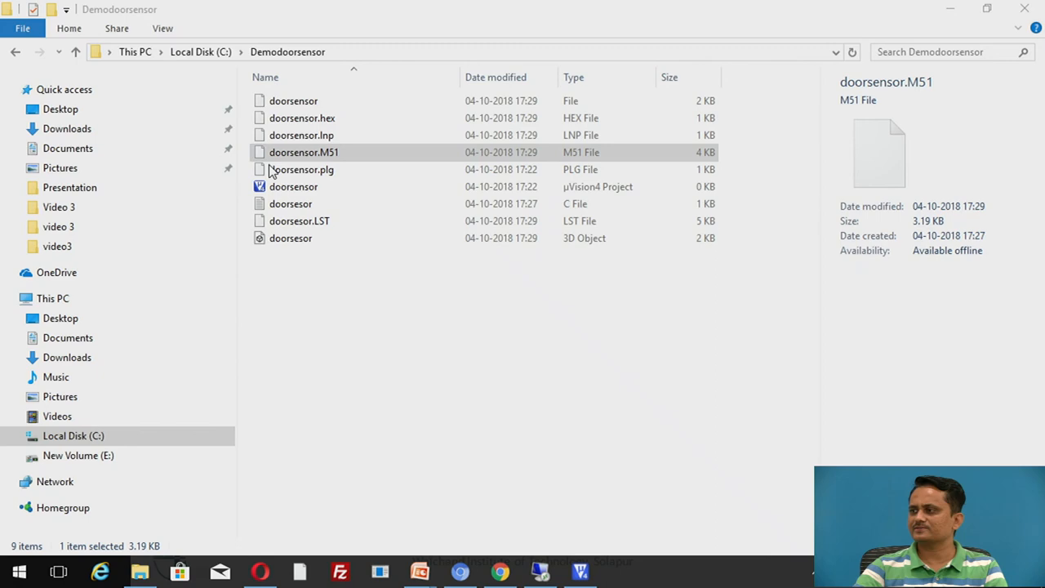
double_click(304, 152)
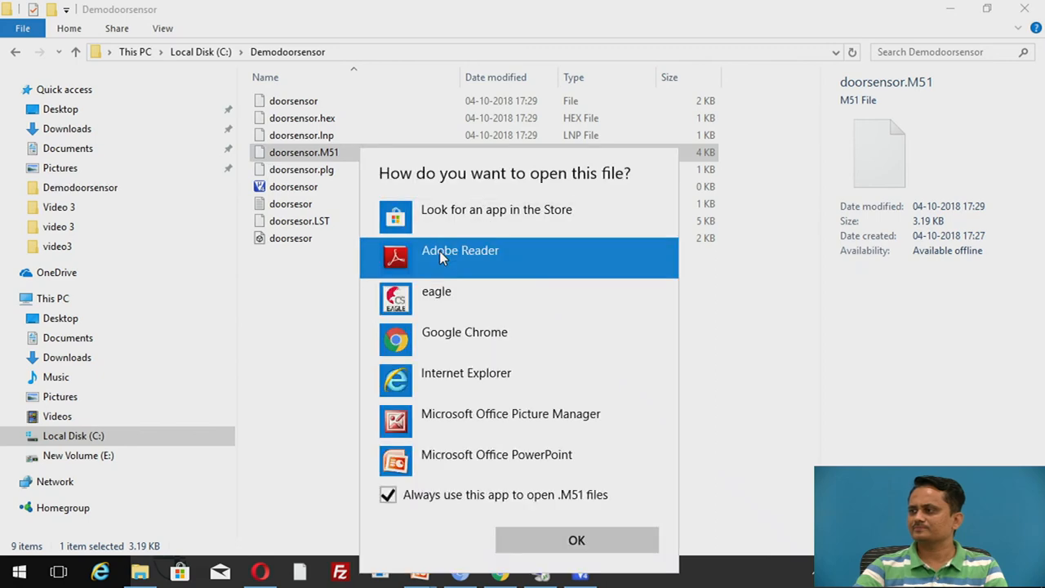
left_click(577, 539)
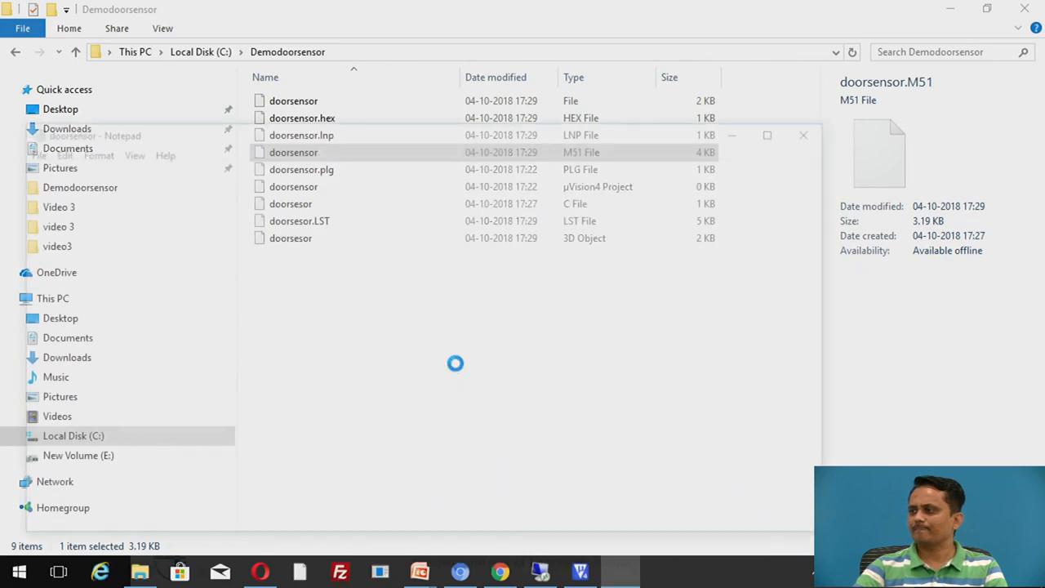
Step: Read the doorsensor.M51 listing down to its symbol table, then close Notepad
double_click(294, 151)
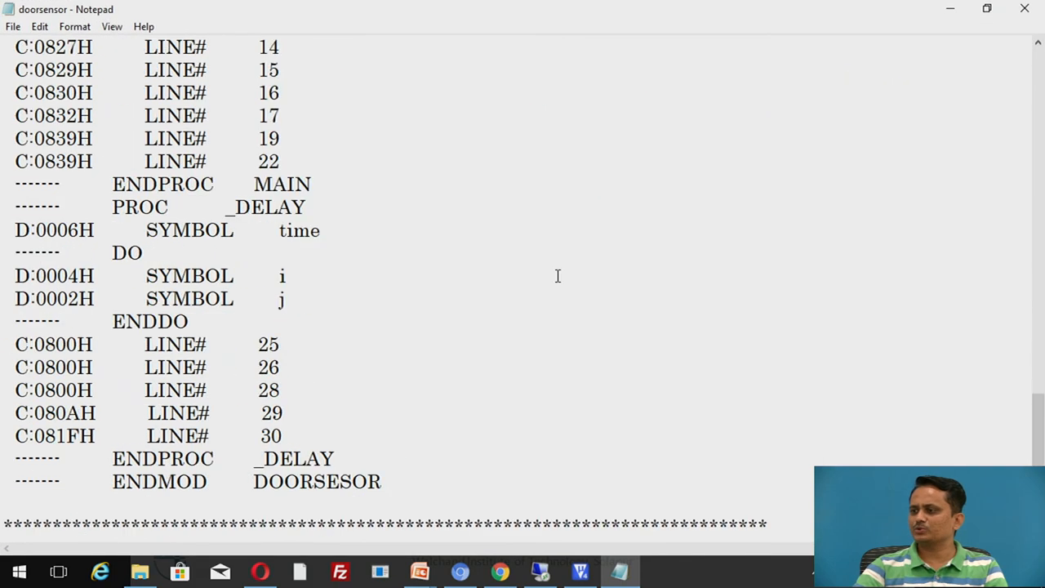
scroll("down", 3)
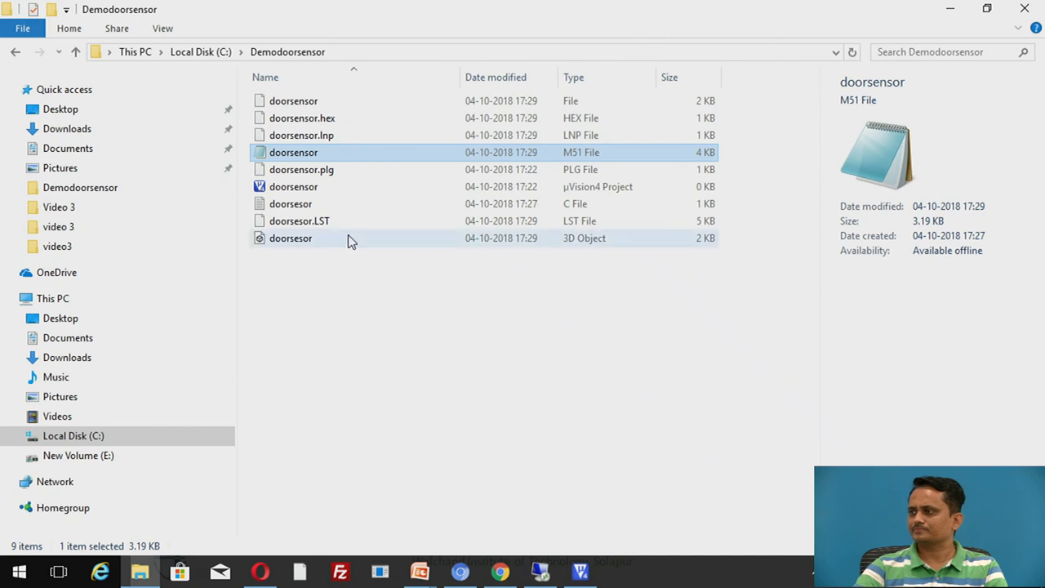
mouse_move(327, 226)
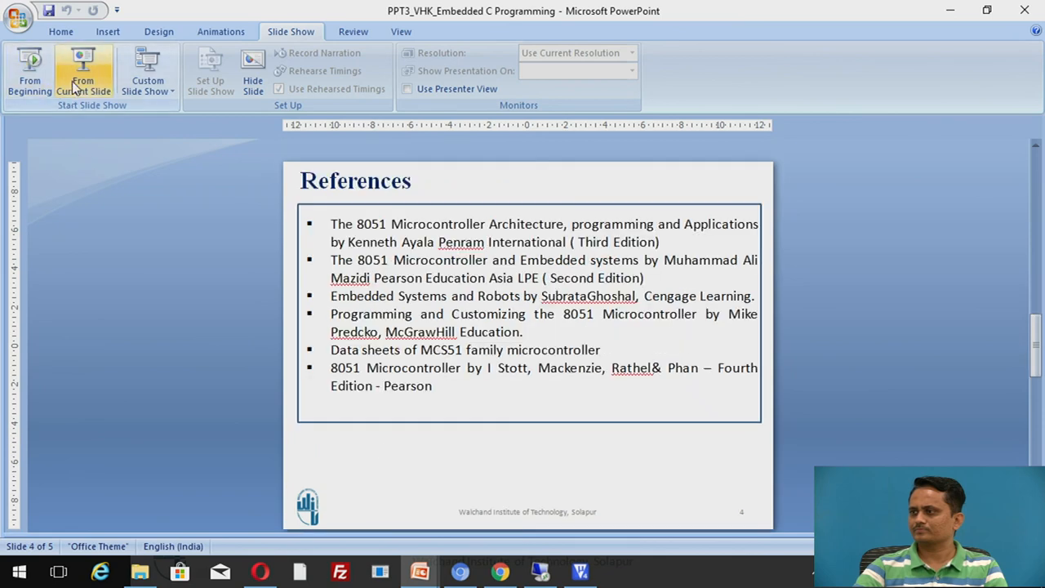
Step: Present the References slide full screen from the current slide
left_click(82, 73)
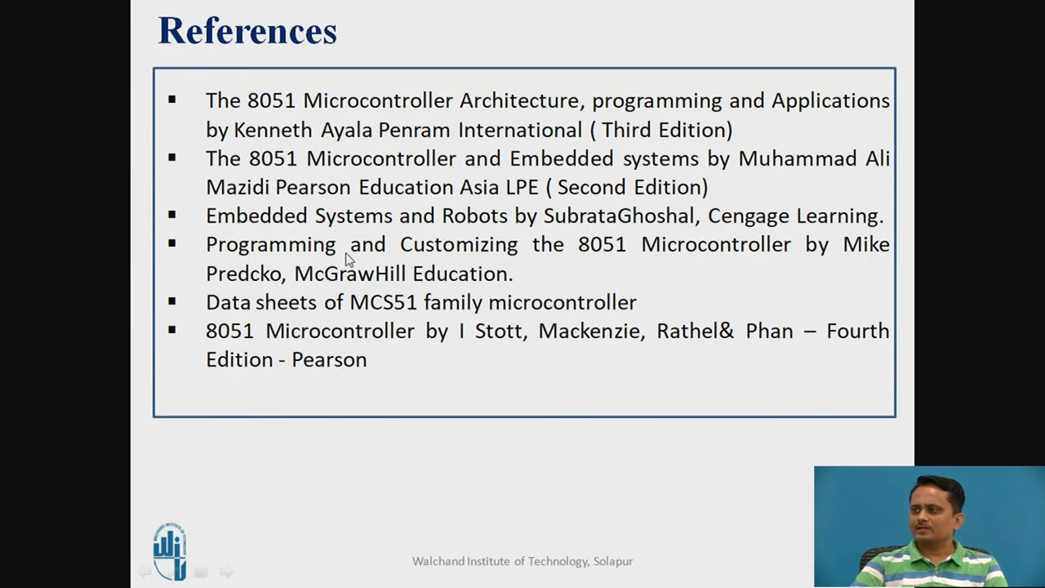